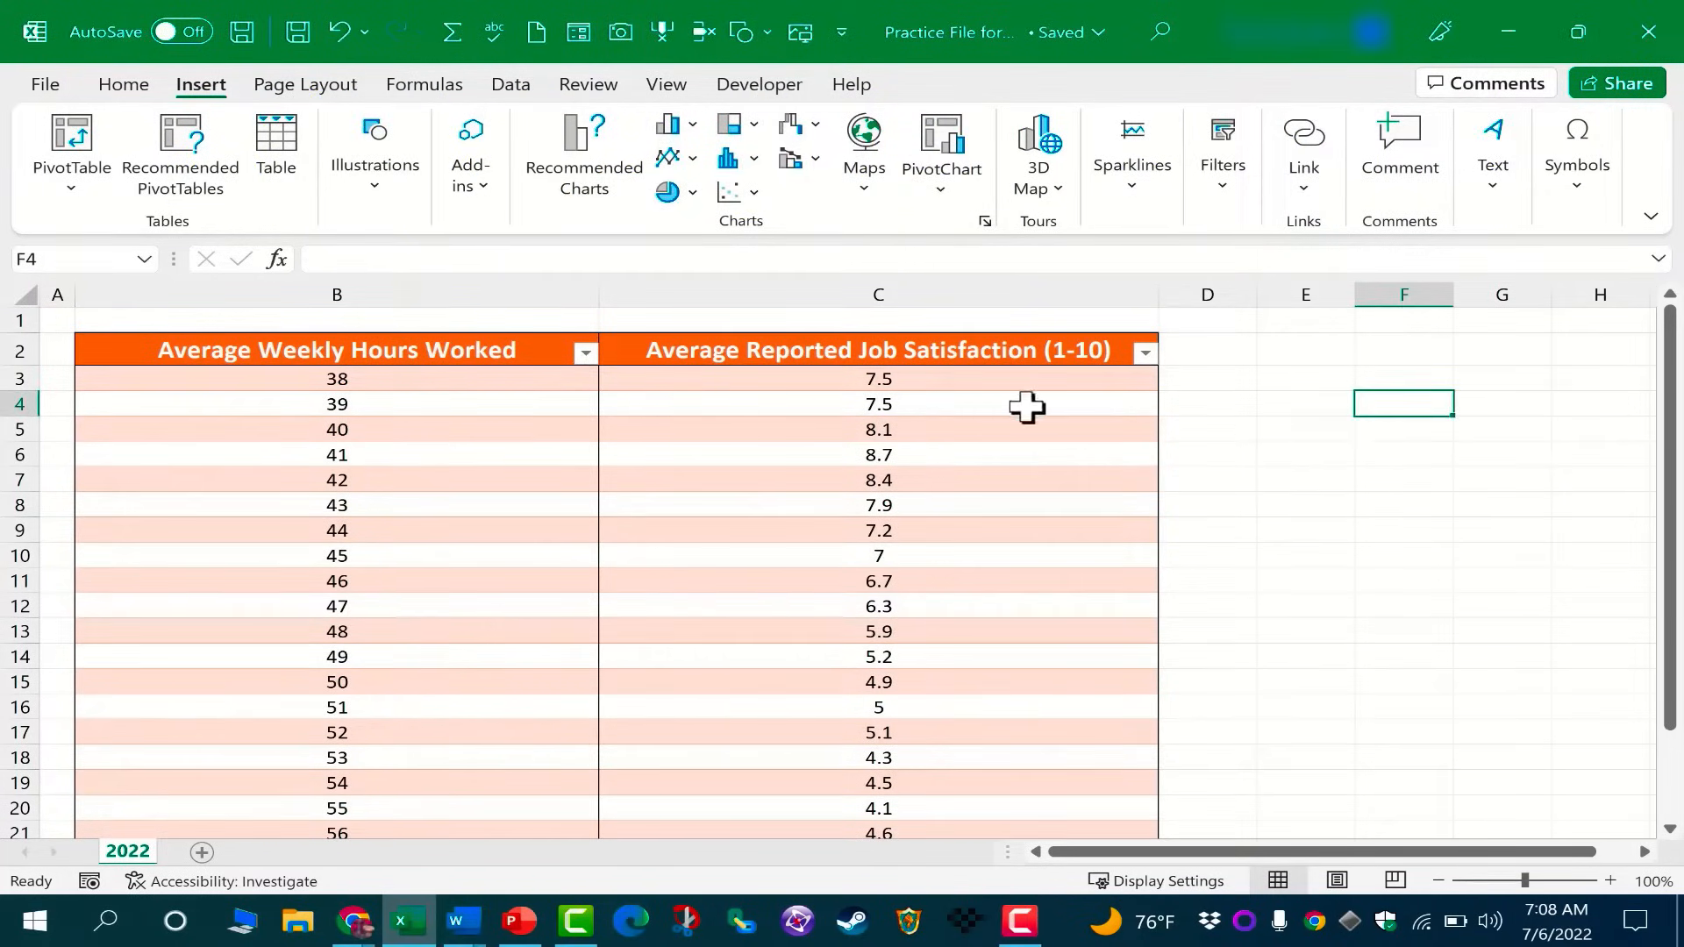
{"action": "mouse_move", "coordinate": [888, 378]}
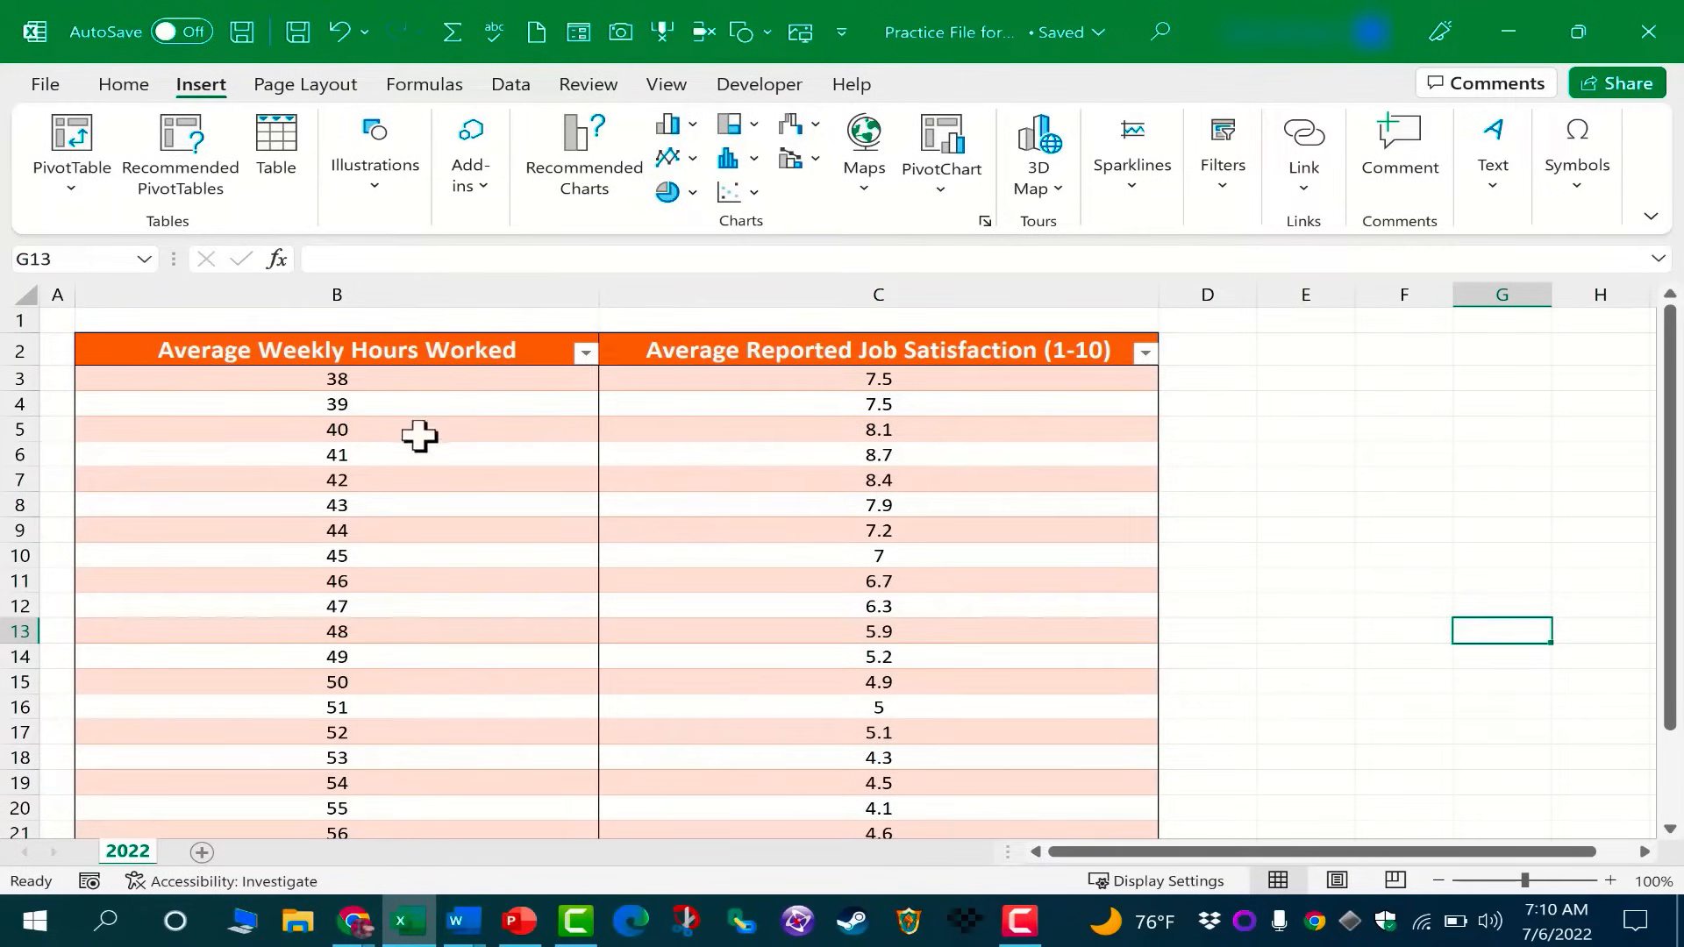
{"action": "mouse_move", "coordinate": [794, 384]}
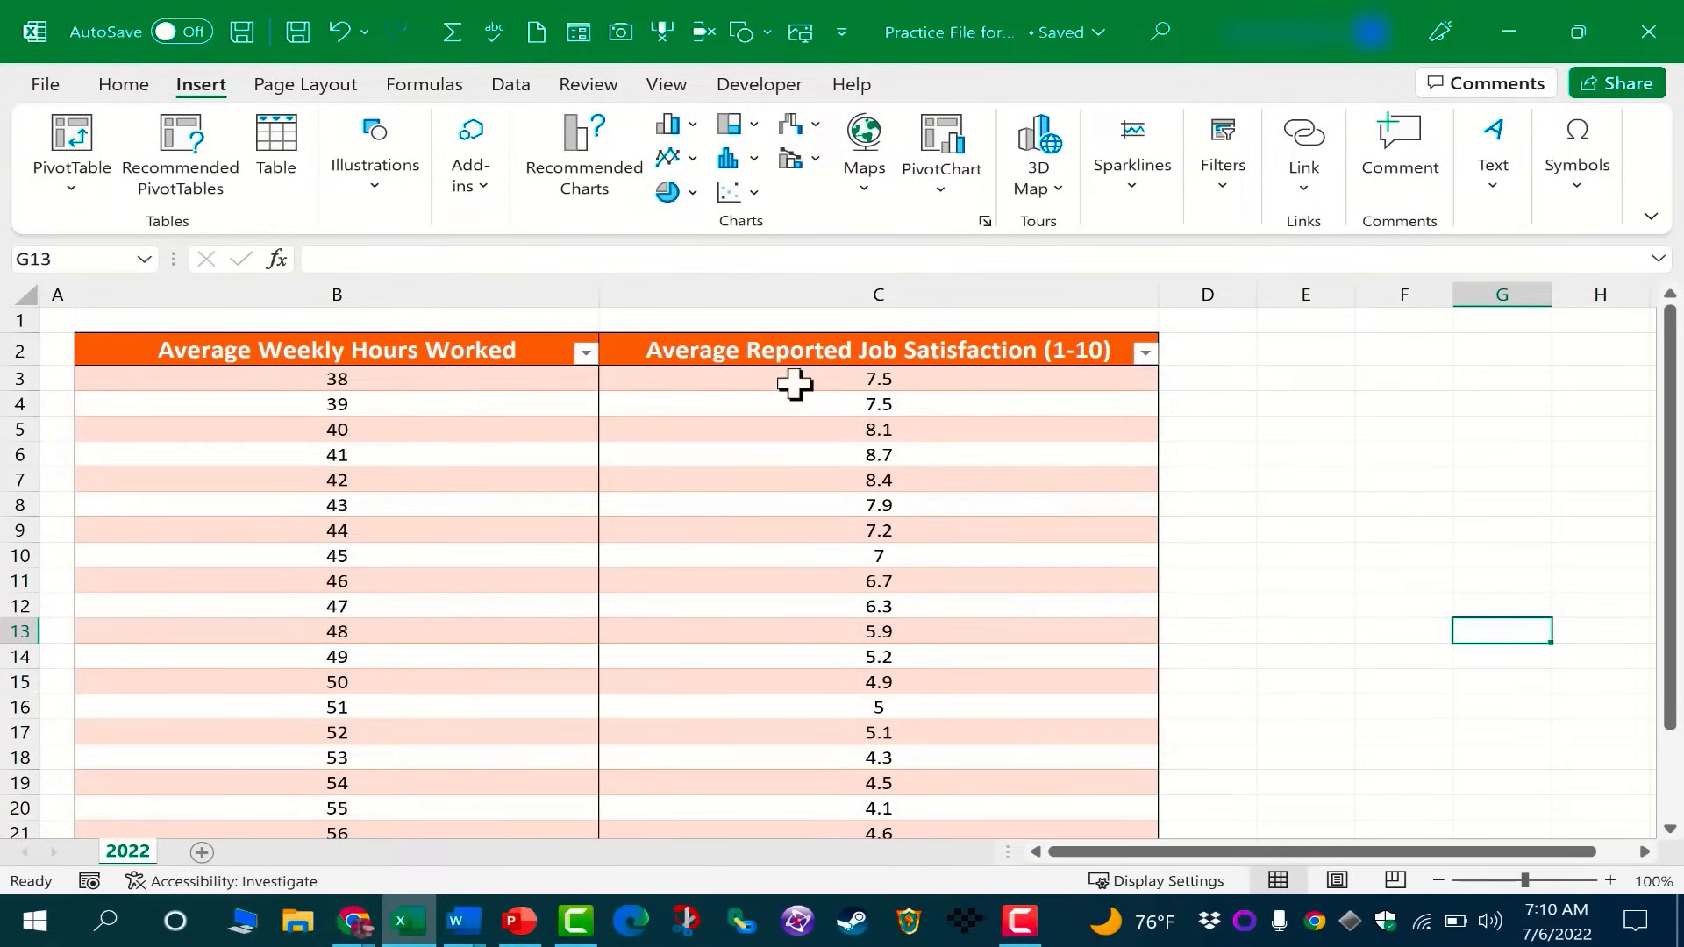
{"action": "mouse_move", "coordinate": [881, 408]}
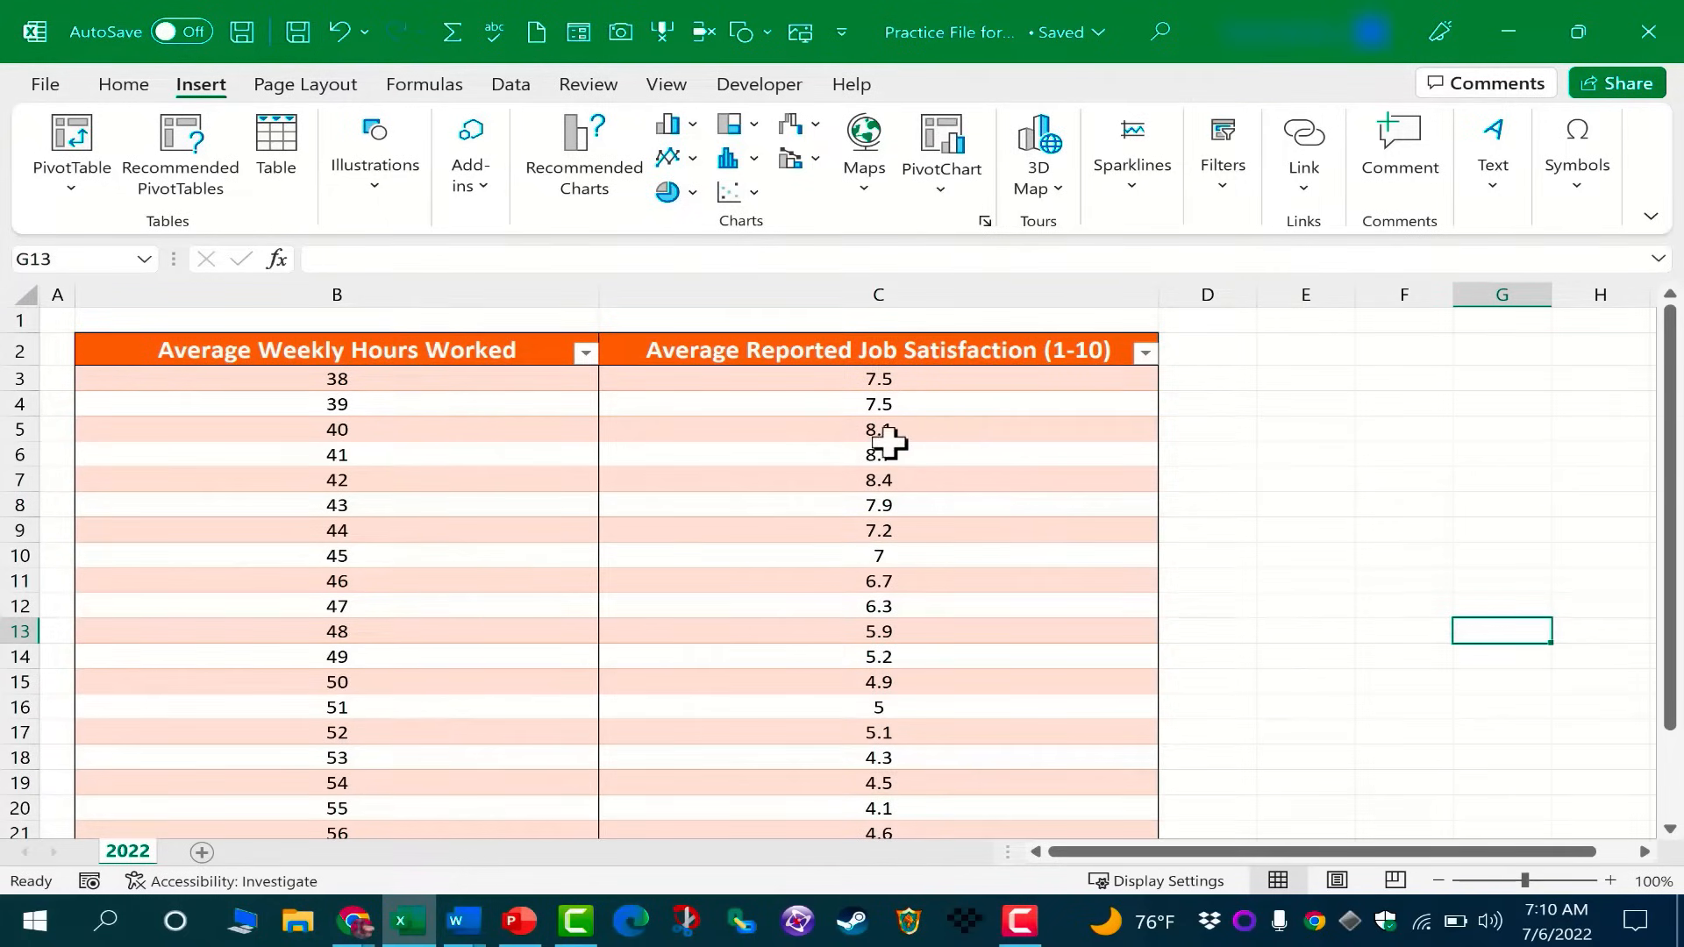
{"action": "mouse_move", "coordinate": [387, 392]}
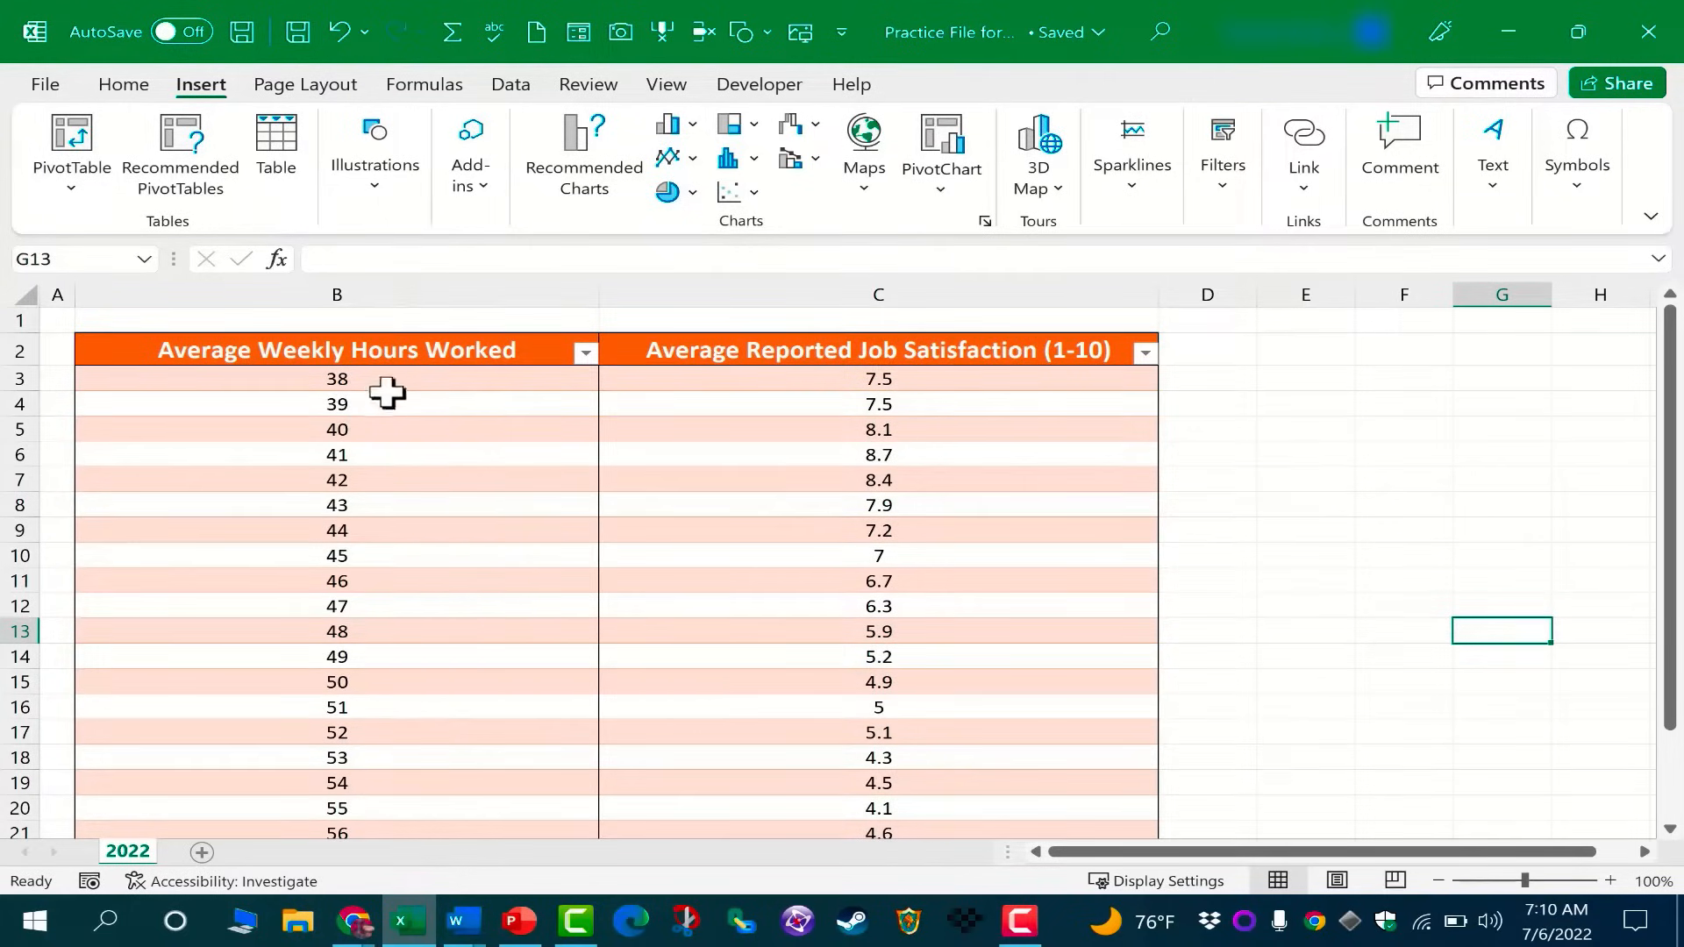
{"action": "mouse_move", "coordinate": [877, 481]}
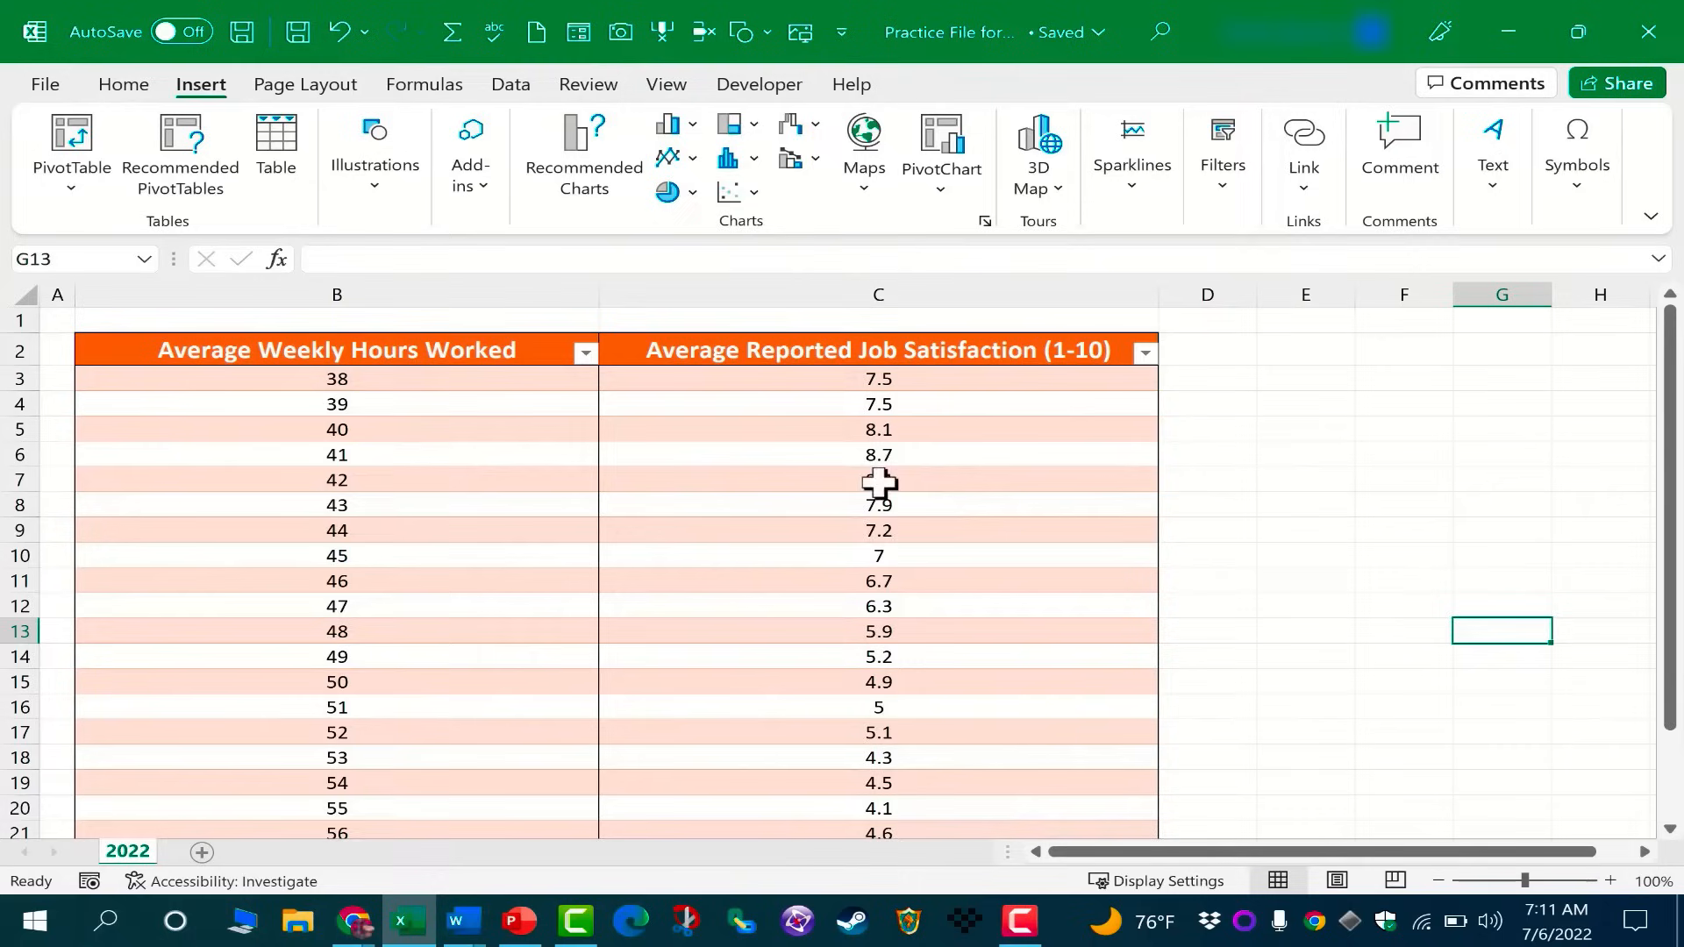
{"action": "mouse_move", "coordinate": [891, 649]}
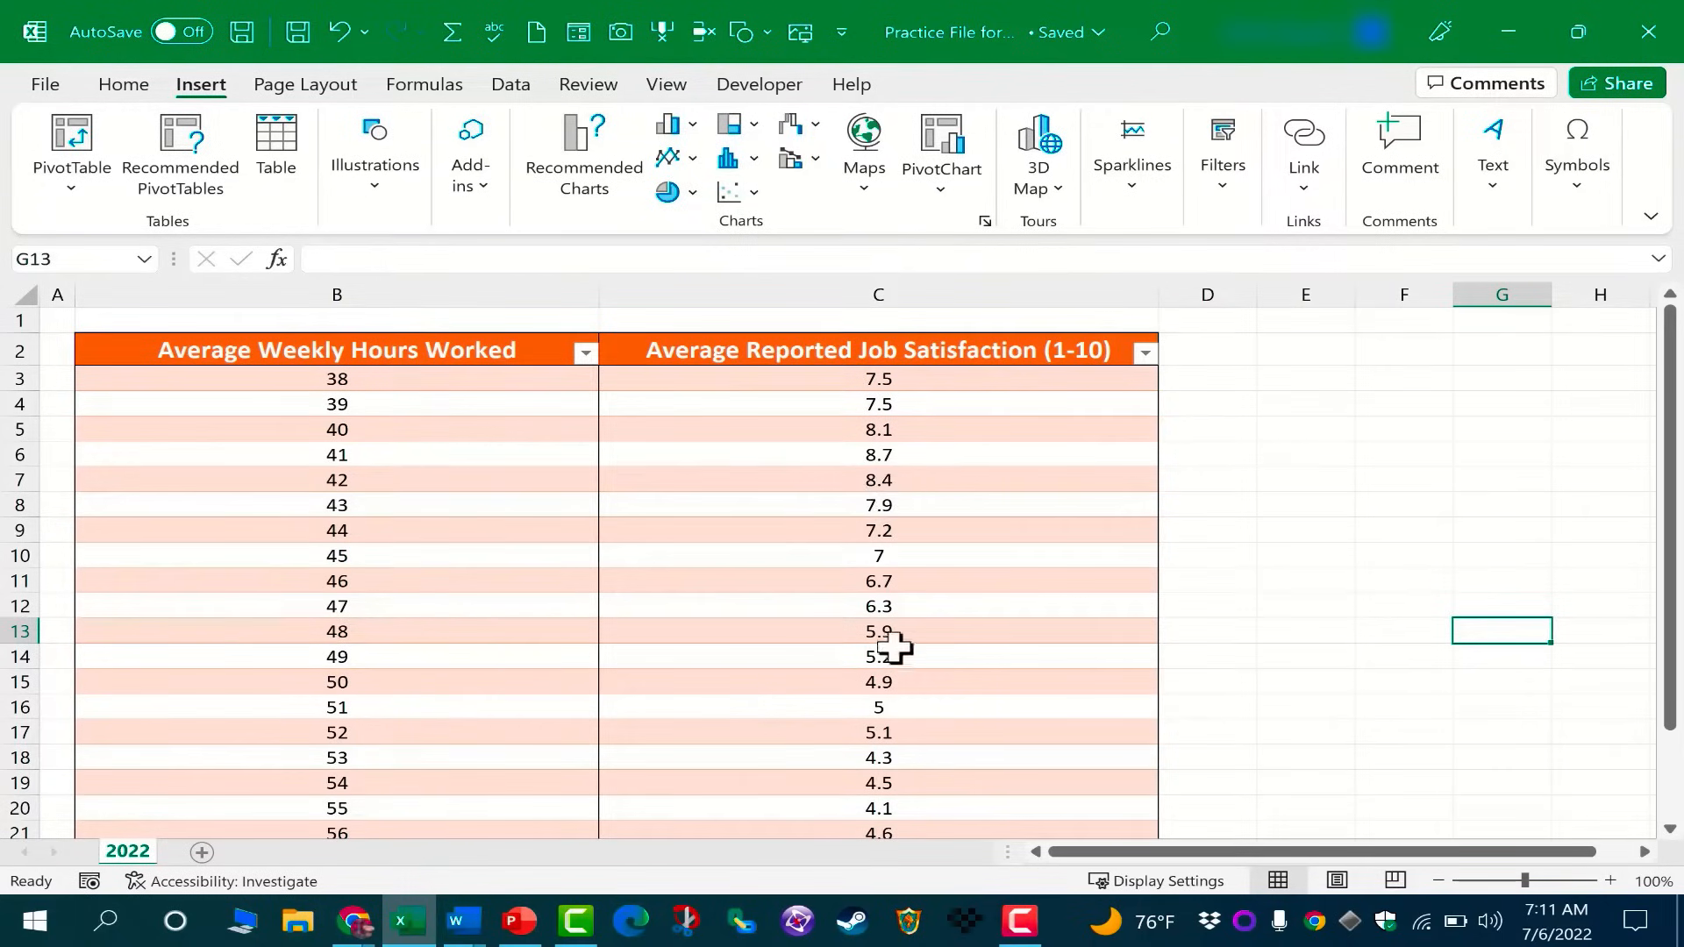
{"action": "mouse_move", "coordinate": [822, 588]}
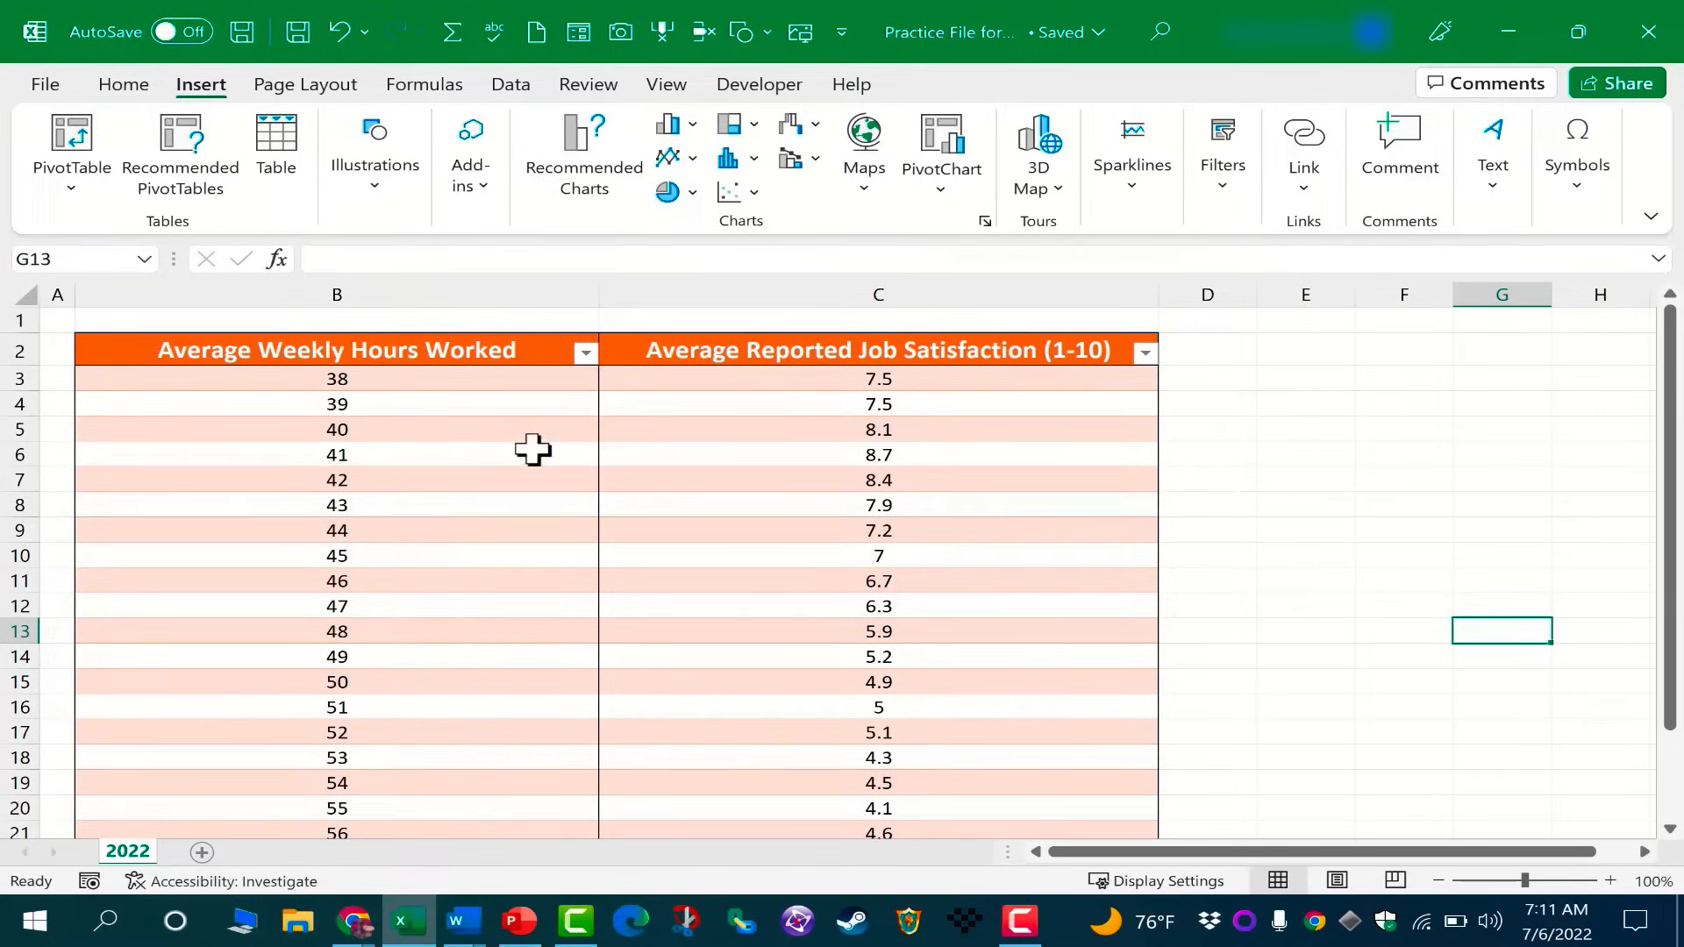
{"action": "mouse_move", "coordinate": [894, 714]}
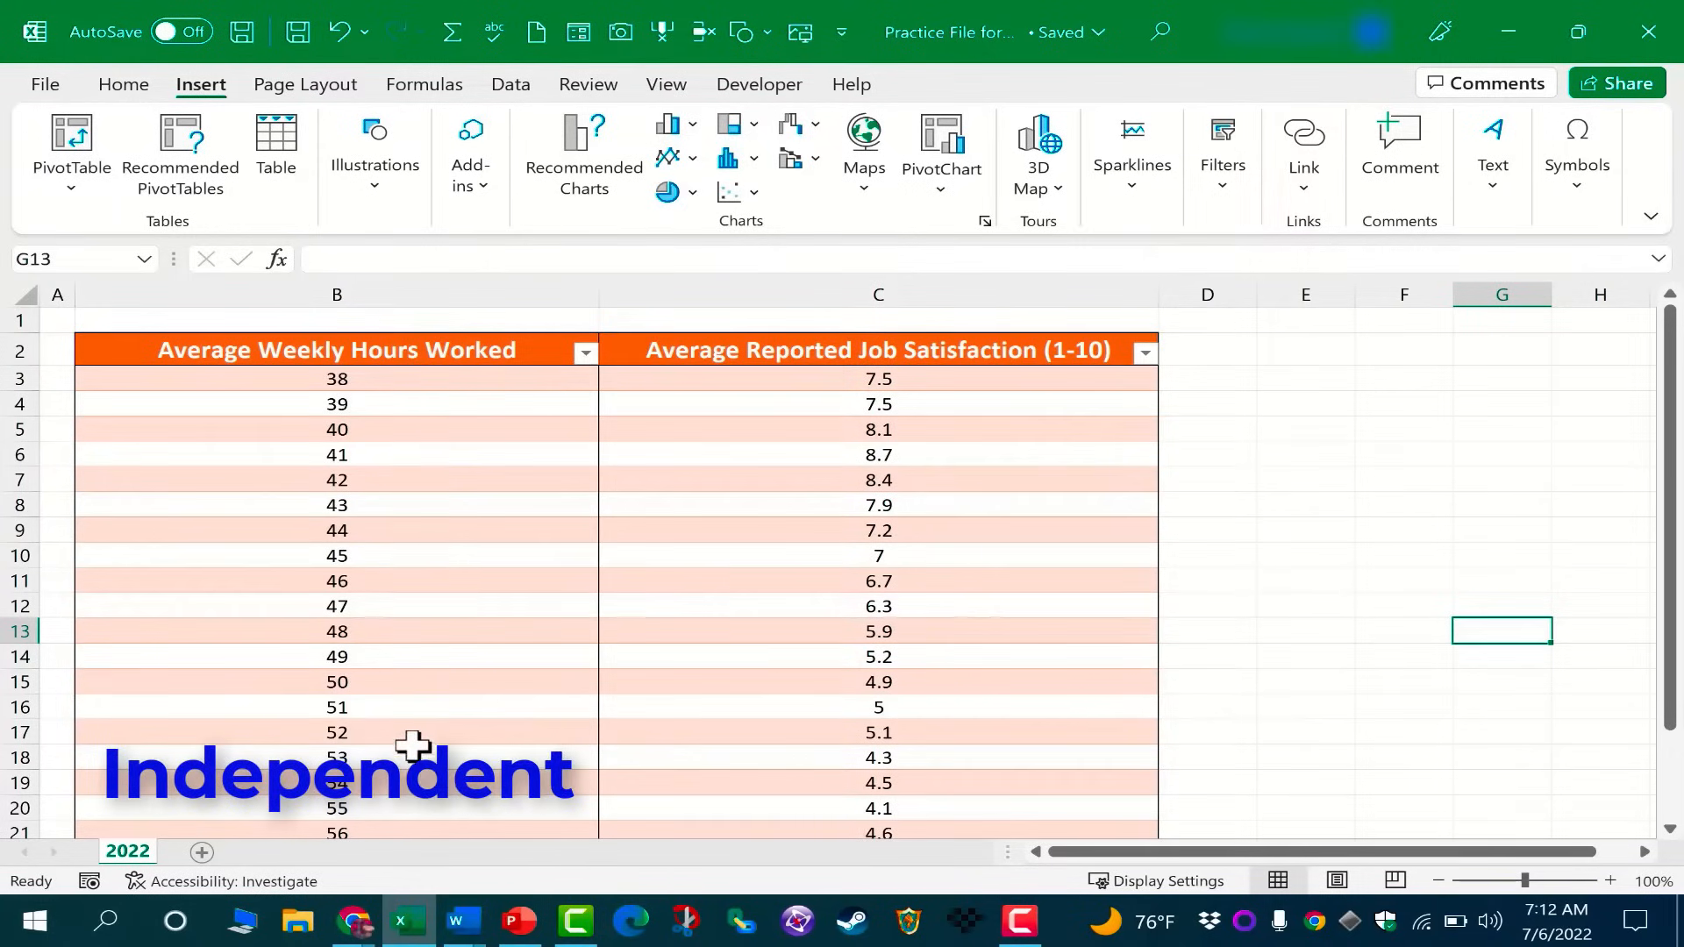
Select a cell in the hours and satisfaction table and show the Scatter (X, Y) chart types.
{"action": "scroll", "scroll_direction": "down", "scroll_amount": 3}
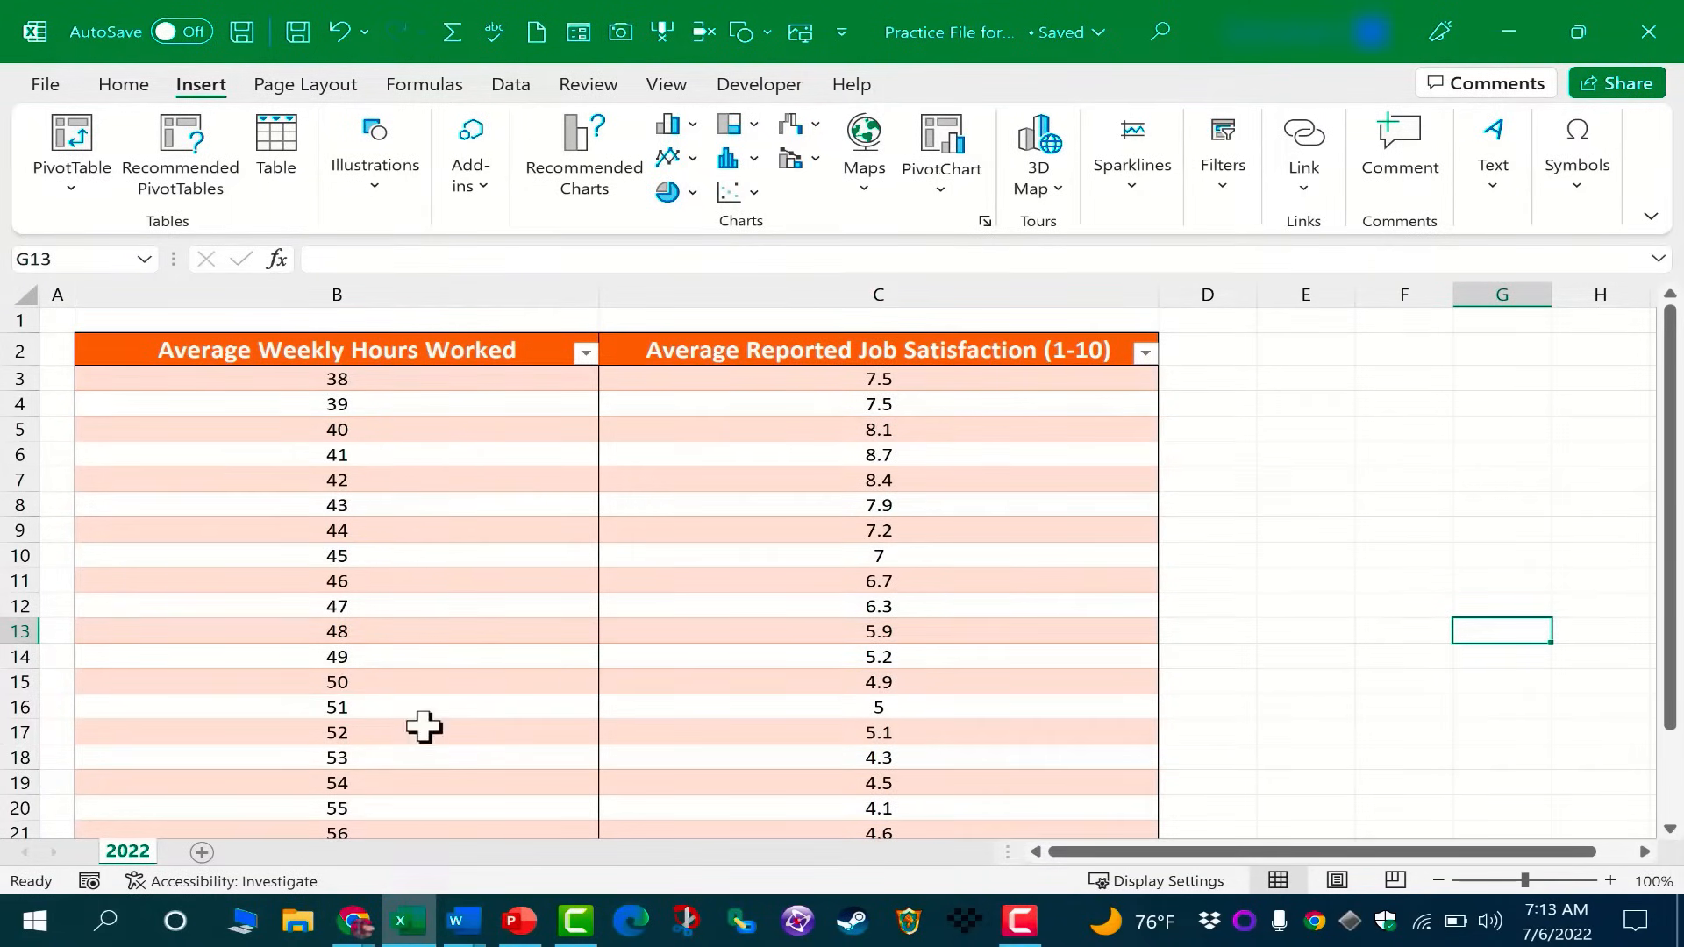
{"action": "mouse_move", "coordinate": [895, 513]}
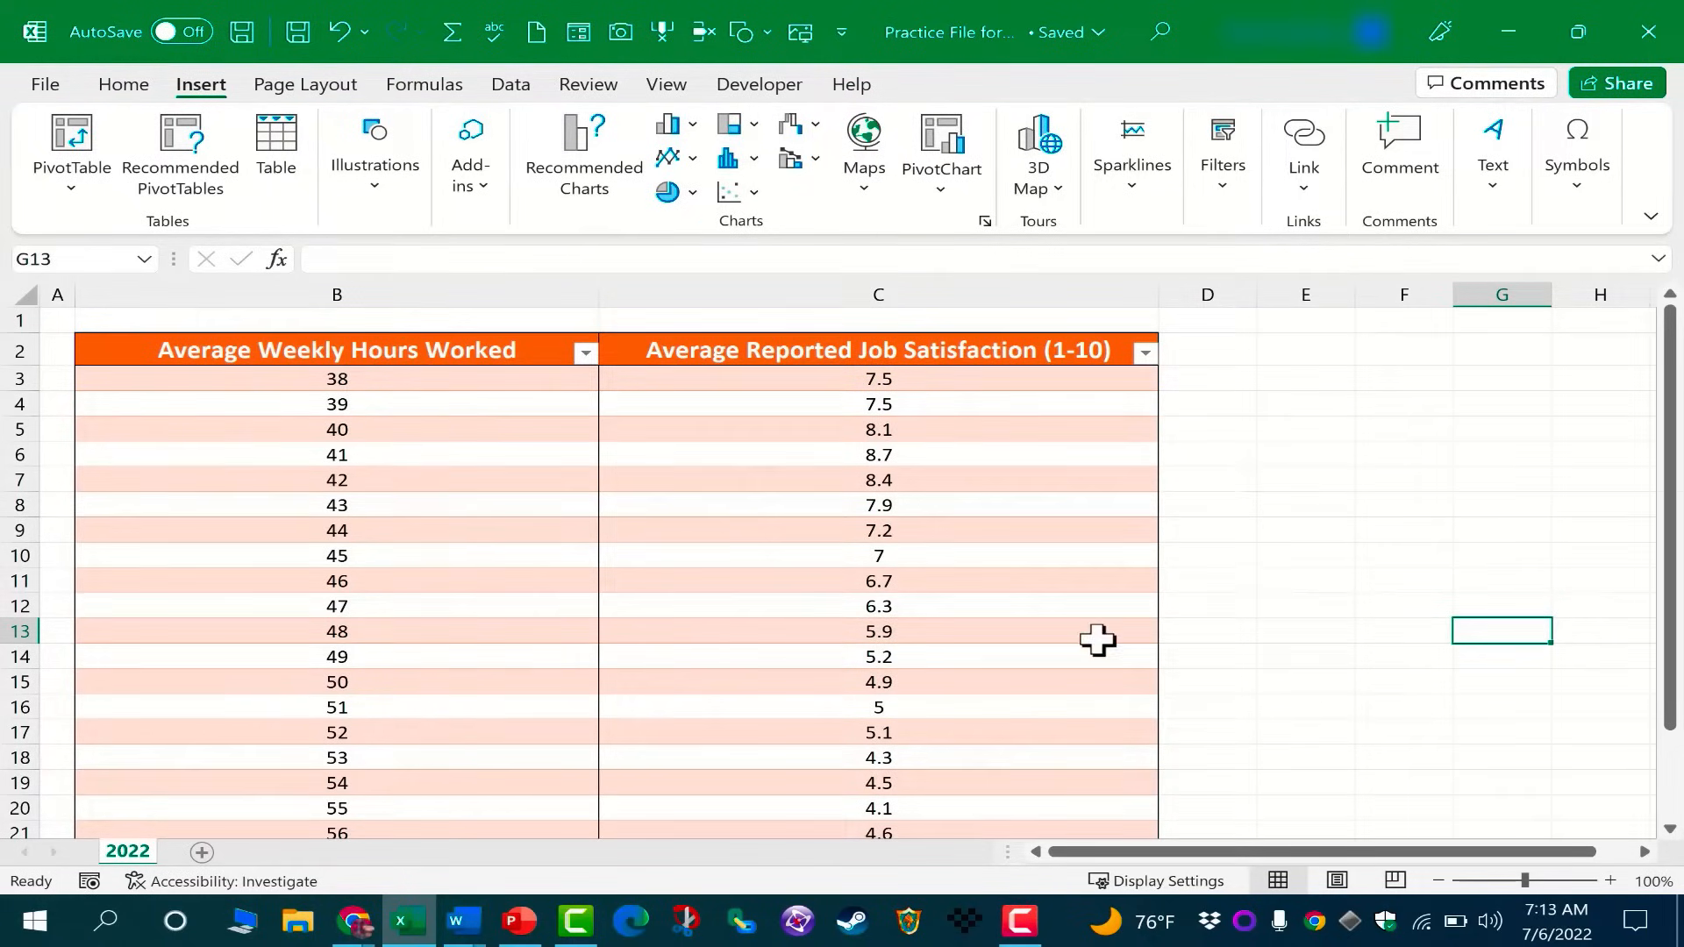
{"action": "left_click", "coordinate": [878, 293]}
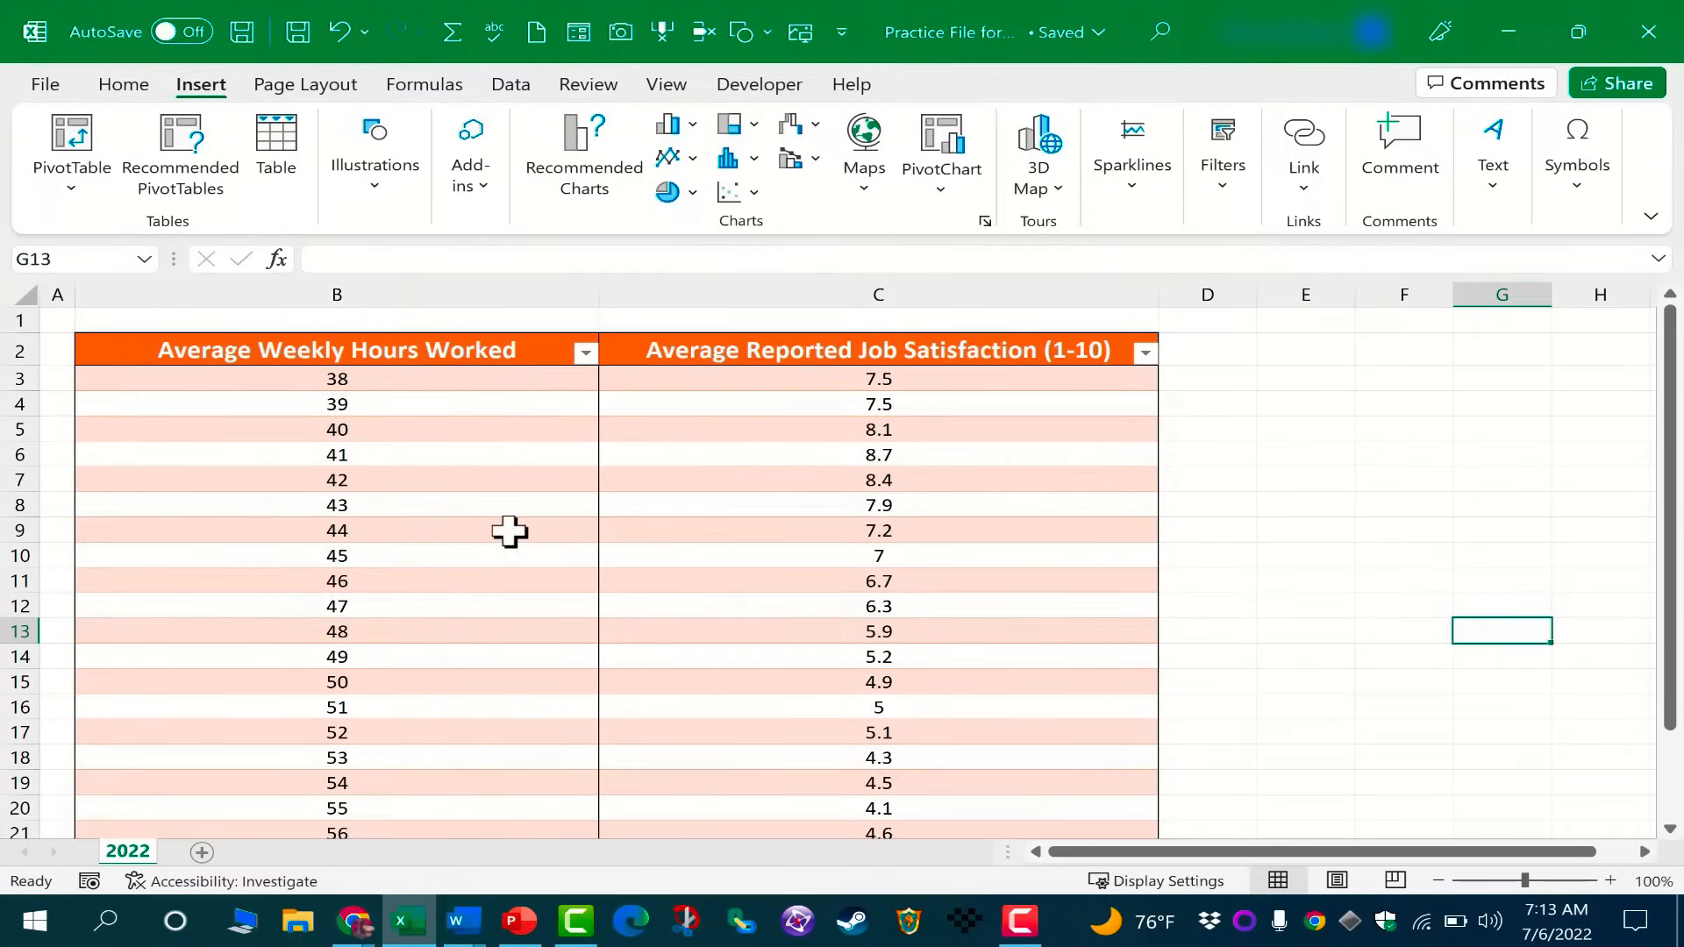
{"action": "mouse_move", "coordinate": [713, 596]}
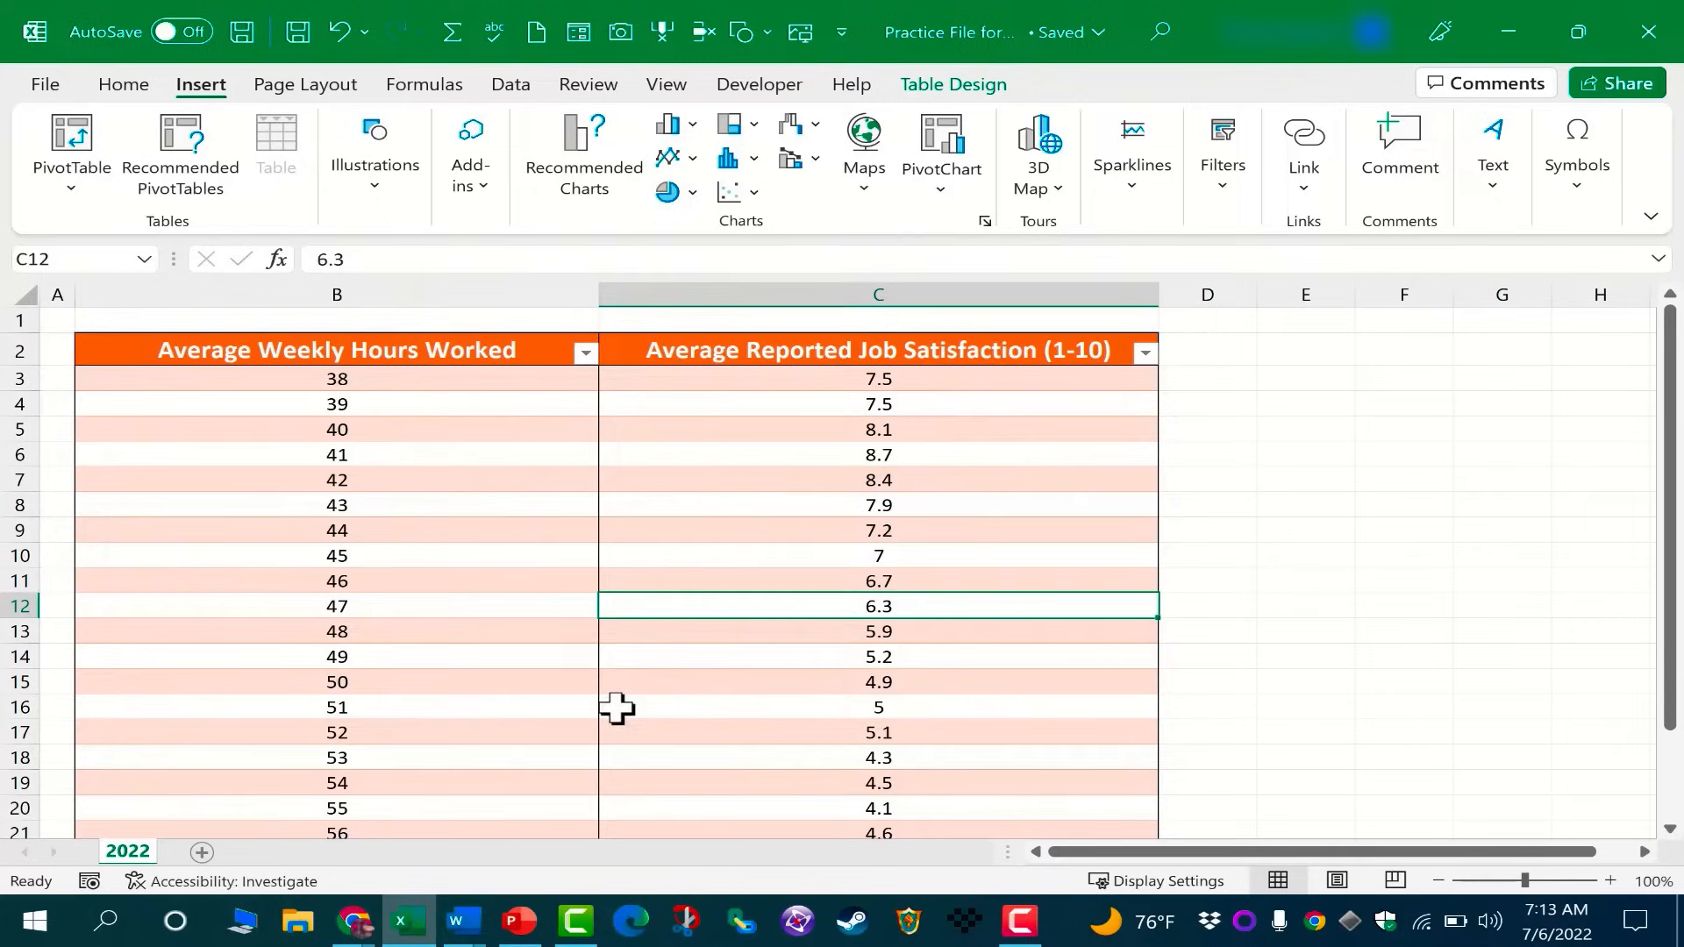
{"action": "mouse_move", "coordinate": [655, 531]}
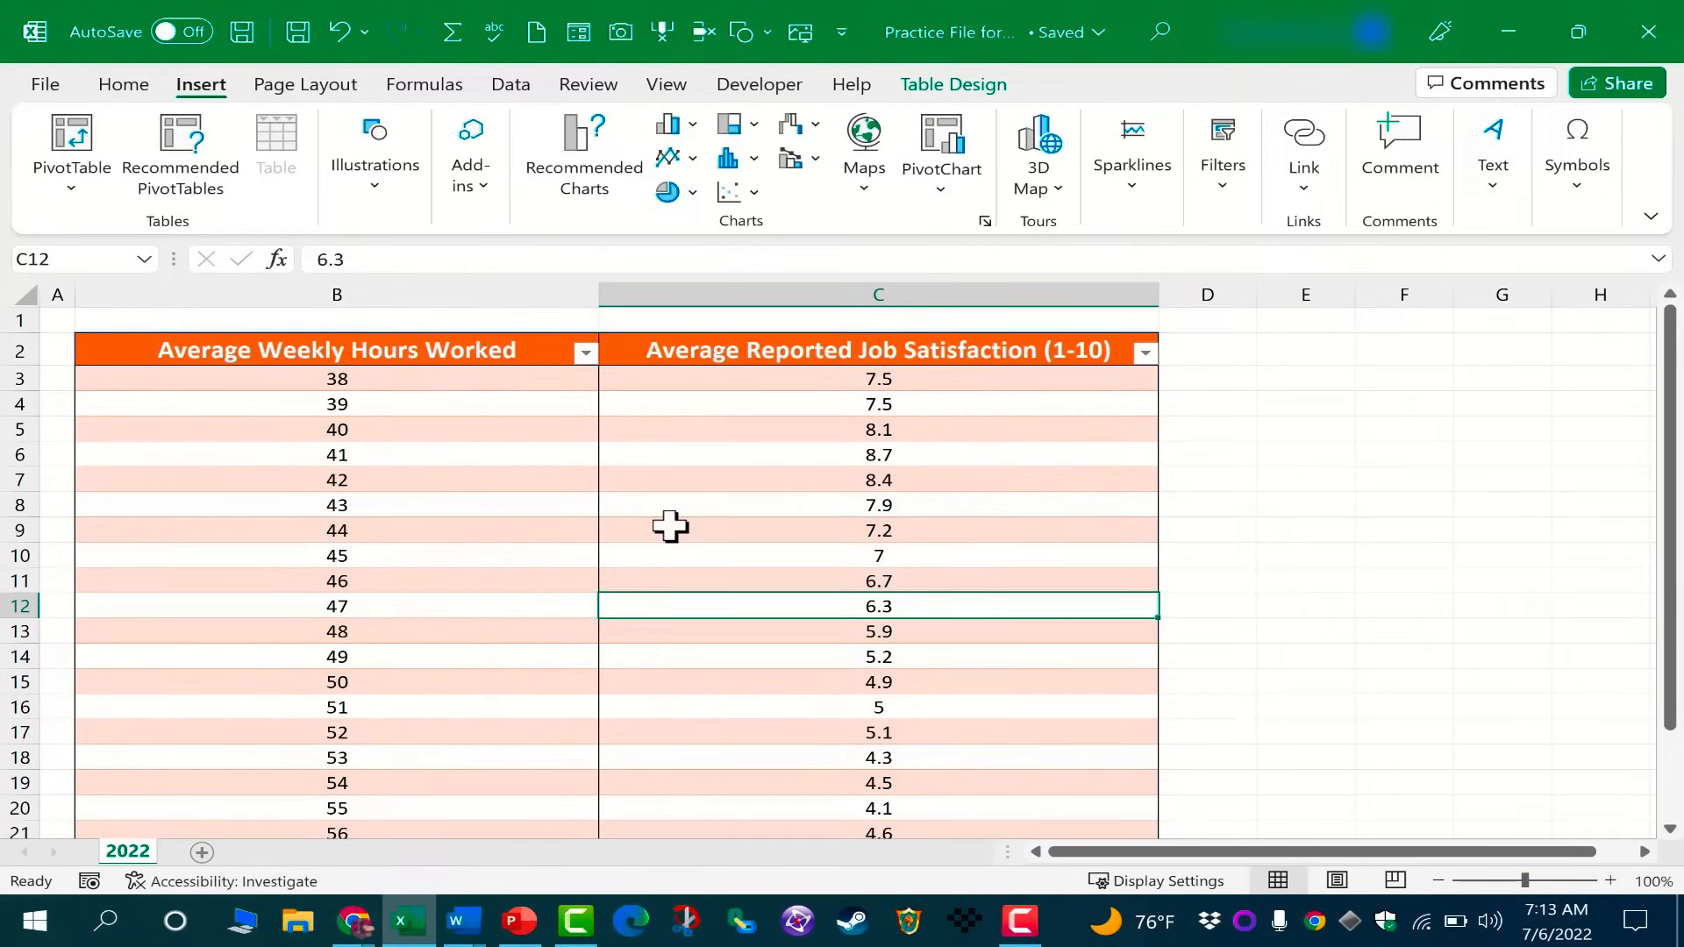
{"action": "left_click", "coordinate": [336, 530]}
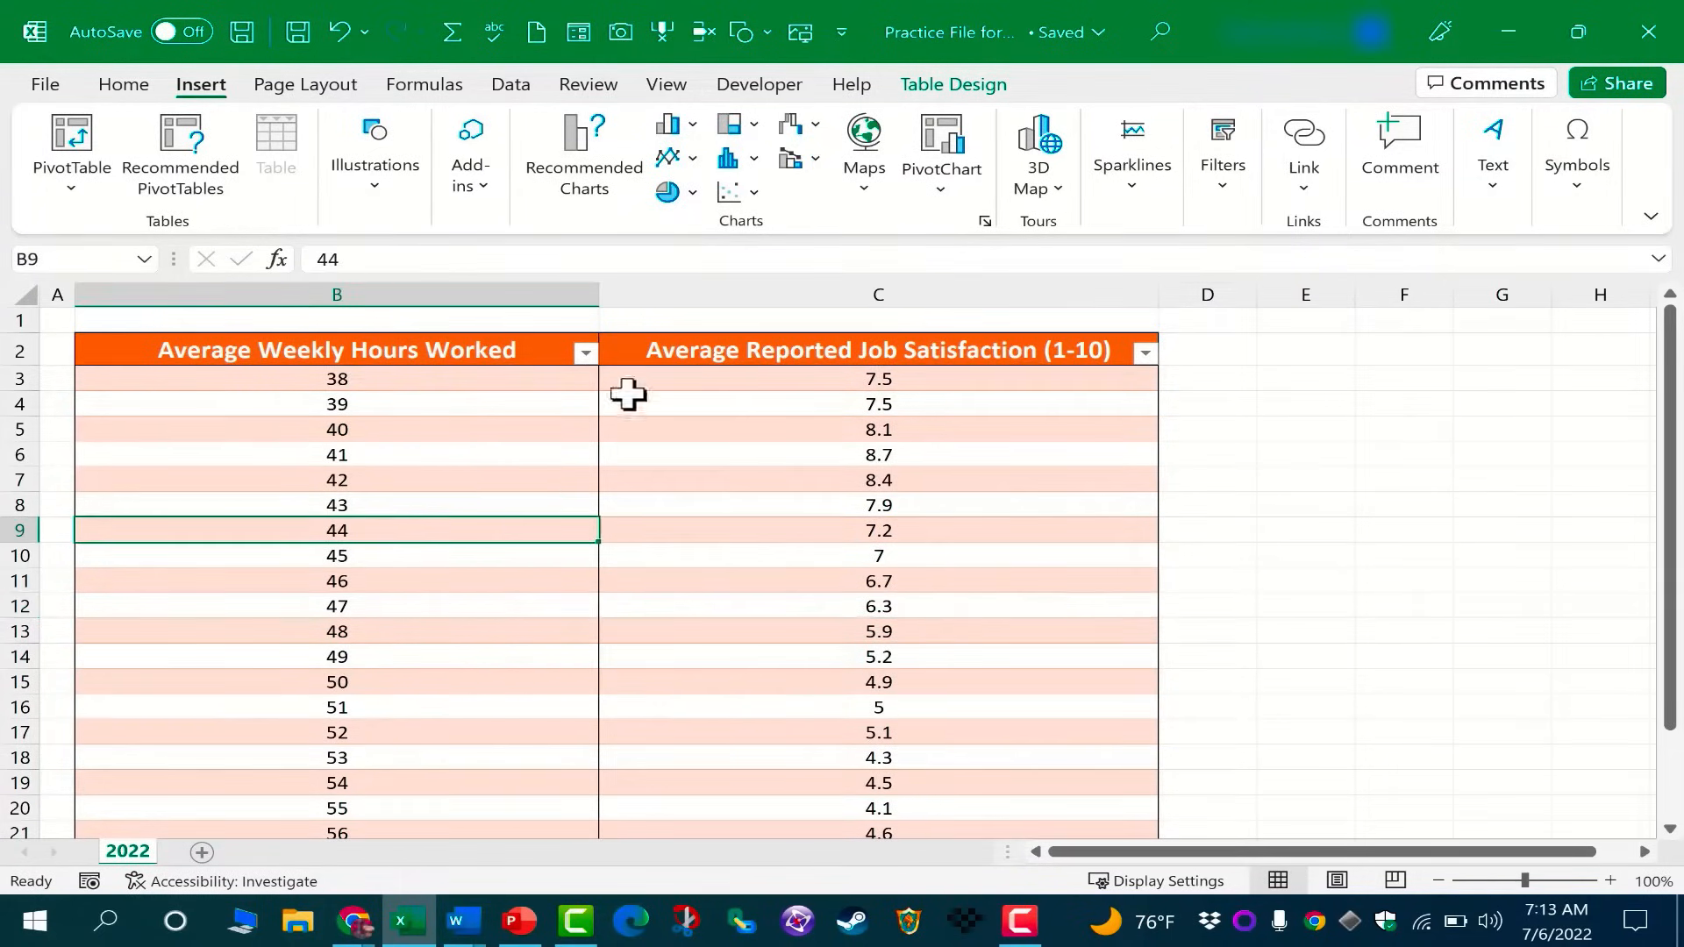
{"action": "mouse_move", "coordinate": [220, 107]}
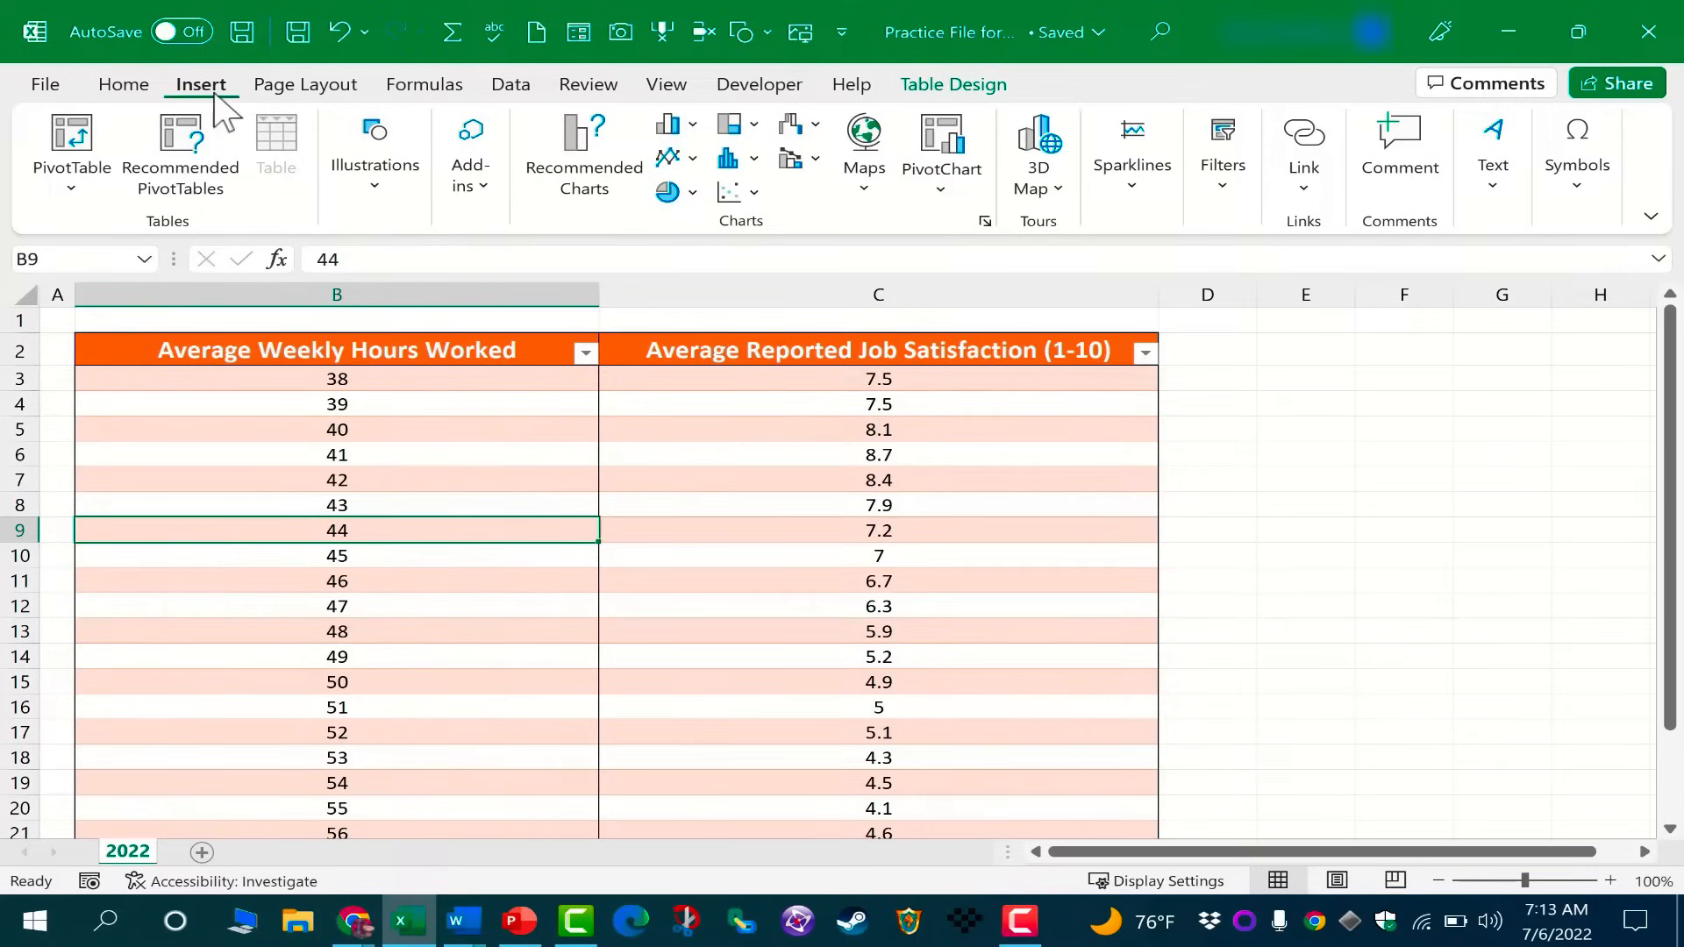
{"action": "mouse_move", "coordinate": [736, 242]}
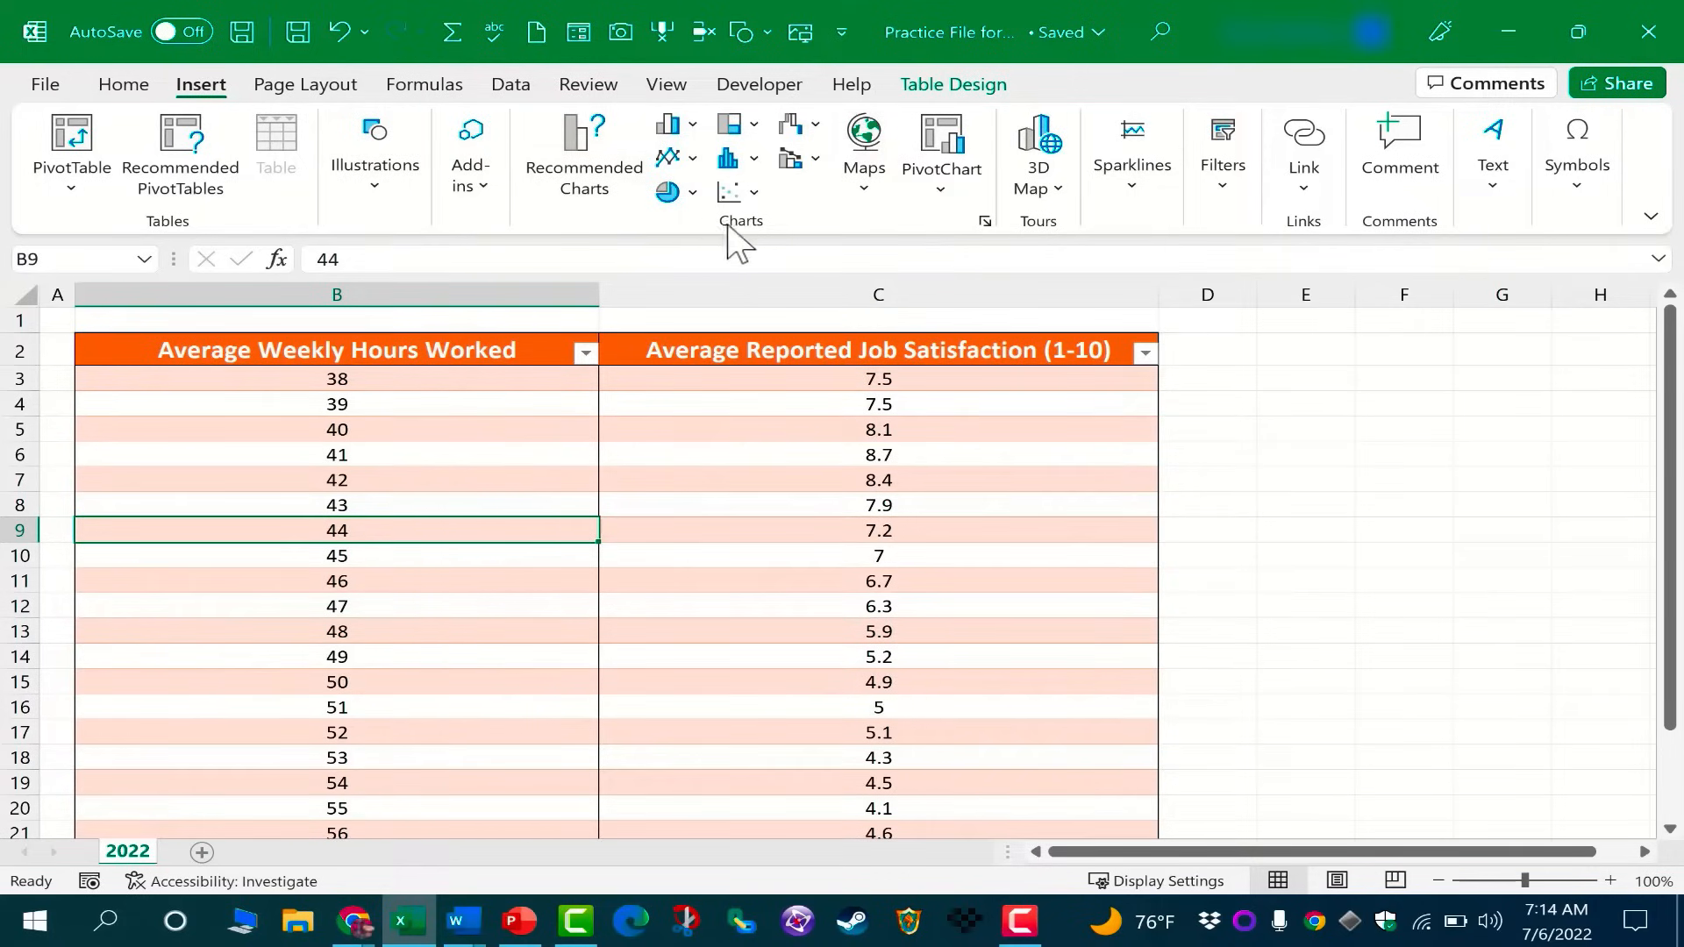
{"action": "mouse_move", "coordinate": [731, 193]}
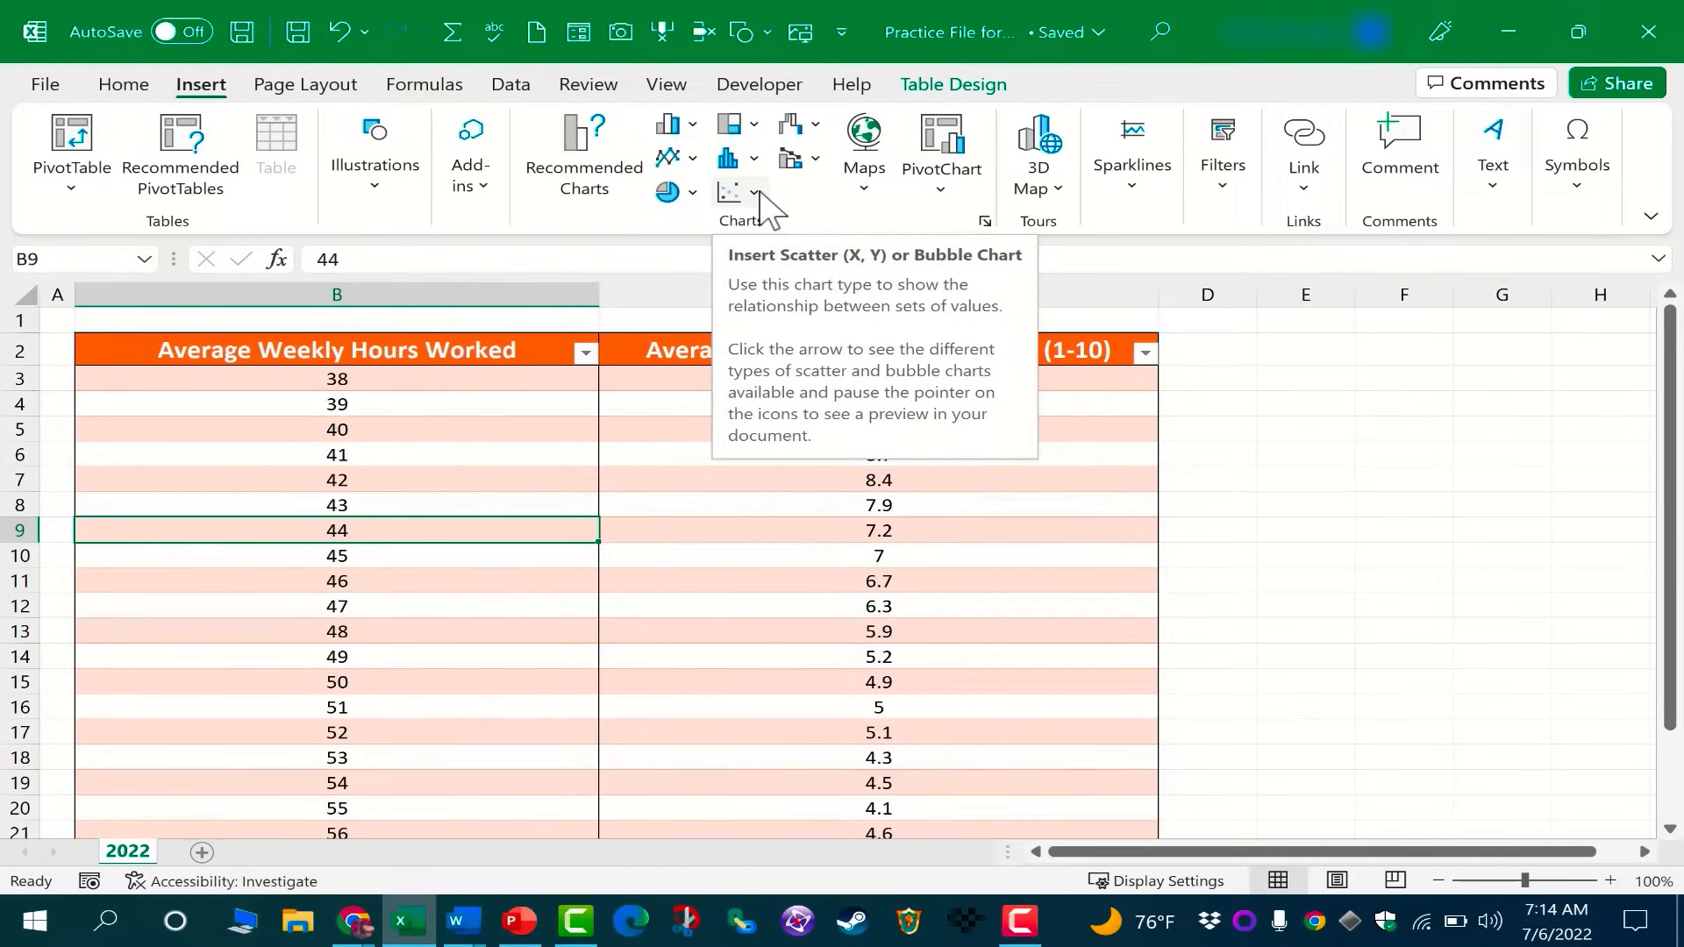
{"action": "left_click", "coordinate": [757, 191]}
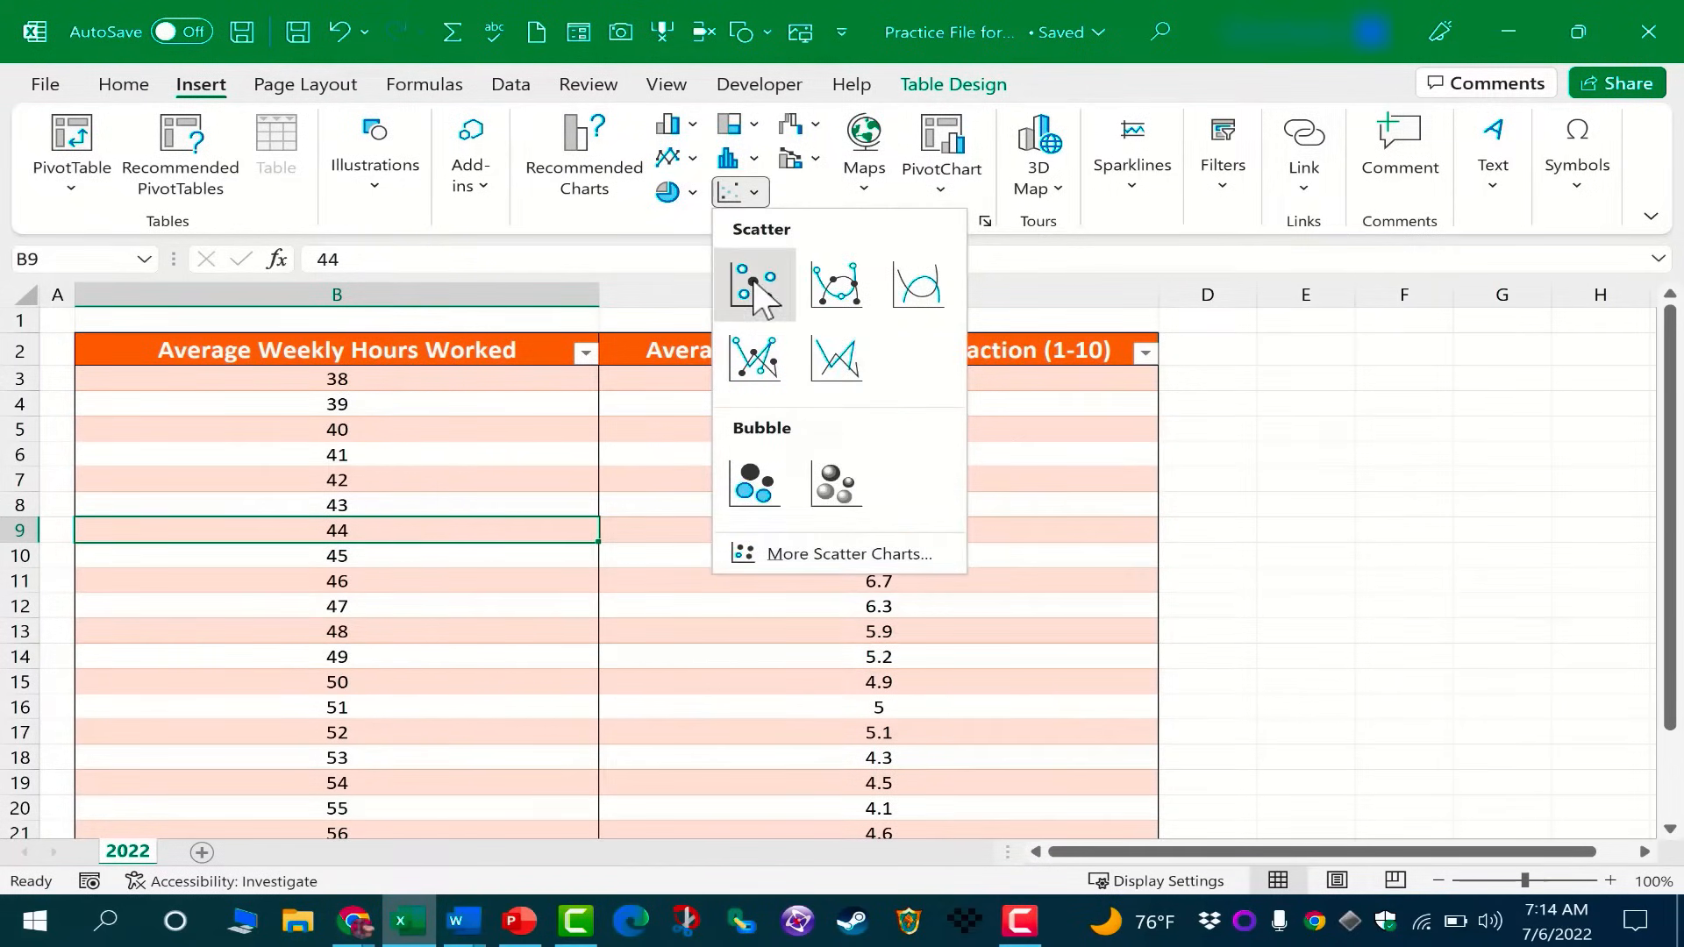
Insert a markers-only scatter chart and drag it beside the data table.
{"action": "left_click", "coordinate": [754, 286]}
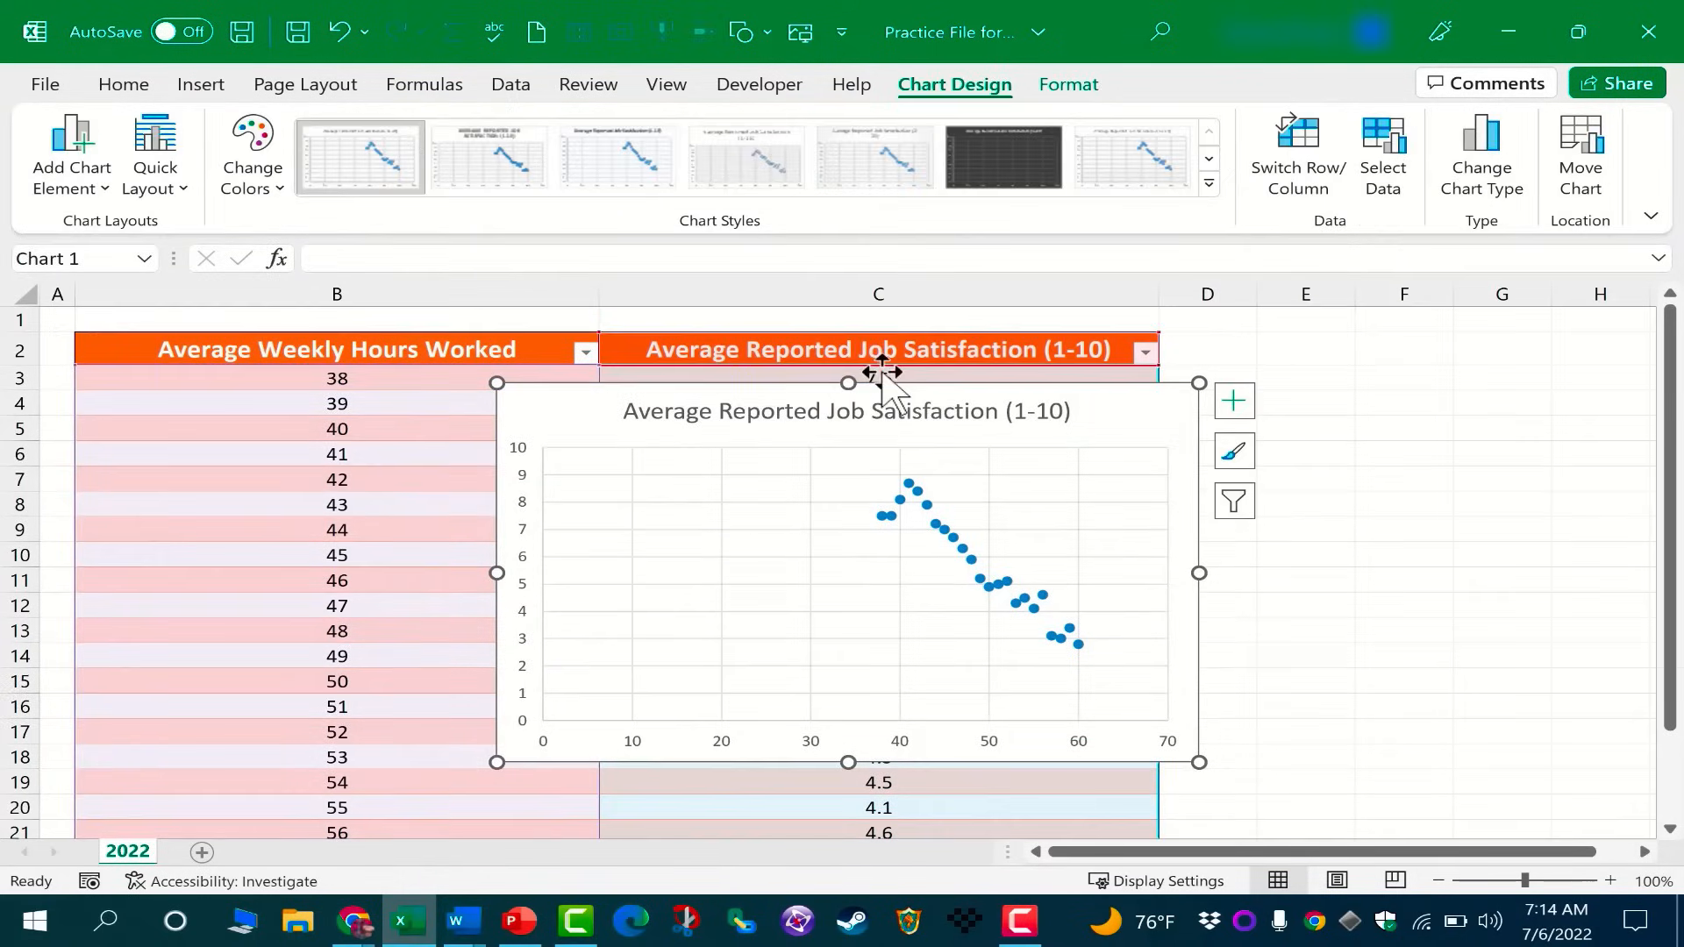
{"action": "mouse_move", "coordinate": [918, 473]}
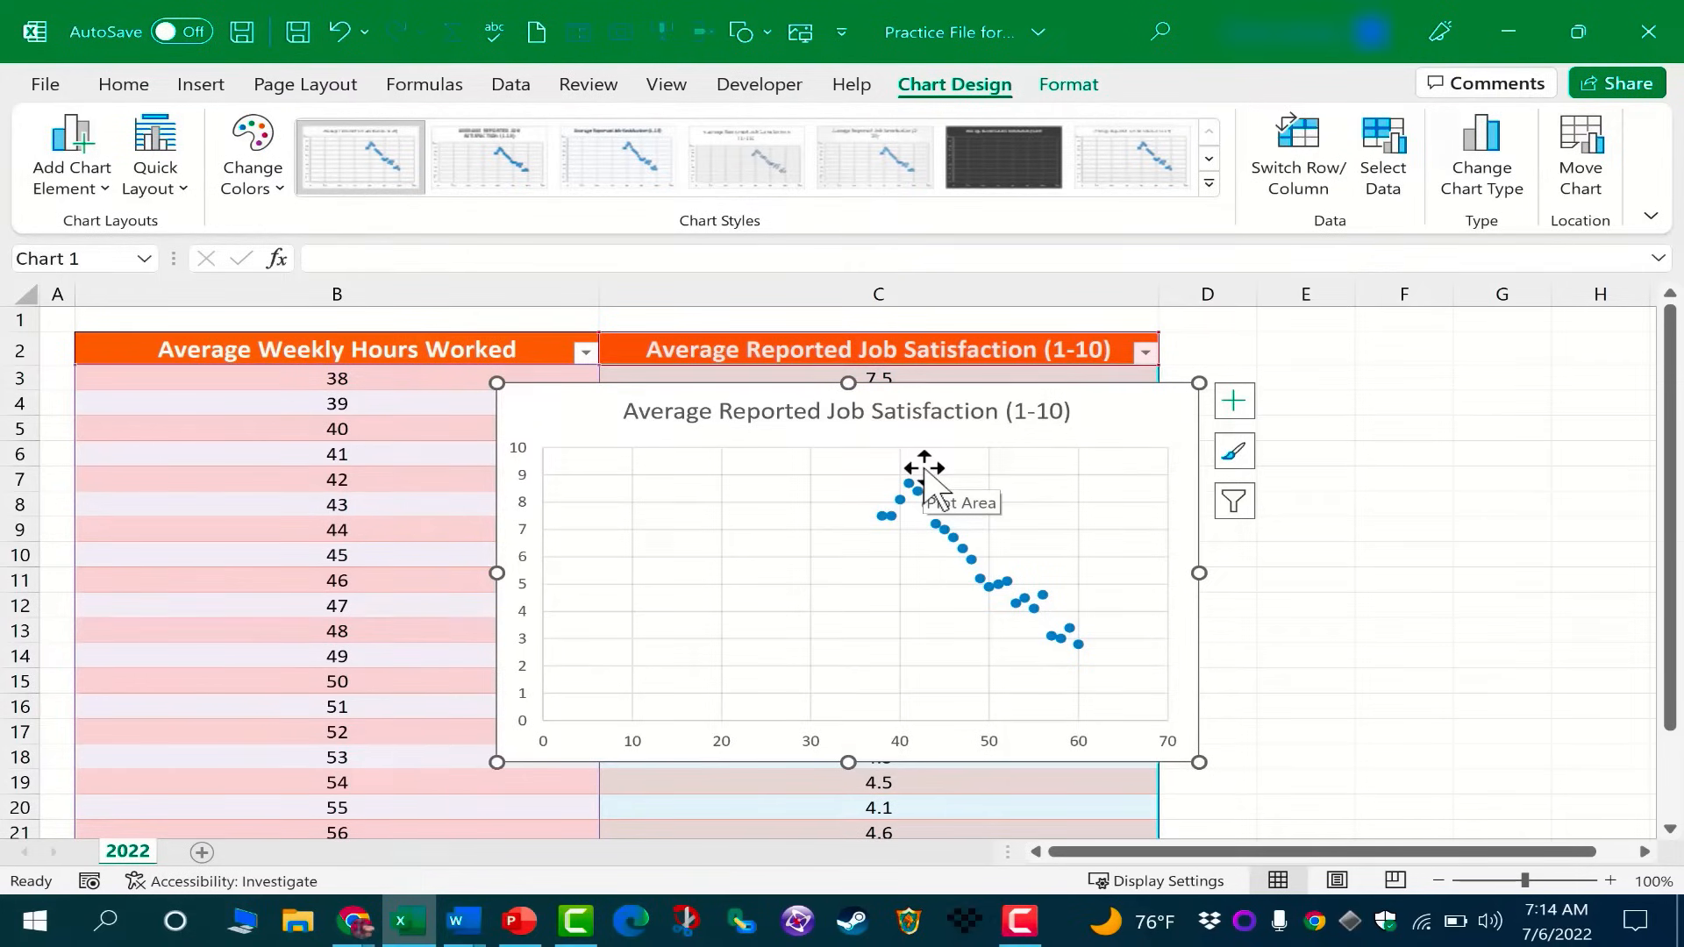
{"action": "mouse_move", "coordinate": [1133, 550]}
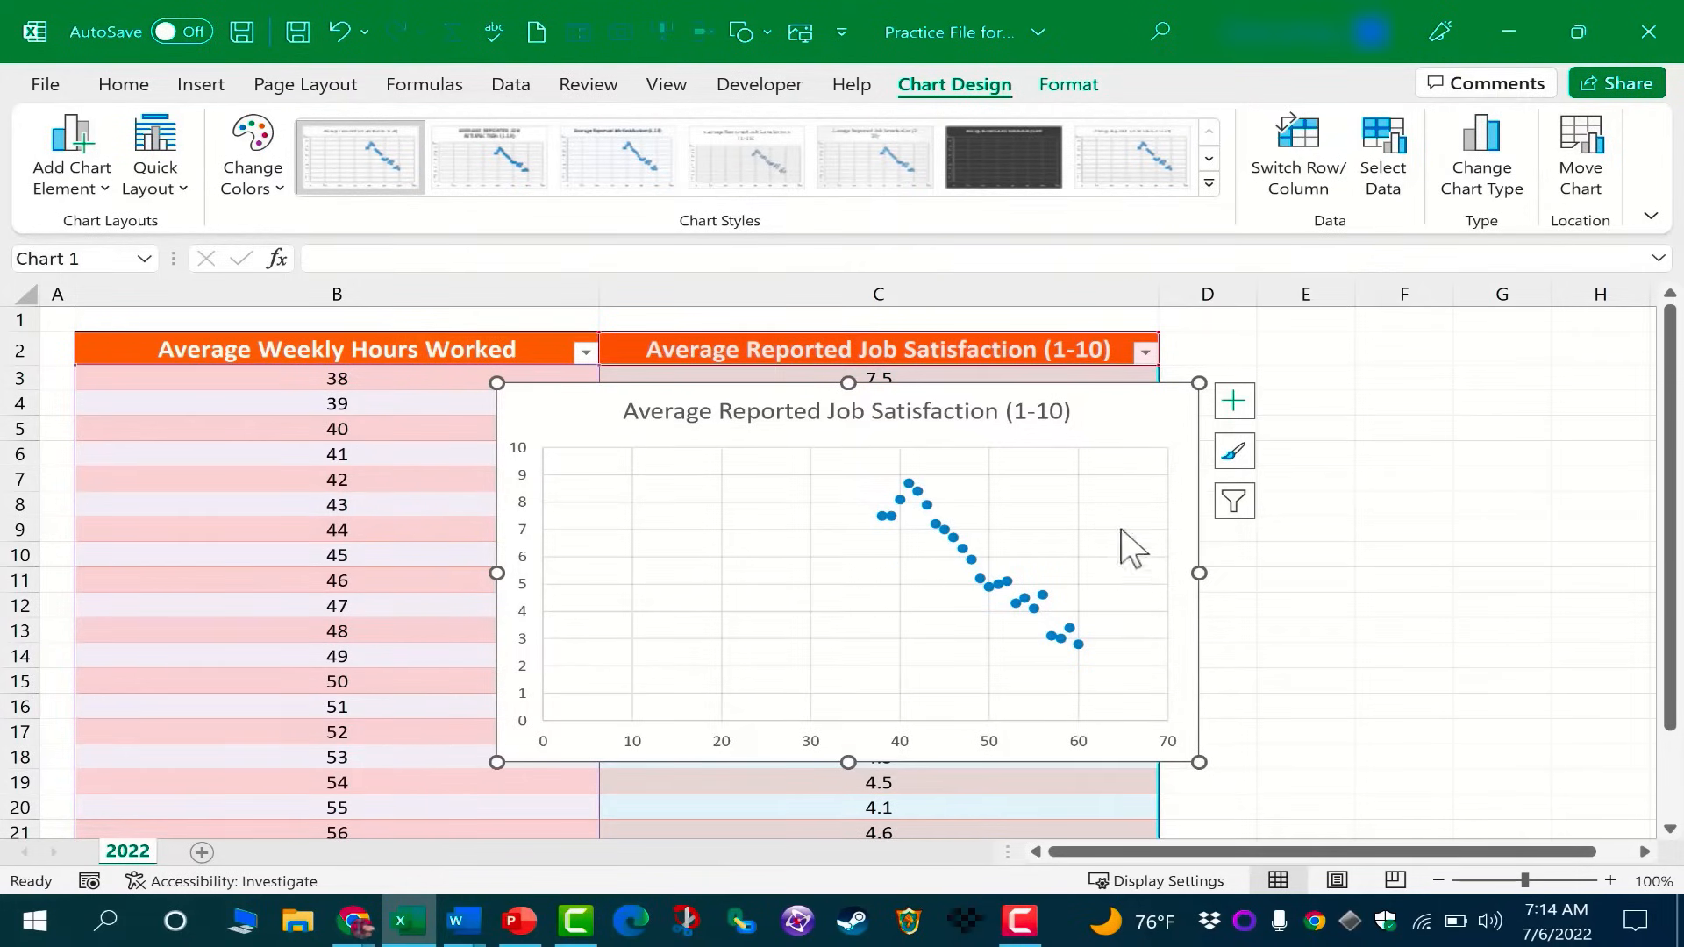
{"action": "mouse_move", "coordinate": [1202, 397]}
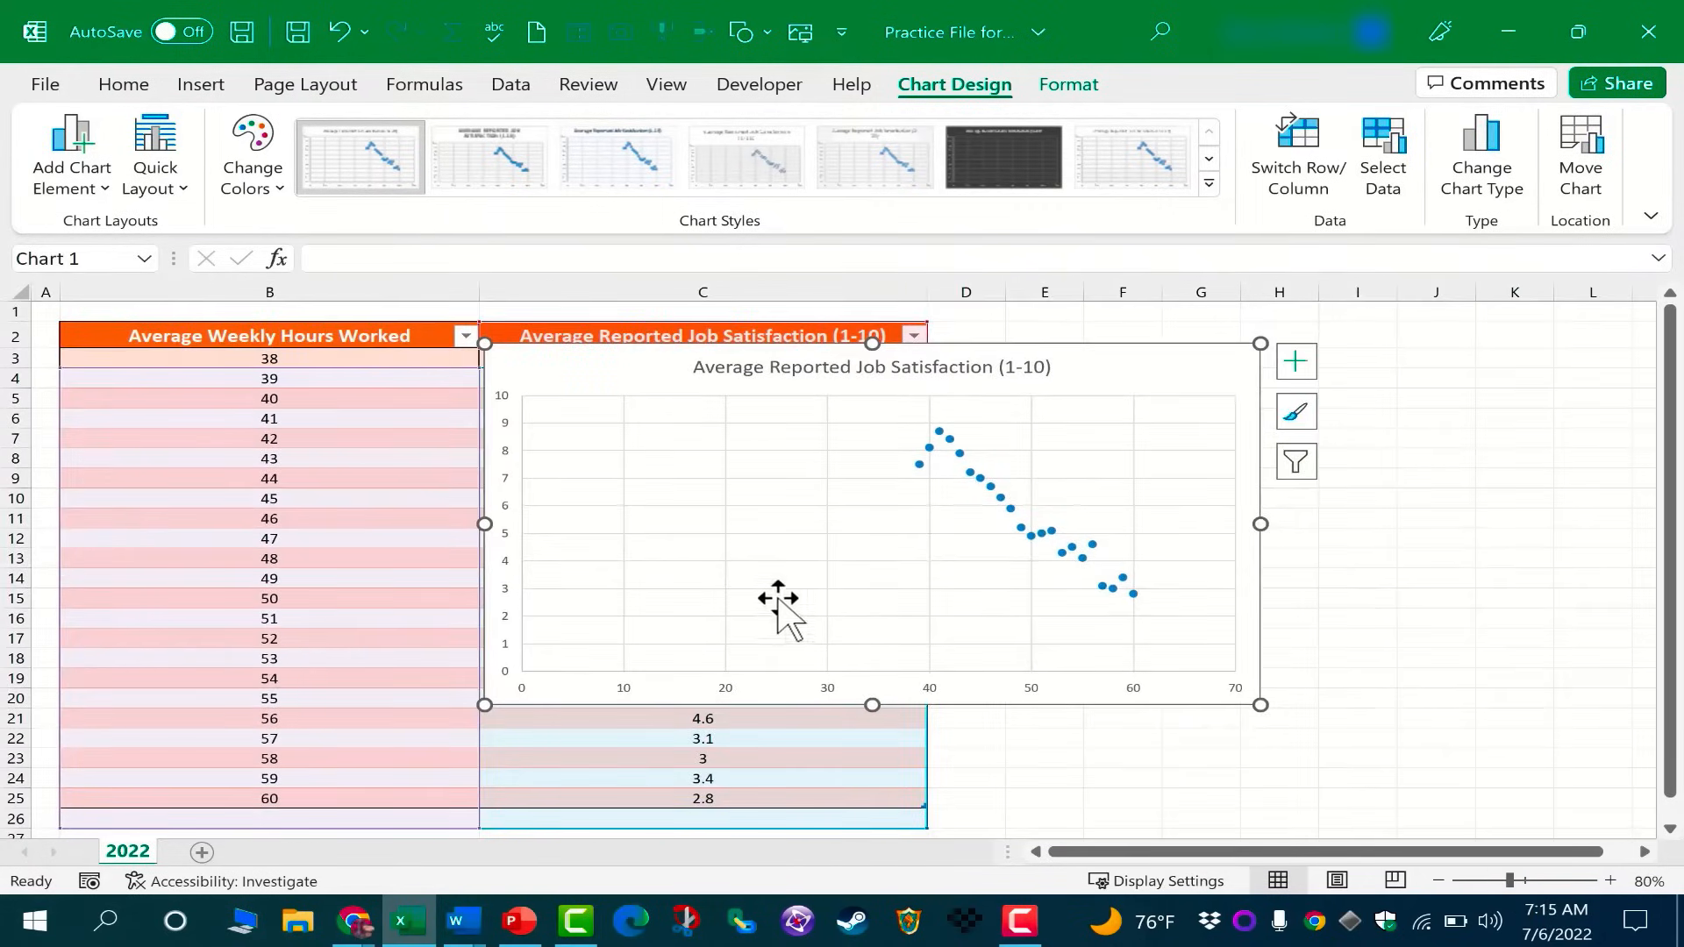
{"action": "mouse_move", "coordinate": [957, 349]}
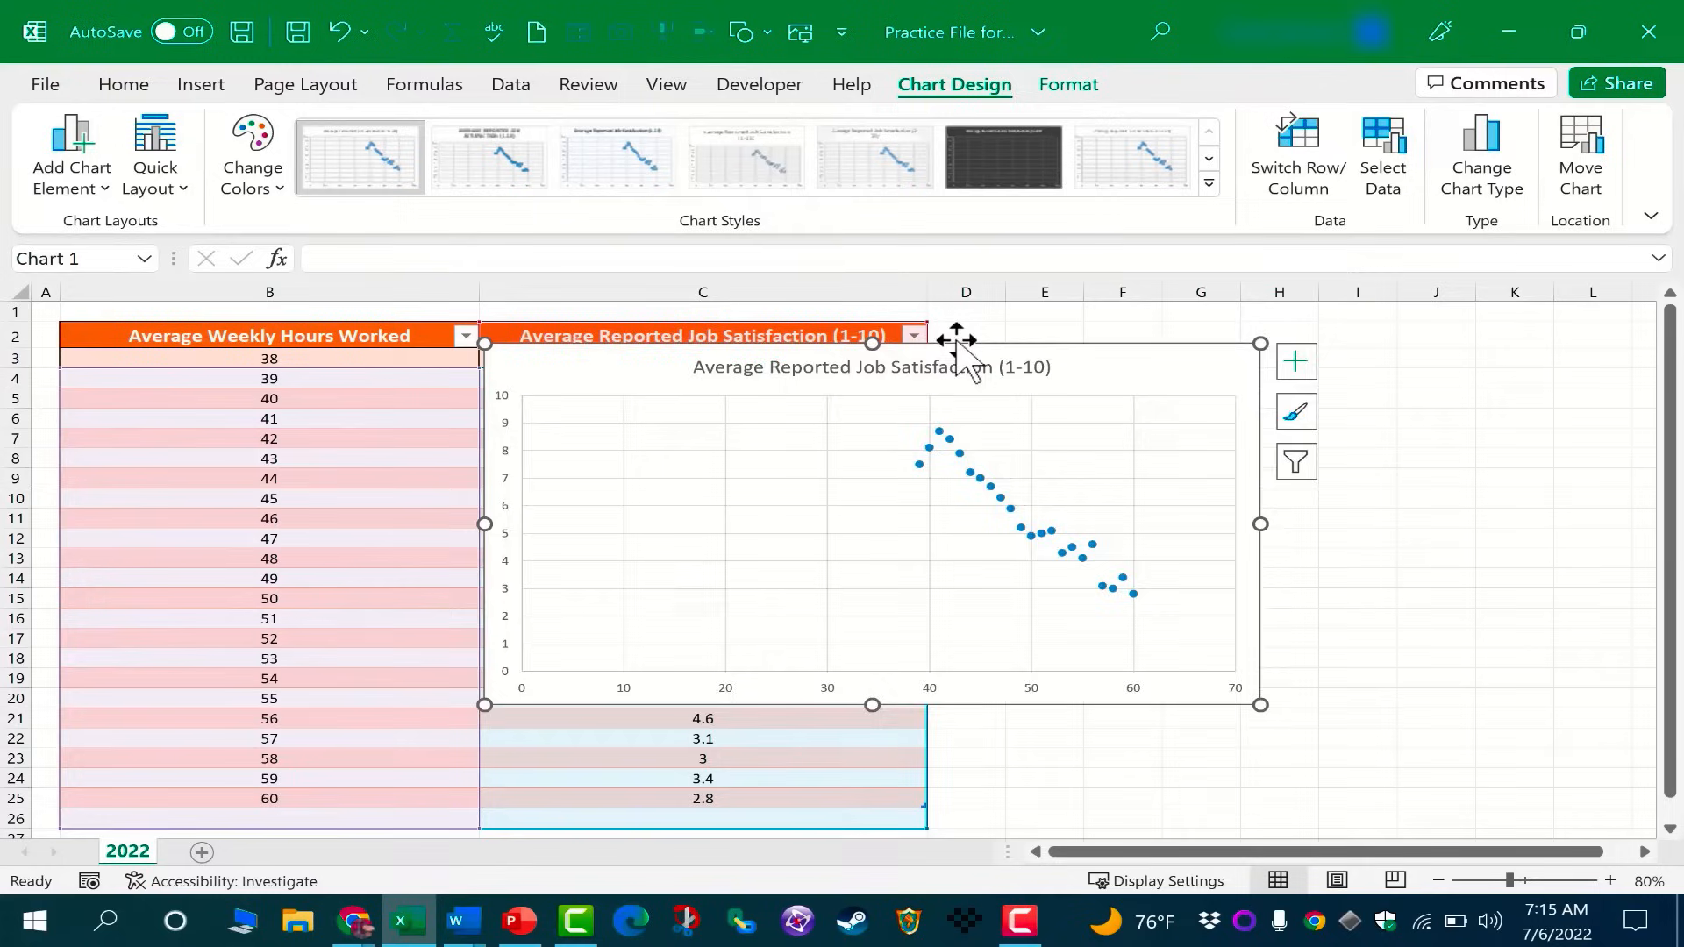
{"action": "left_click_drag", "start_coordinate": [951, 342], "coordinate": [1312, 400]}
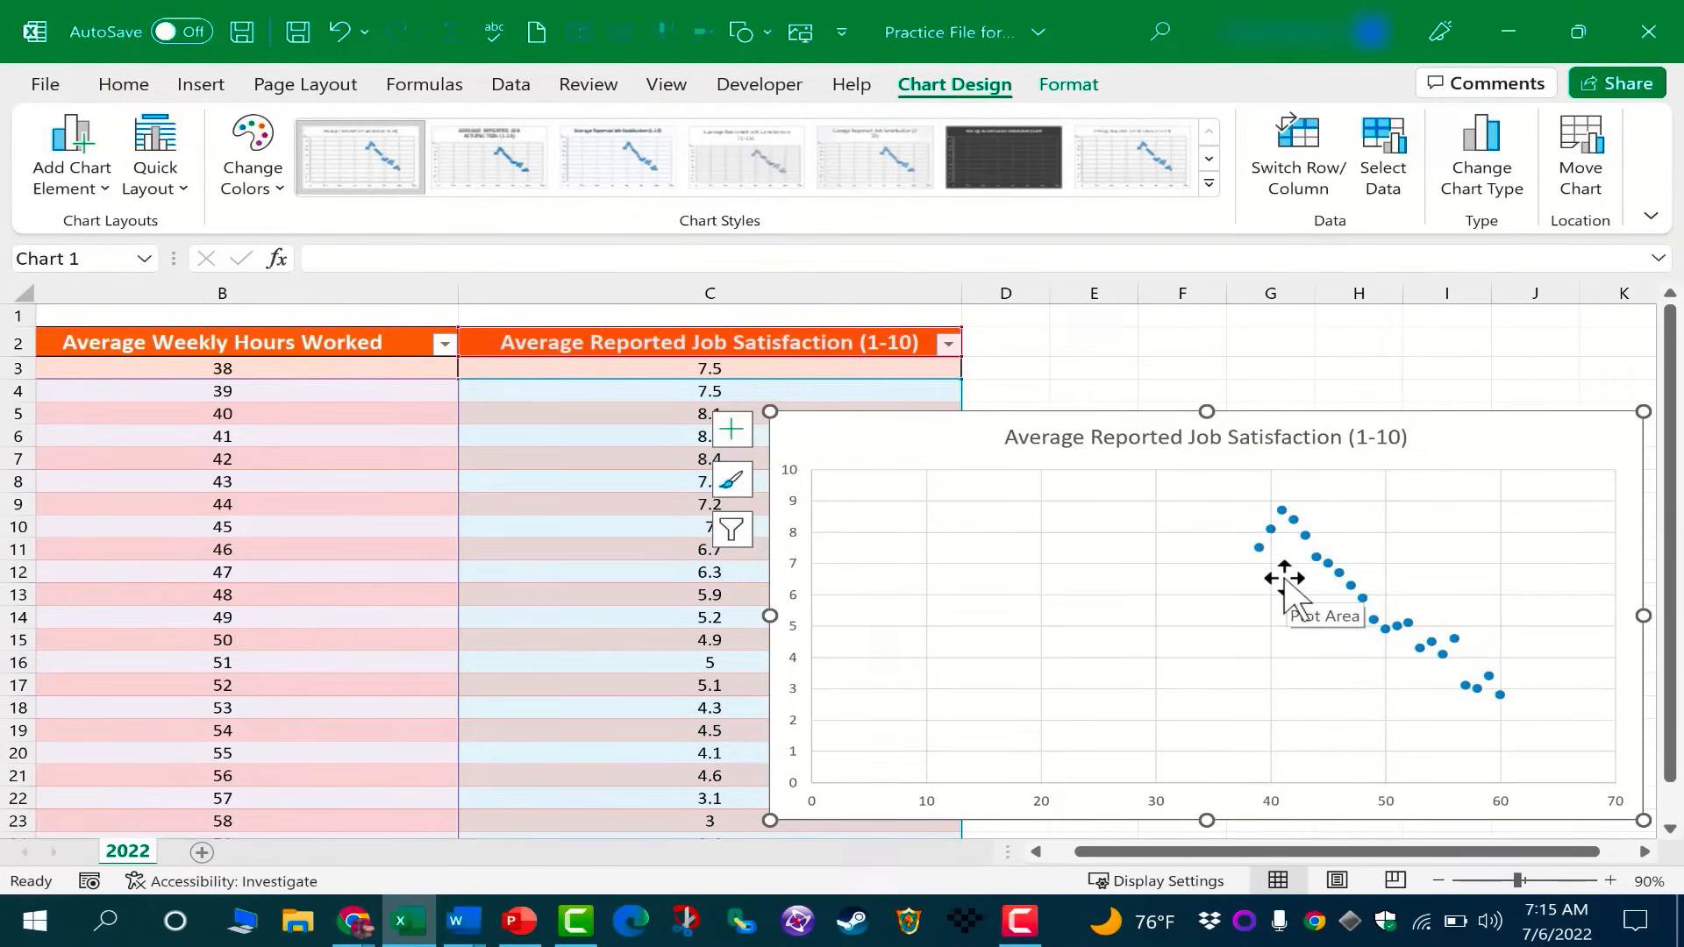
{"action": "mouse_move", "coordinate": [1515, 709]}
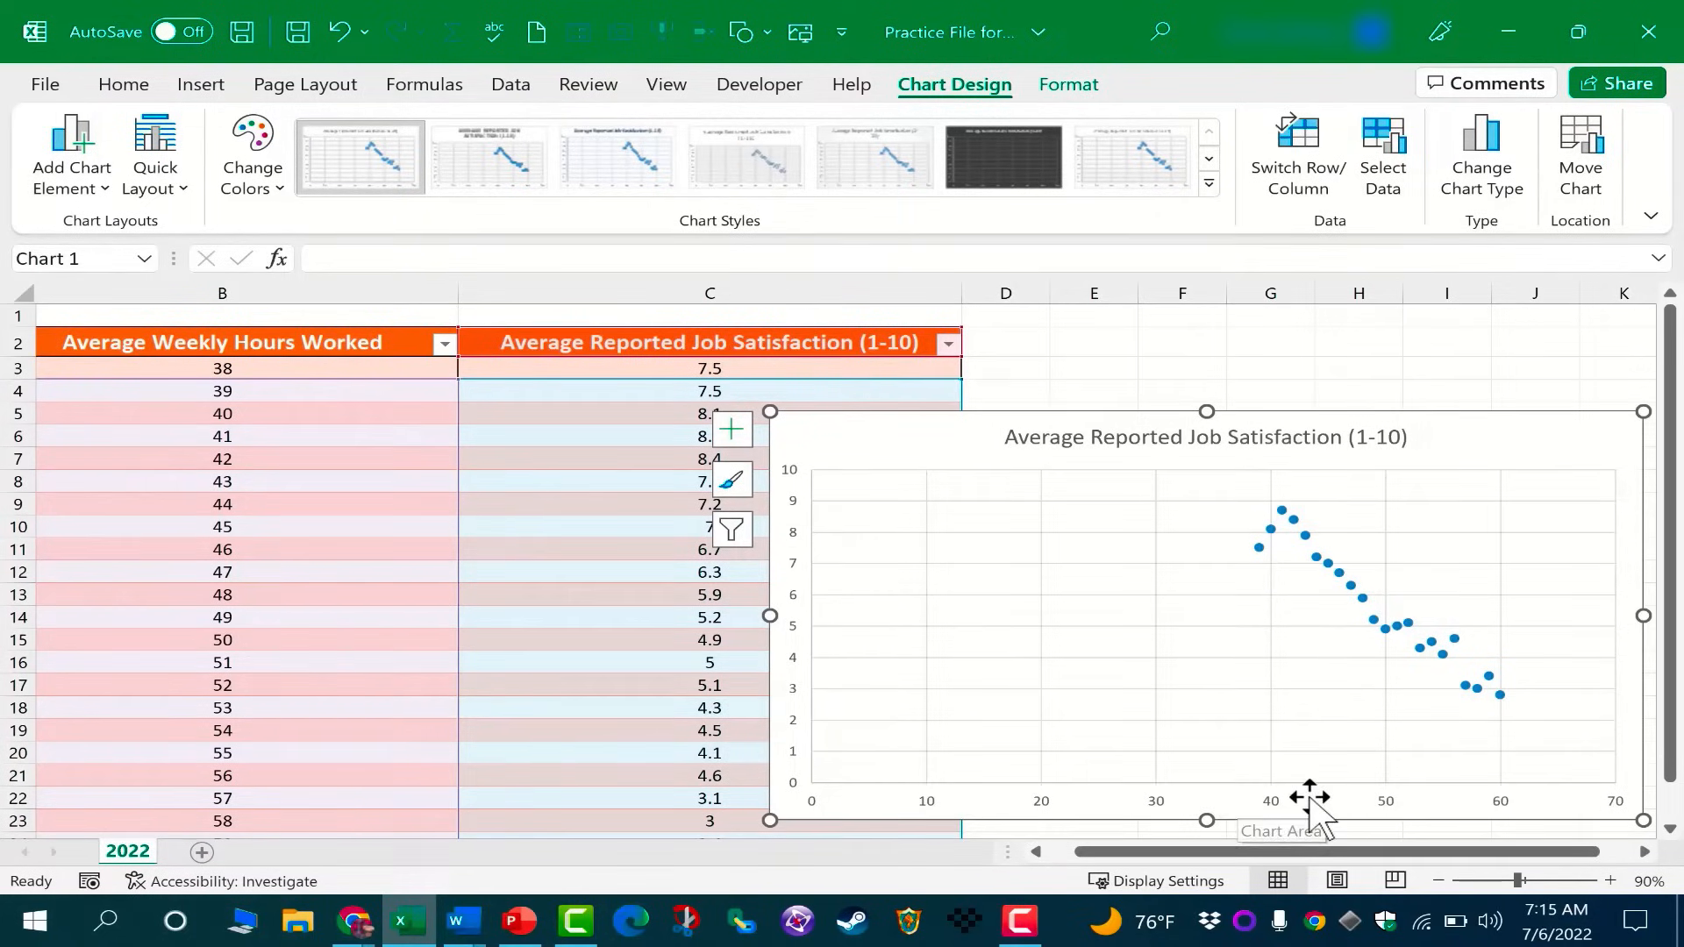
{"action": "mouse_move", "coordinate": [1394, 733]}
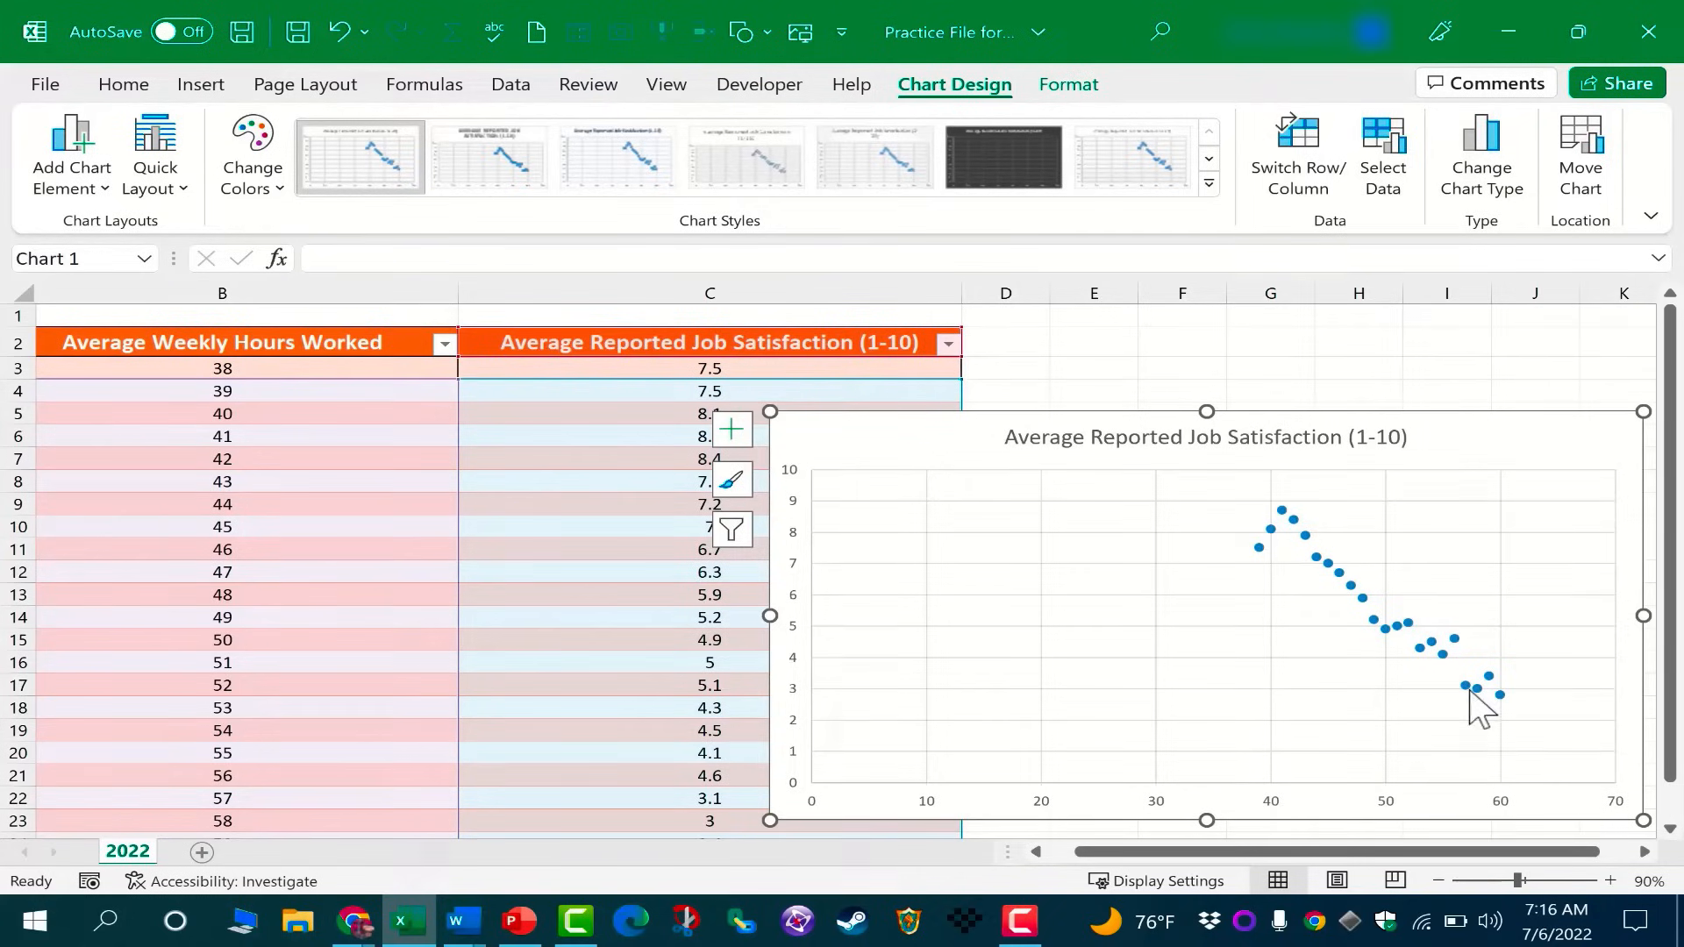
{"action": "mouse_move", "coordinate": [1407, 660]}
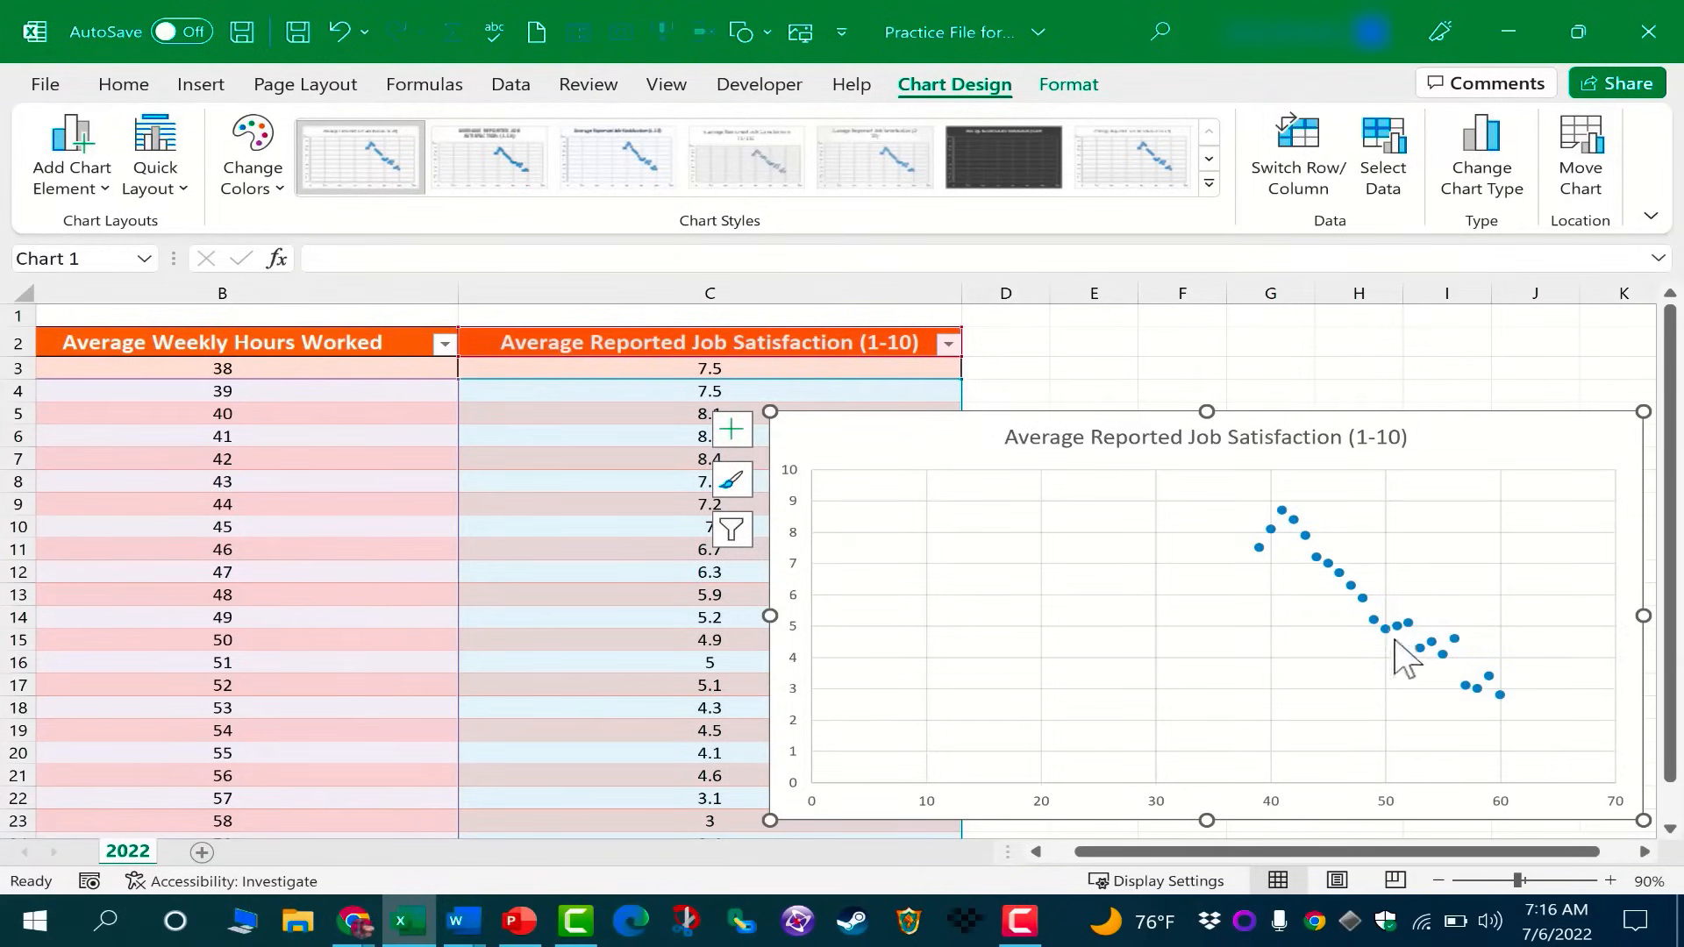
{"action": "mouse_move", "coordinate": [570, 569]}
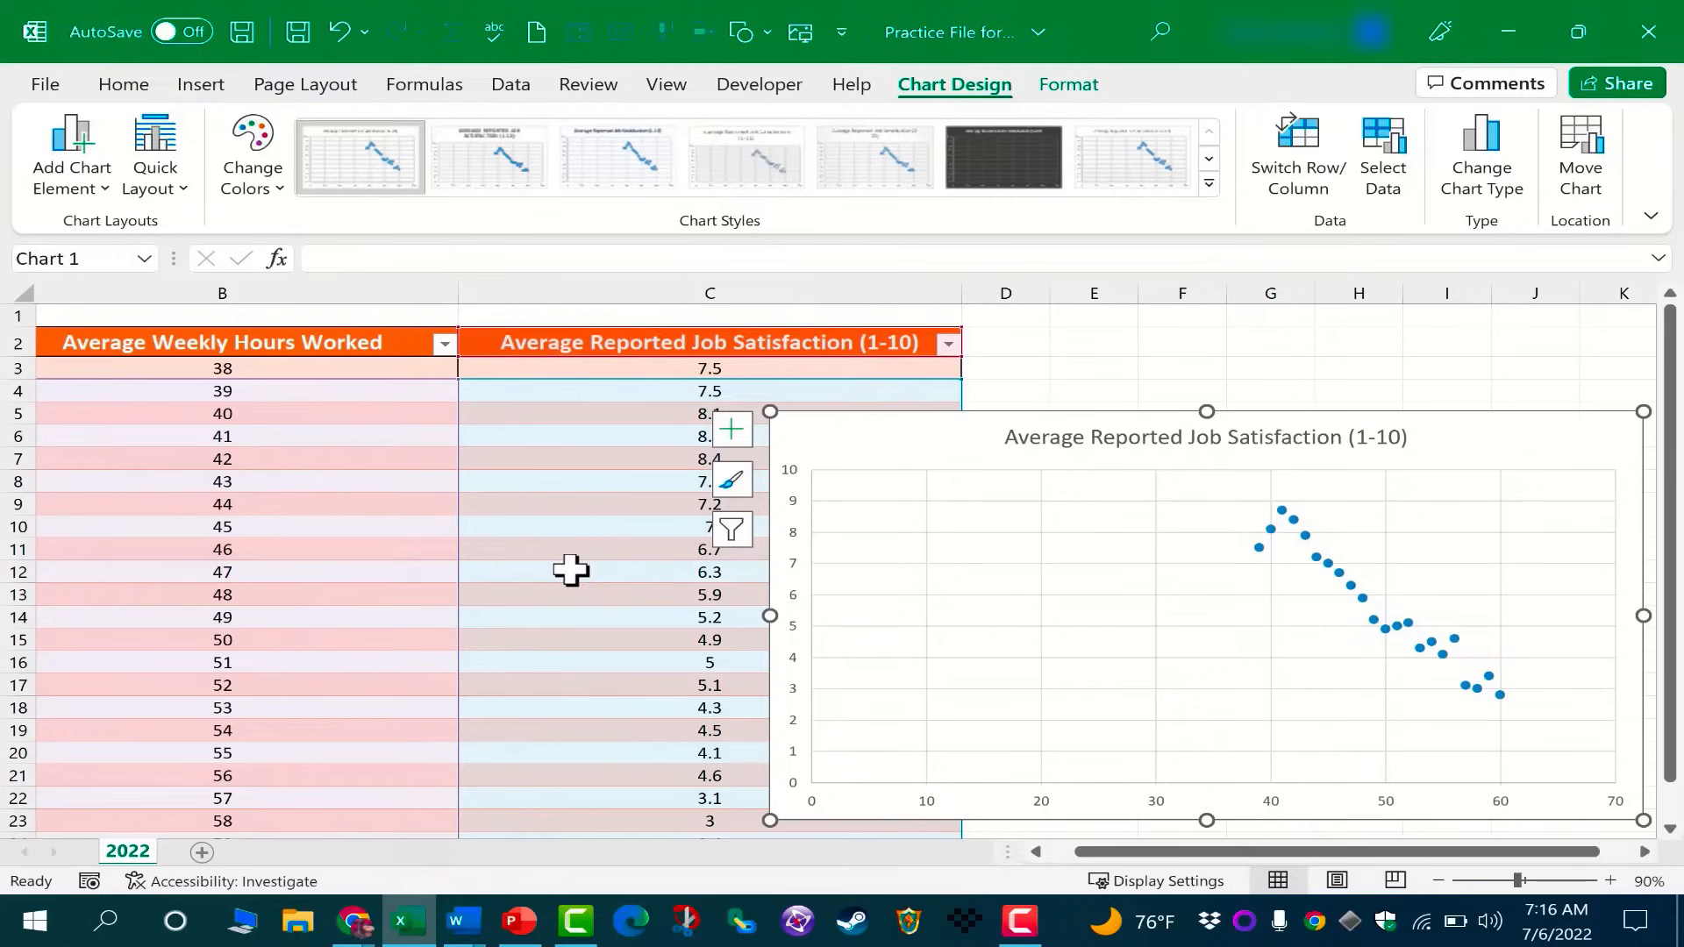
{"action": "mouse_move", "coordinate": [1316, 570]}
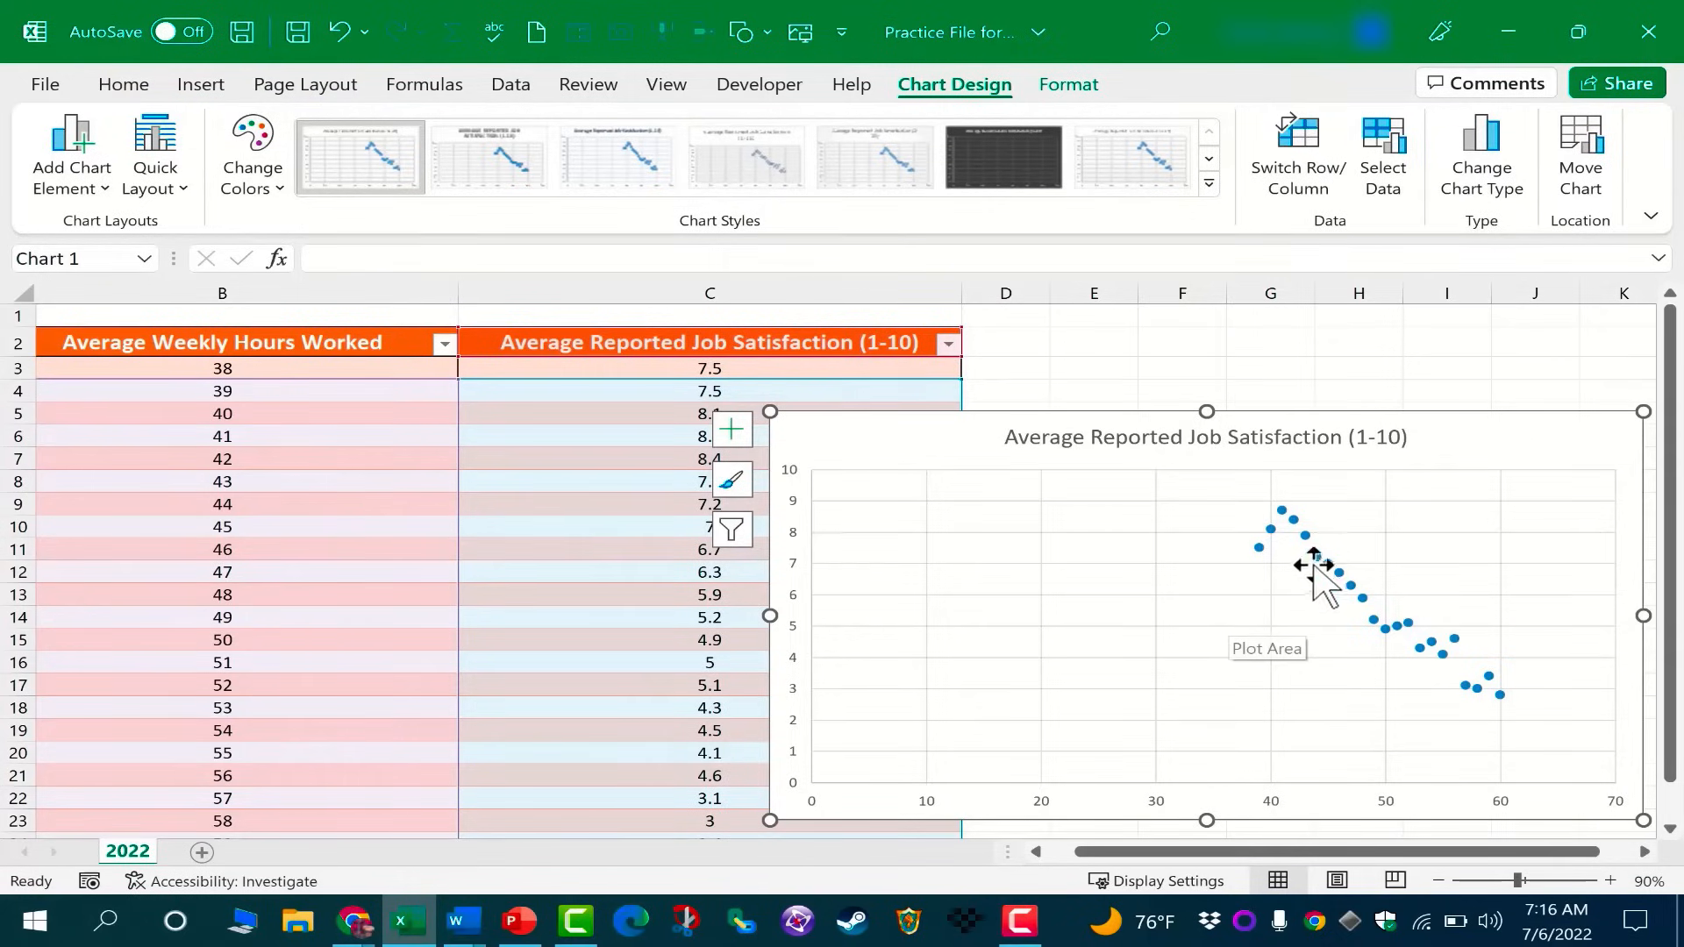
{"action": "mouse_move", "coordinate": [1515, 672]}
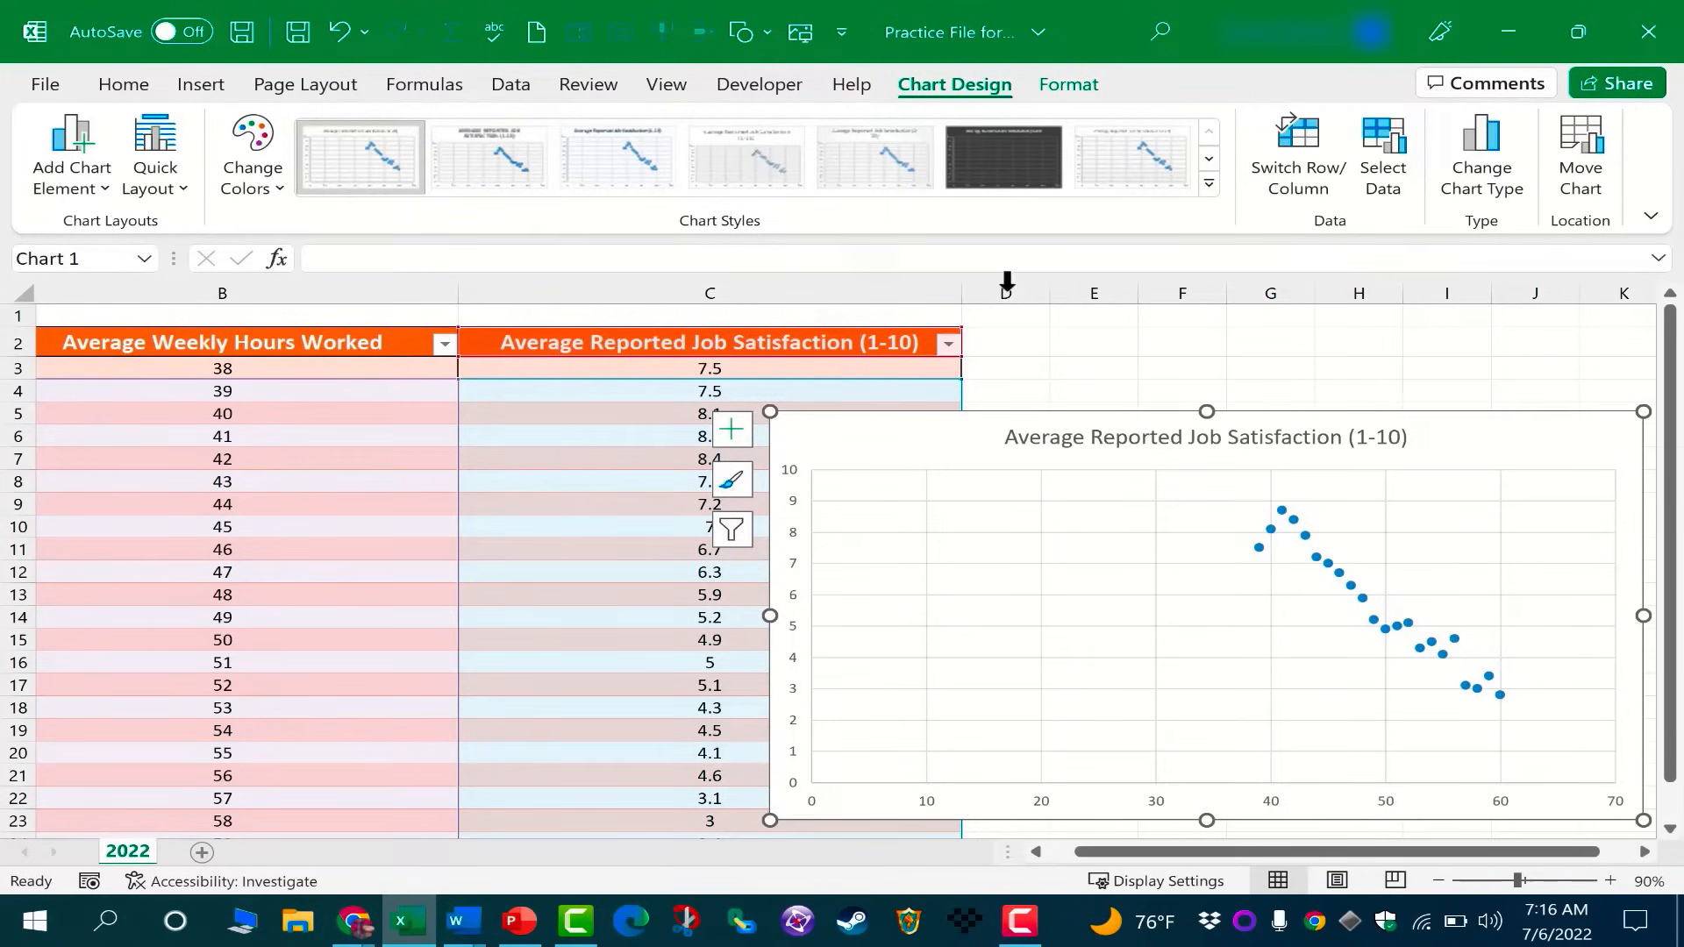
{"action": "mouse_move", "coordinate": [359, 158]}
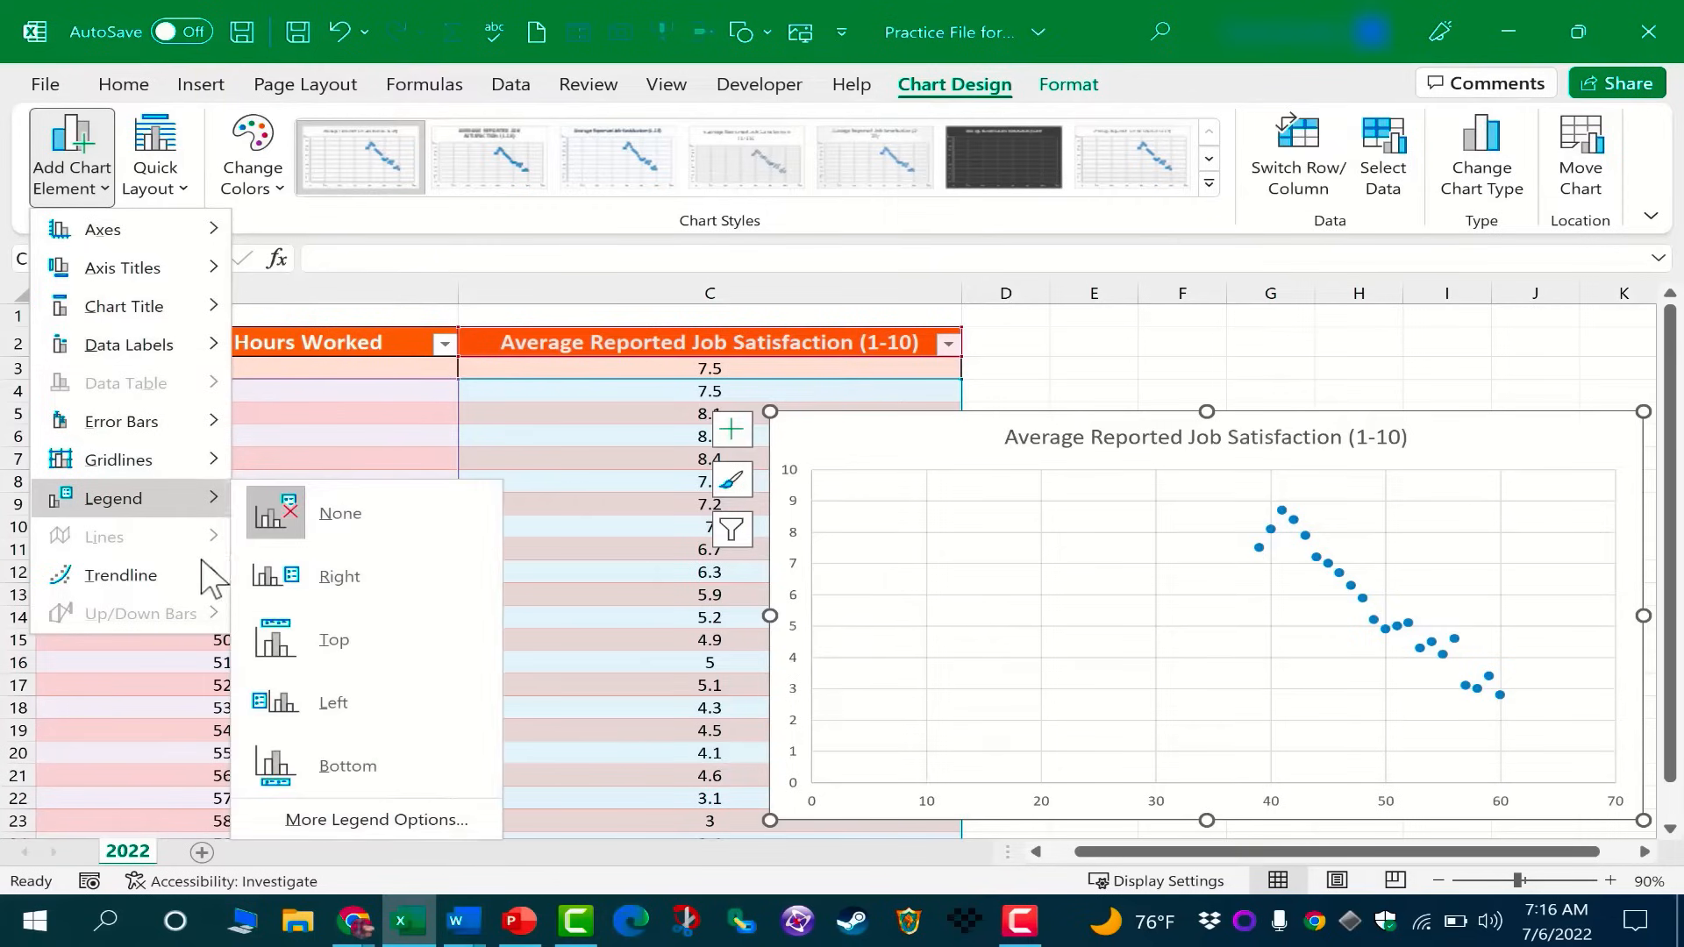
{"action": "mouse_move", "coordinate": [121, 575]}
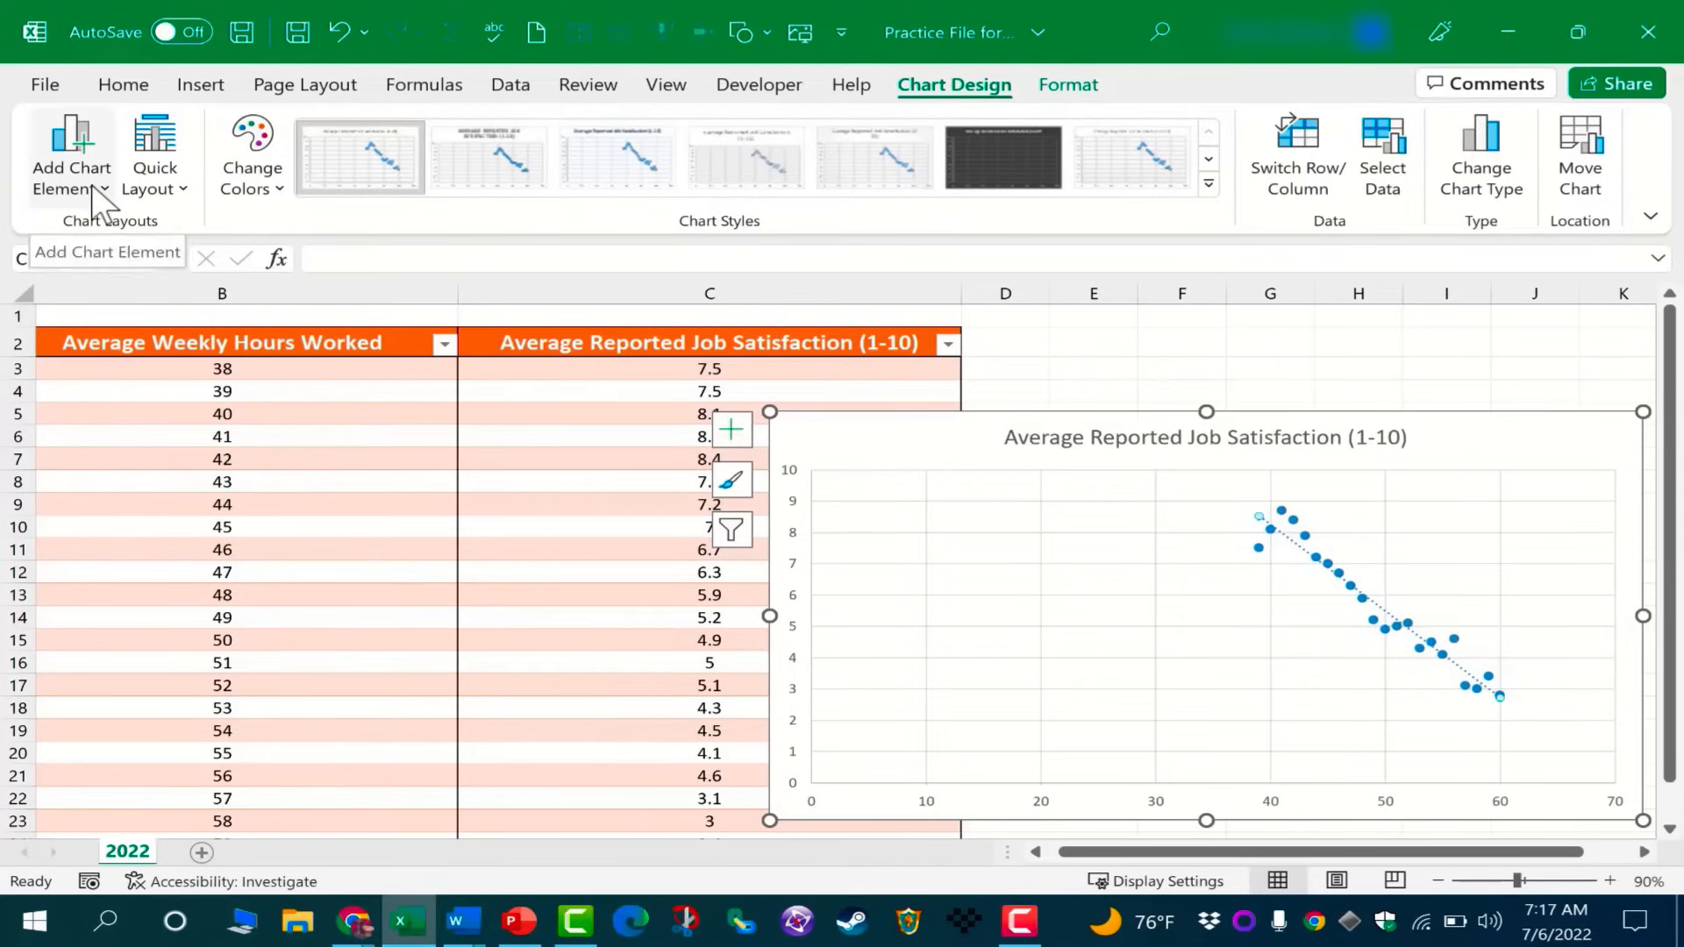
Add a linear trendline through the scatter points from Add Chart Element.
{"action": "left_click", "coordinate": [71, 156]}
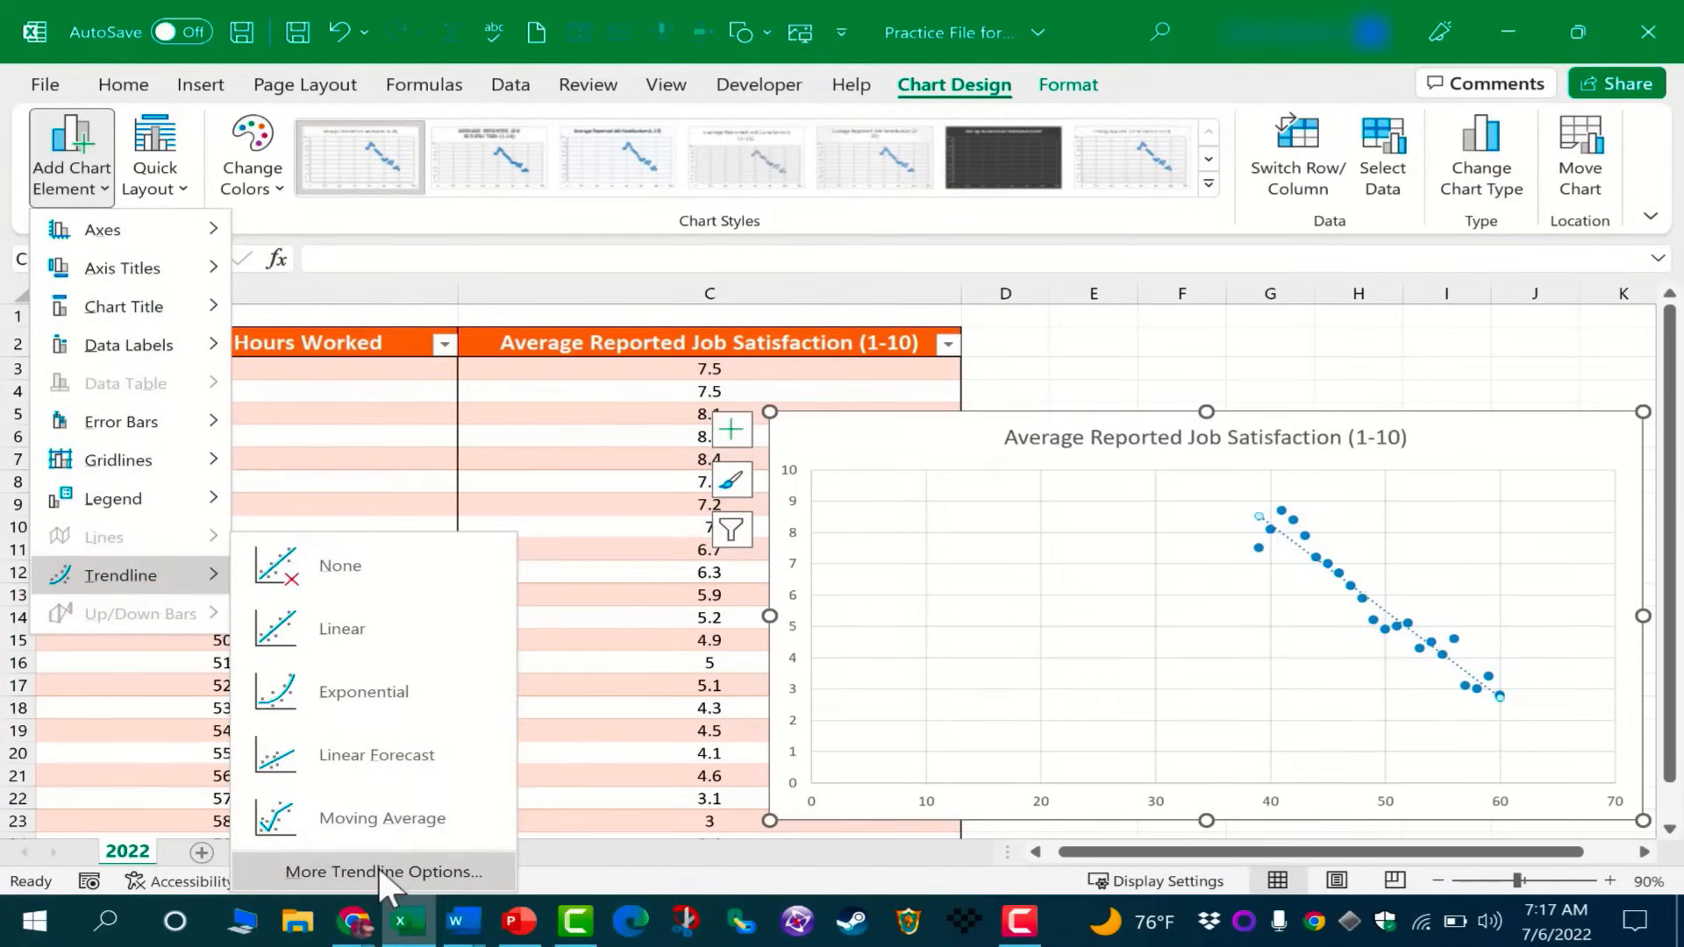
Format the trendline as a solid purple 3 pt line and change its end arrowhead.
{"action": "left_click", "coordinate": [383, 871]}
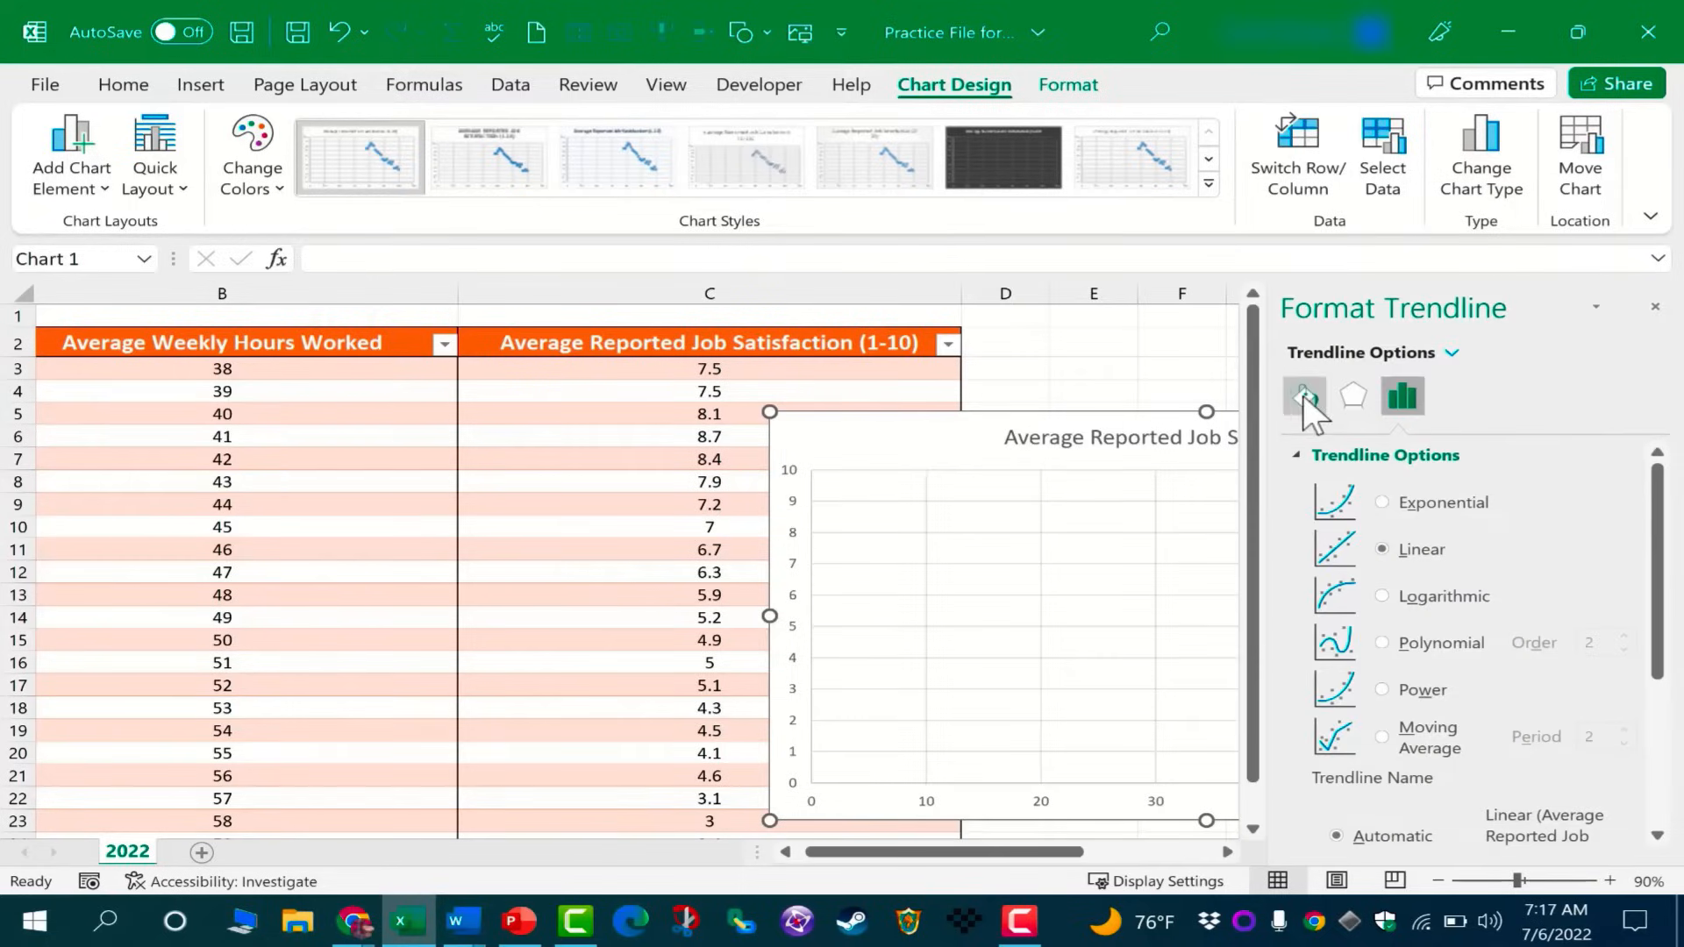
{"action": "left_click", "coordinate": [1305, 396]}
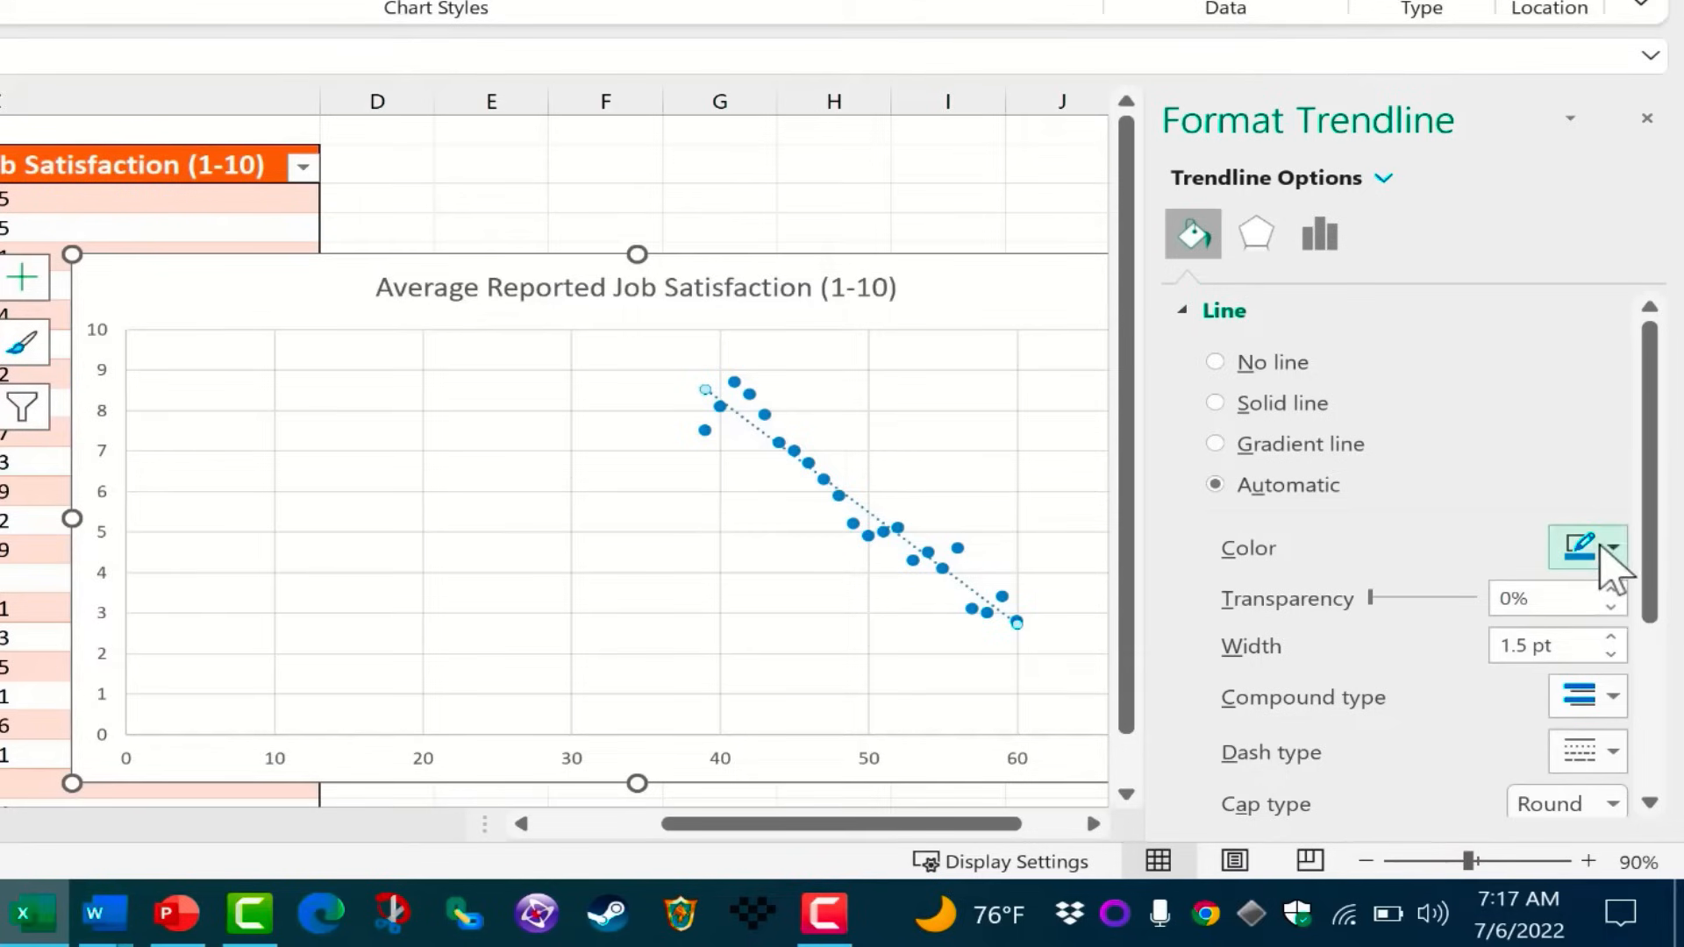
{"action": "left_click", "coordinate": [1612, 547]}
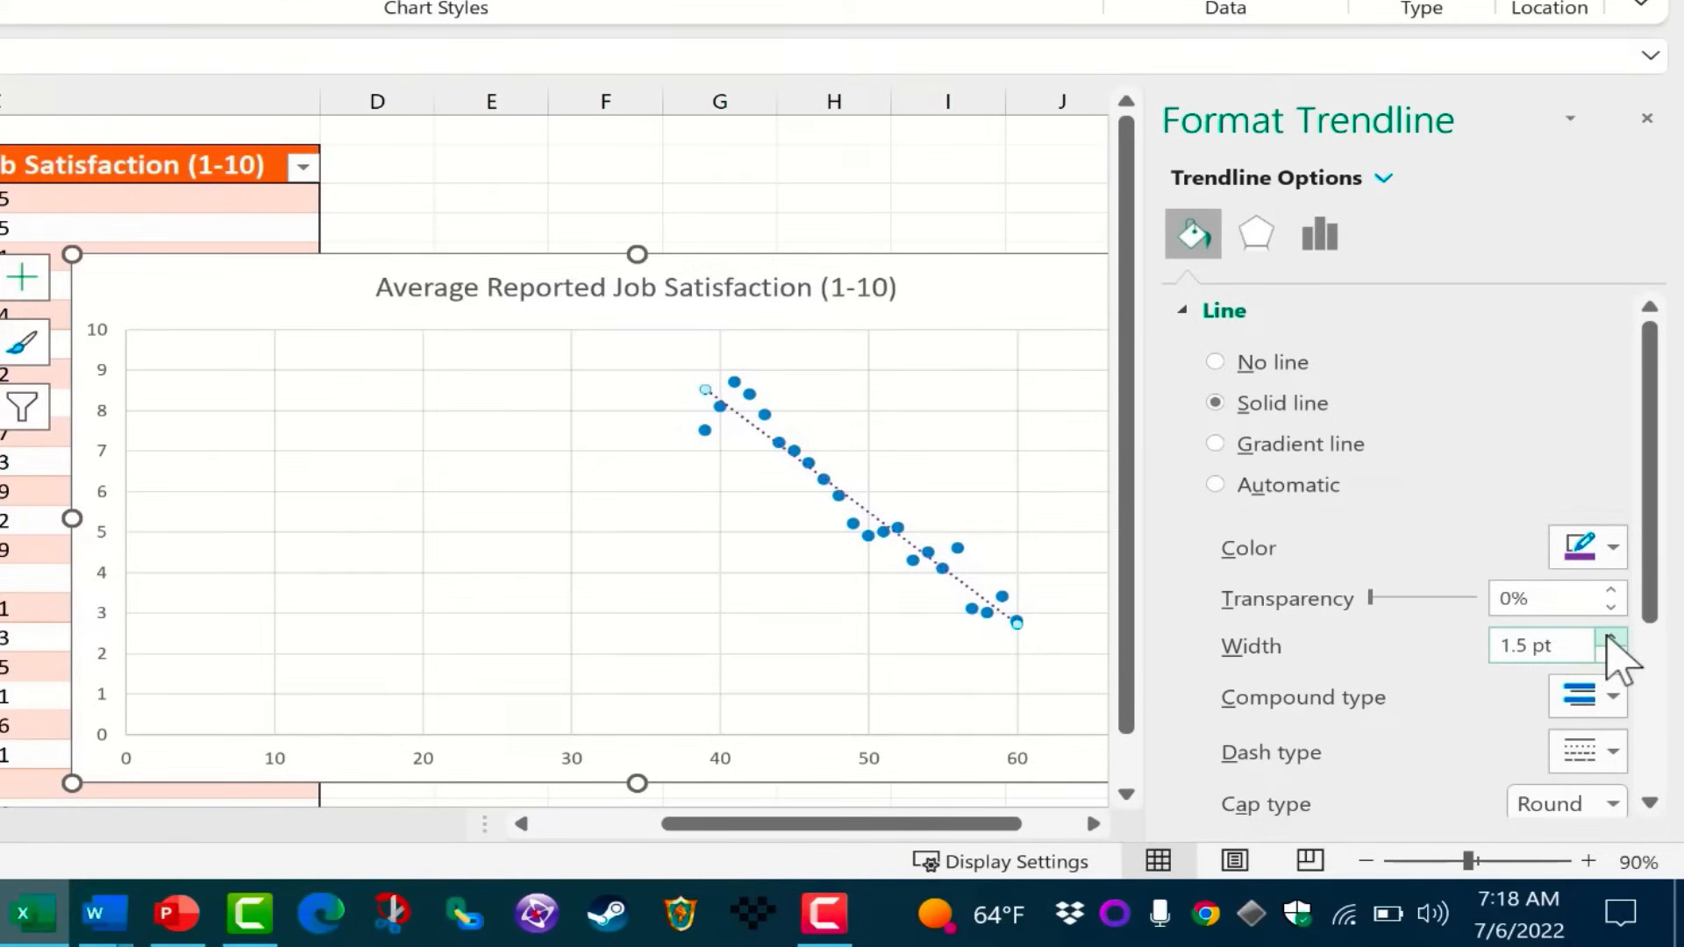
{"action": "left_click", "coordinate": [1612, 637]}
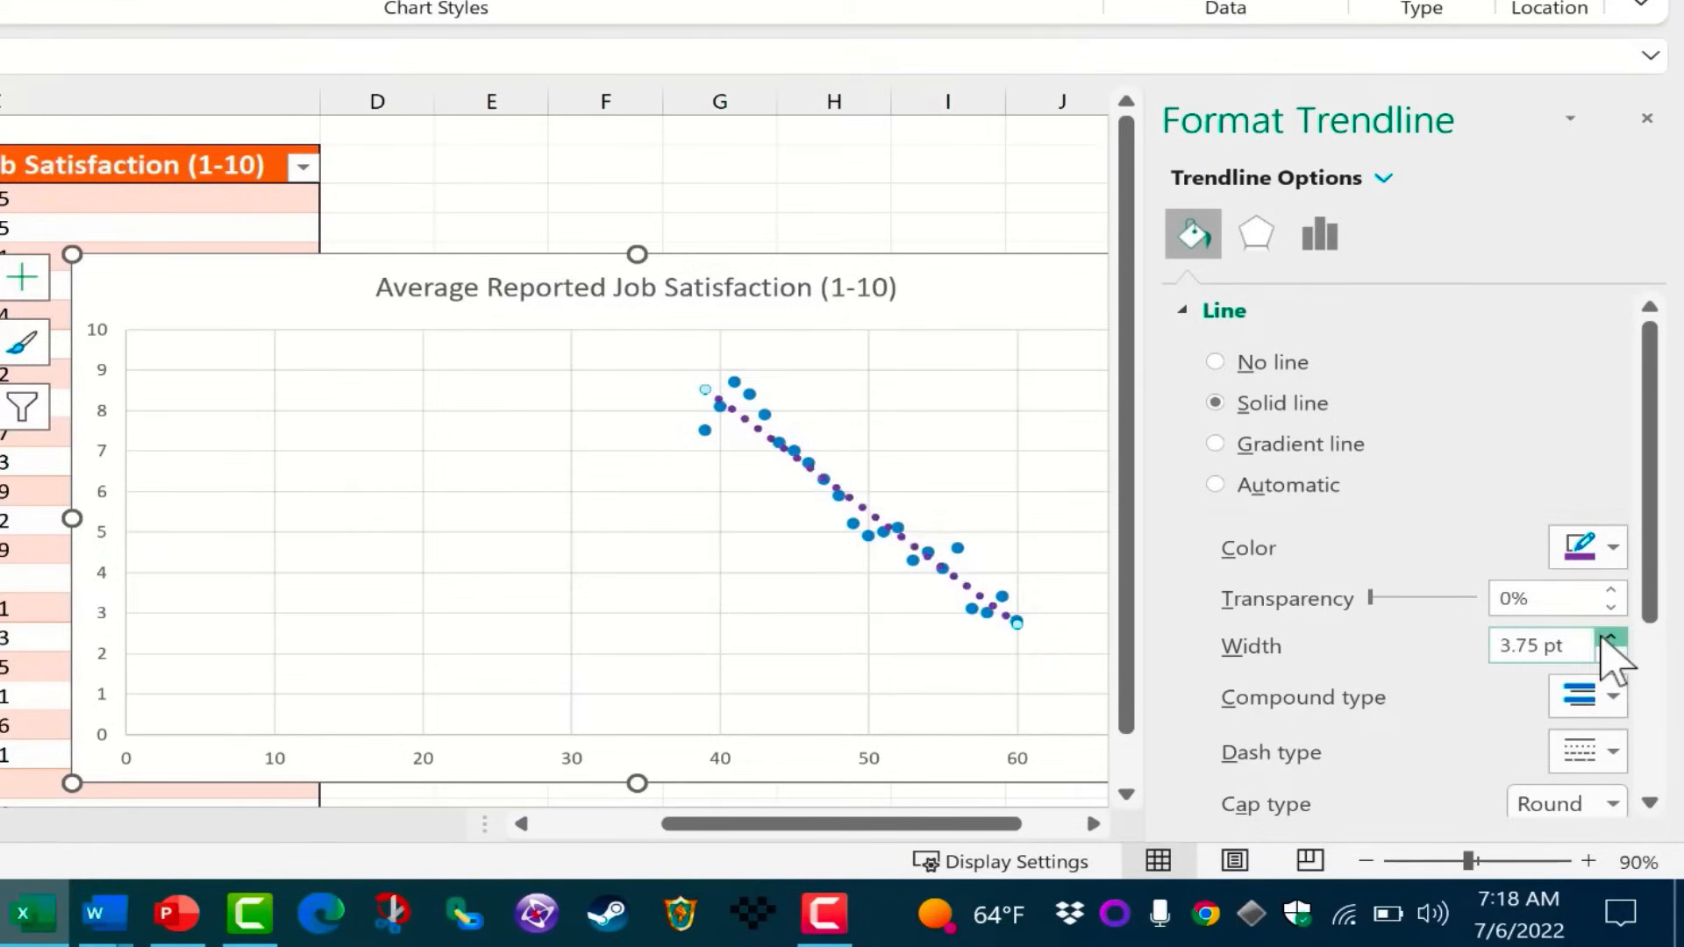
{"action": "left_click", "coordinate": [1612, 654]}
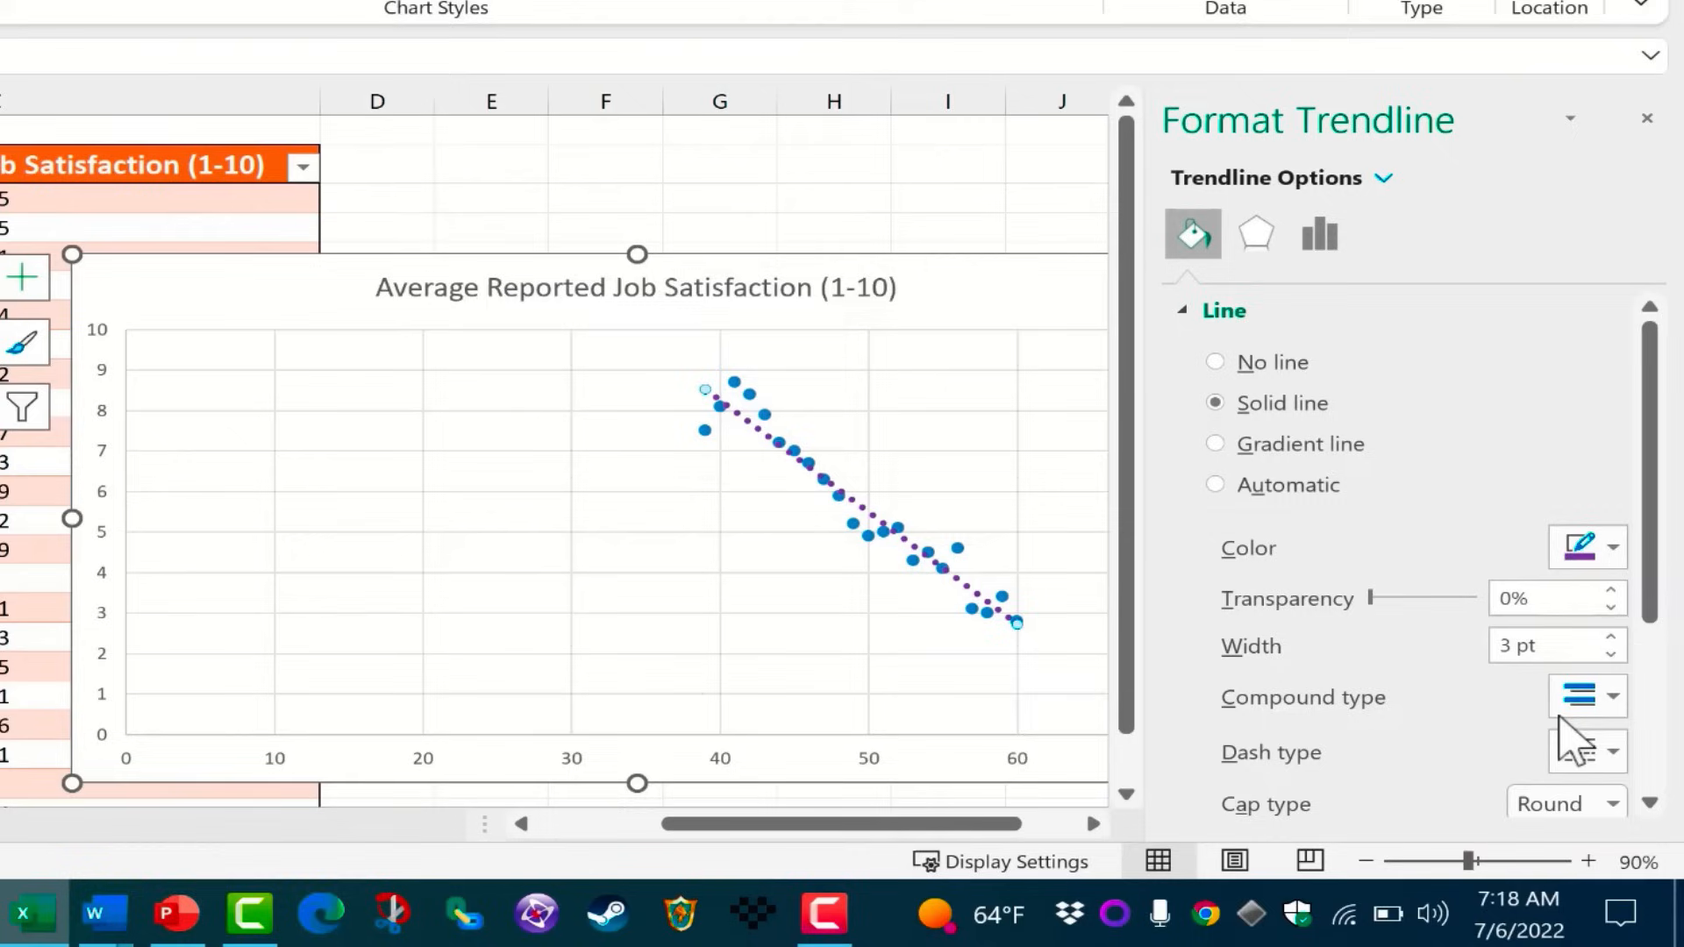
{"action": "left_click", "coordinate": [1610, 752]}
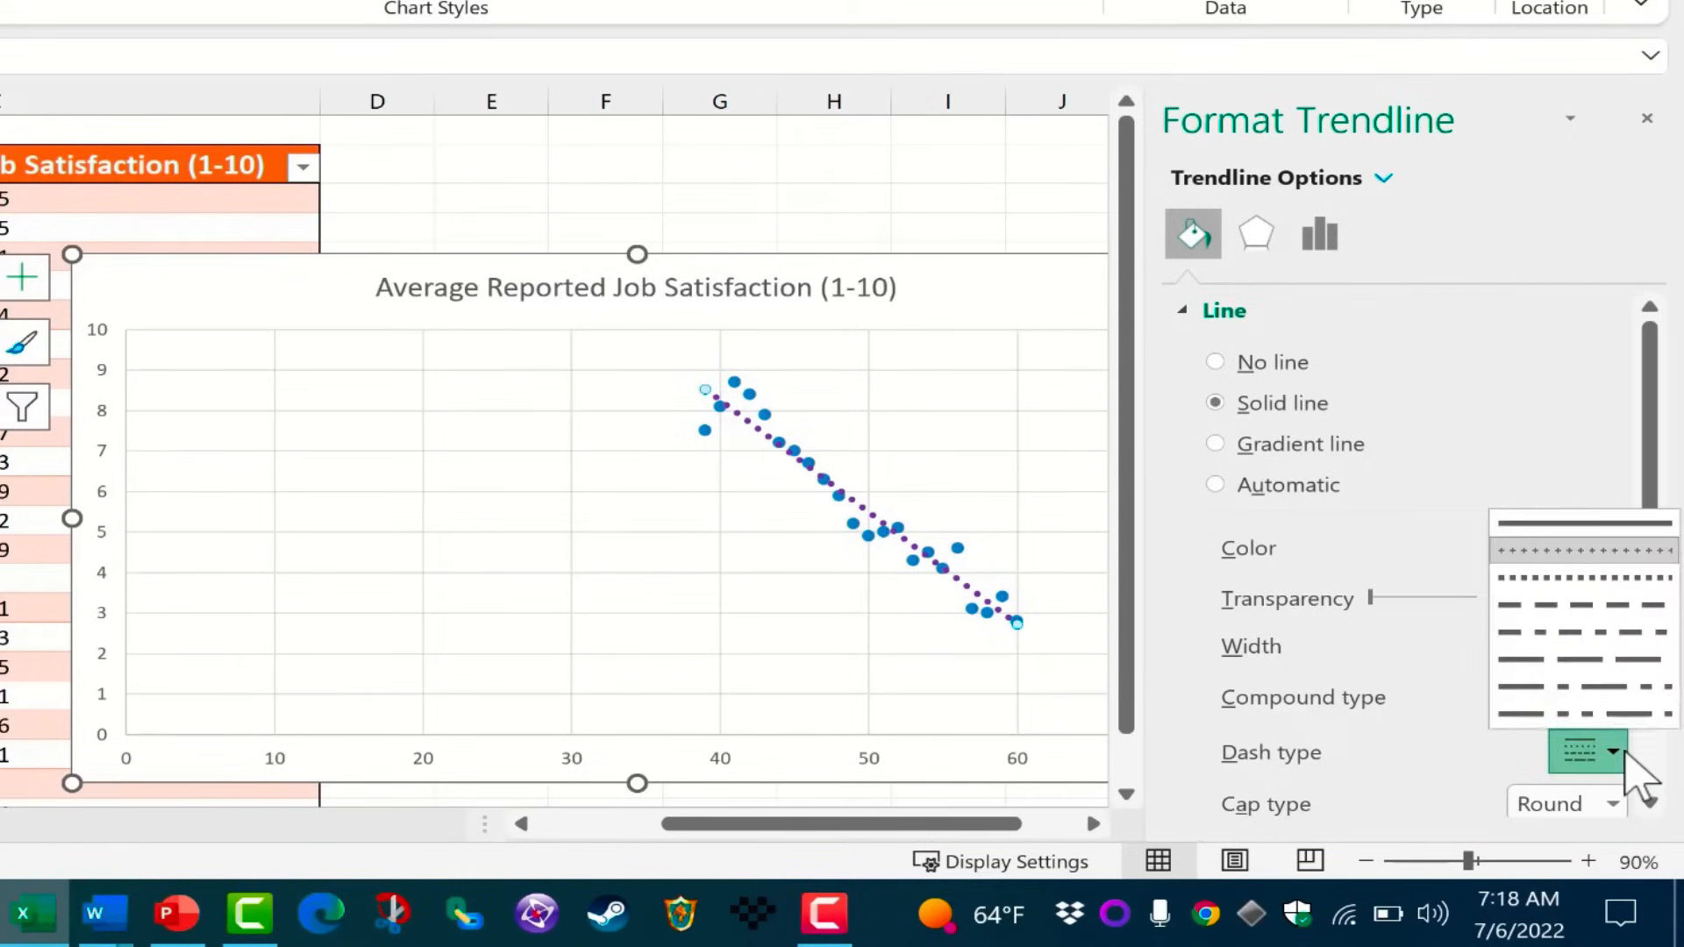
{"action": "mouse_move", "coordinate": [1600, 628]}
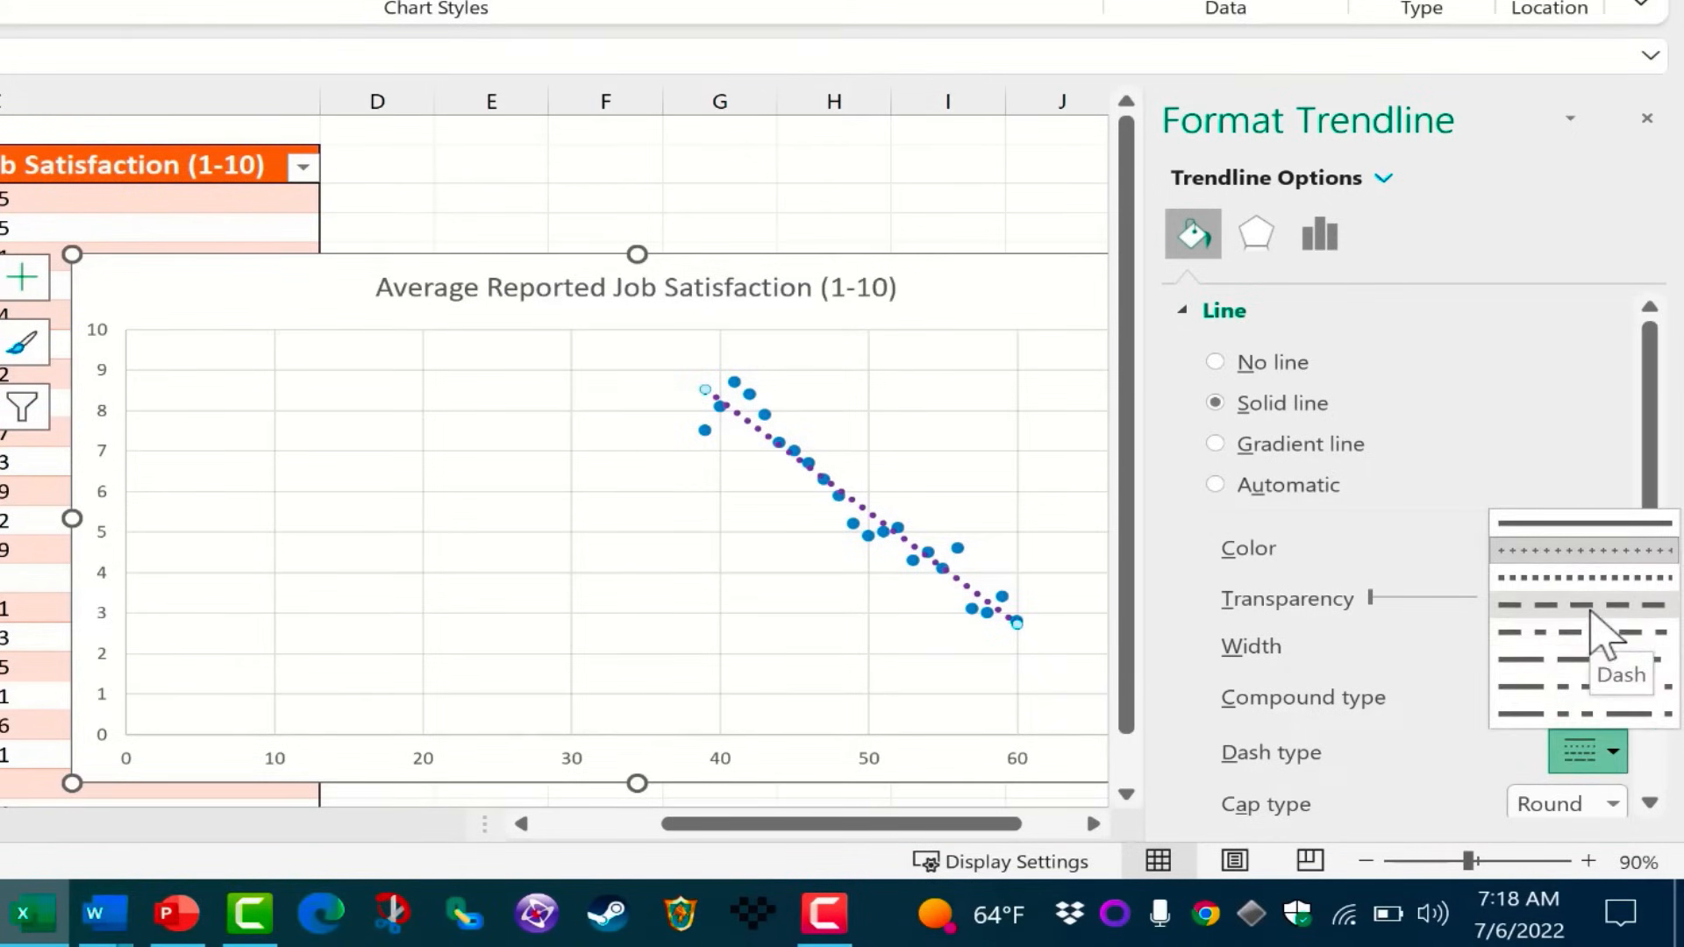
{"action": "left_click", "coordinate": [1579, 612]}
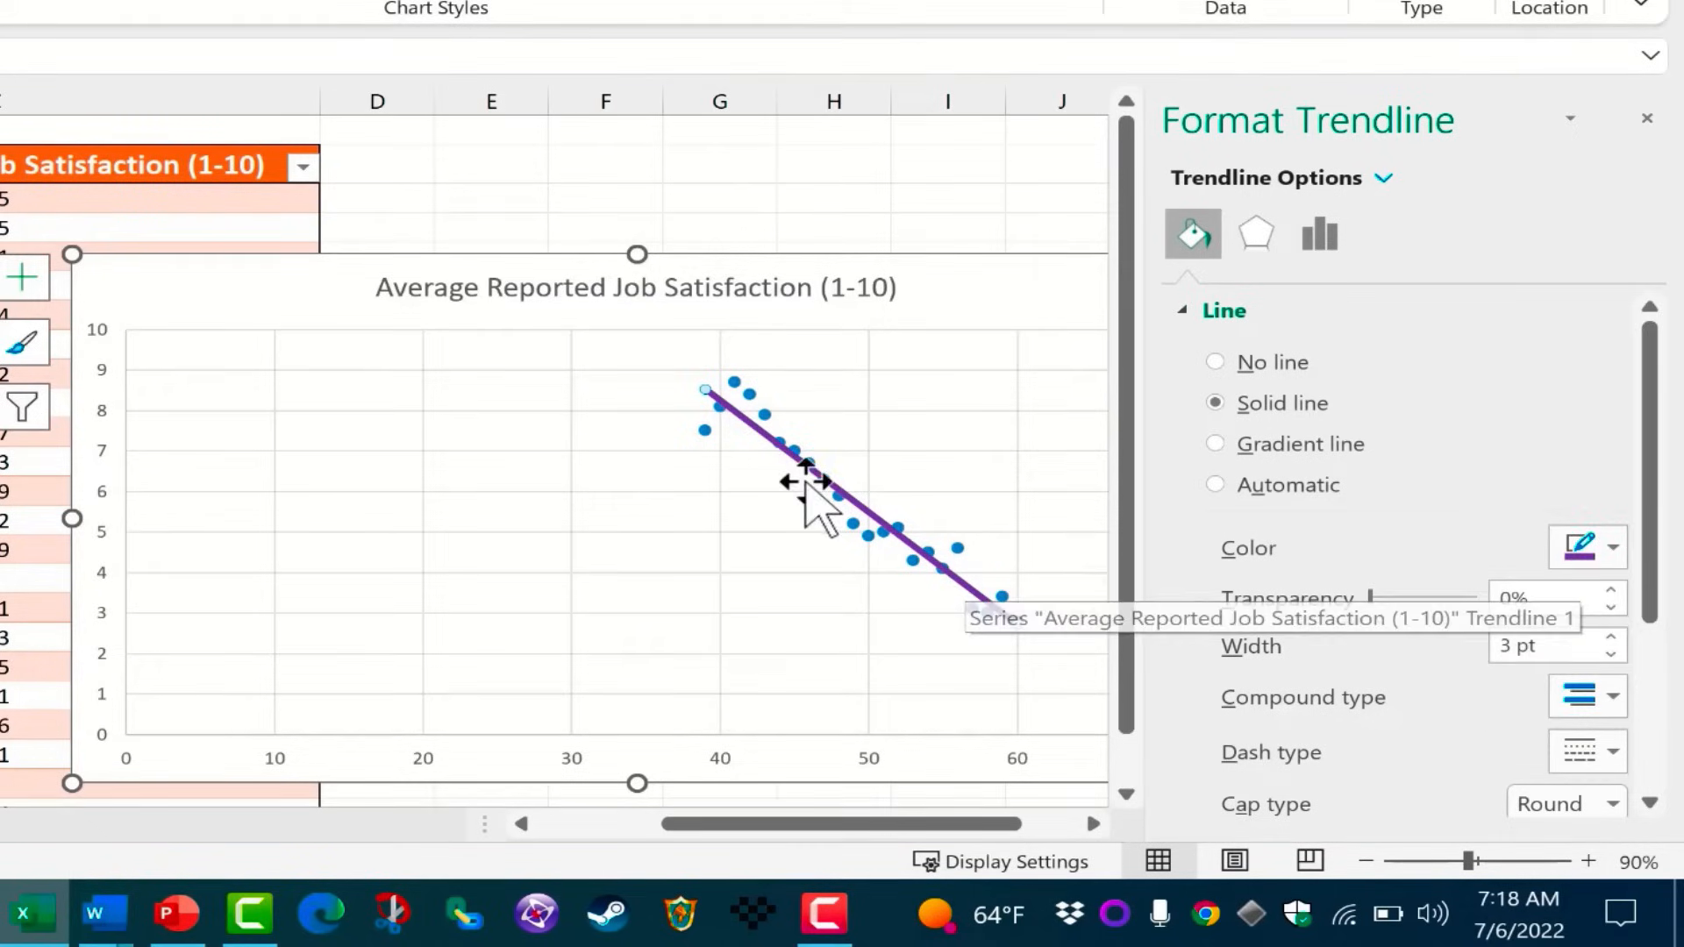
{"action": "scroll", "scroll_direction": "down", "scroll_amount": 3}
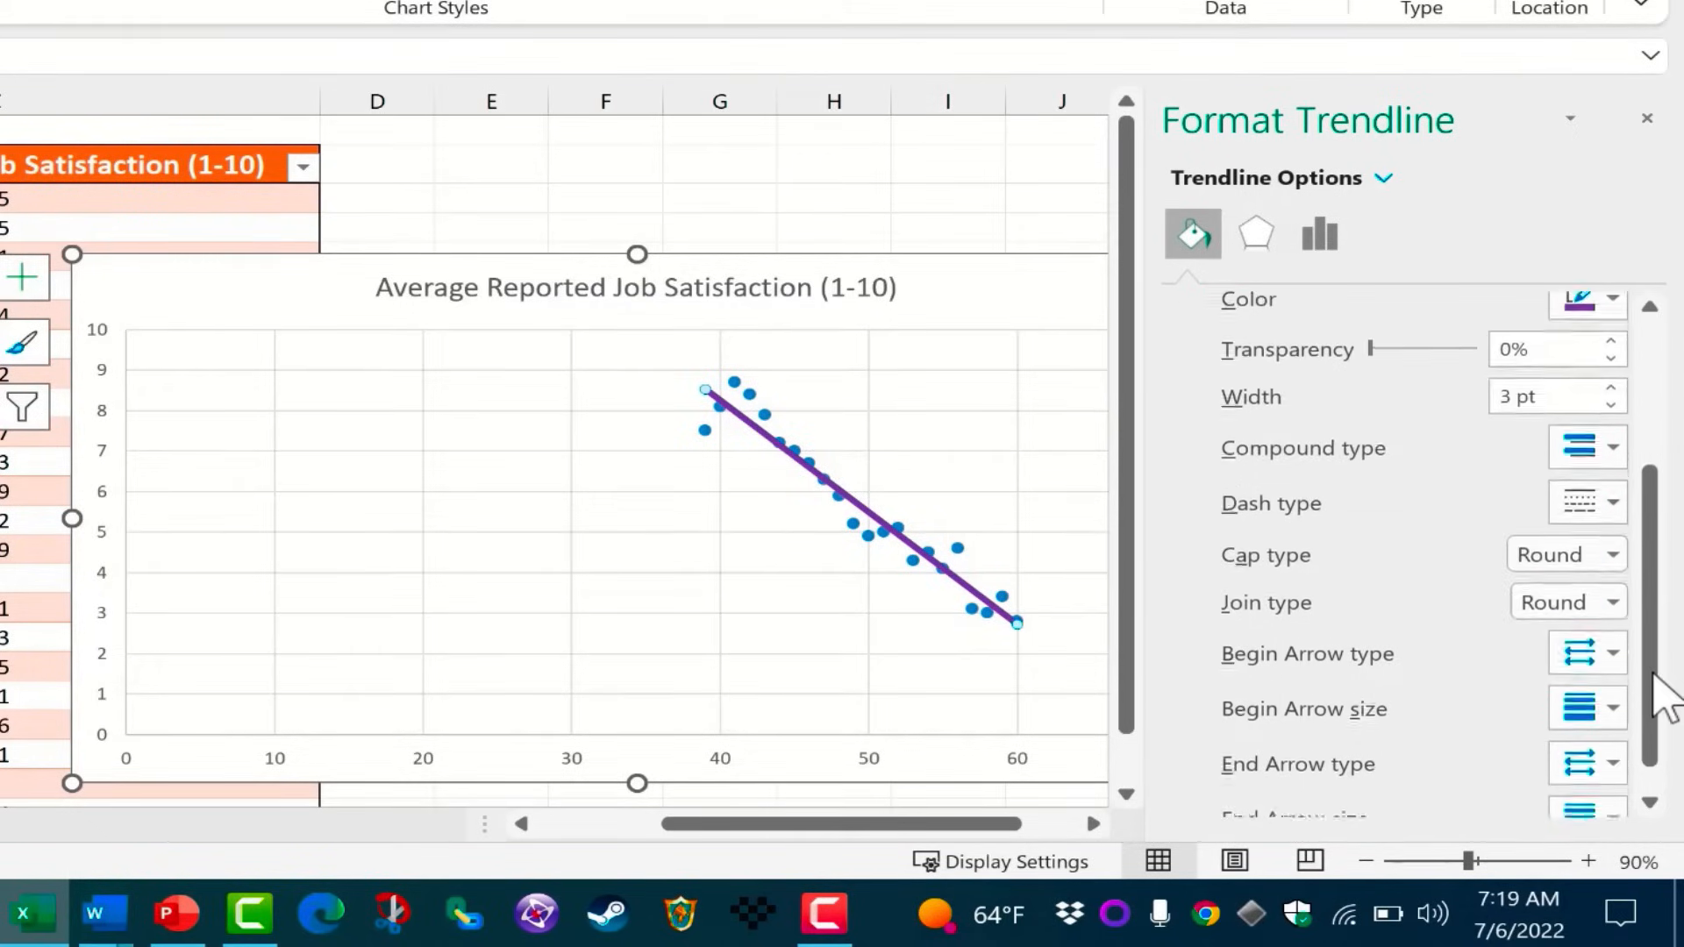
{"action": "scroll", "scroll_direction": "down", "scroll_amount": 3}
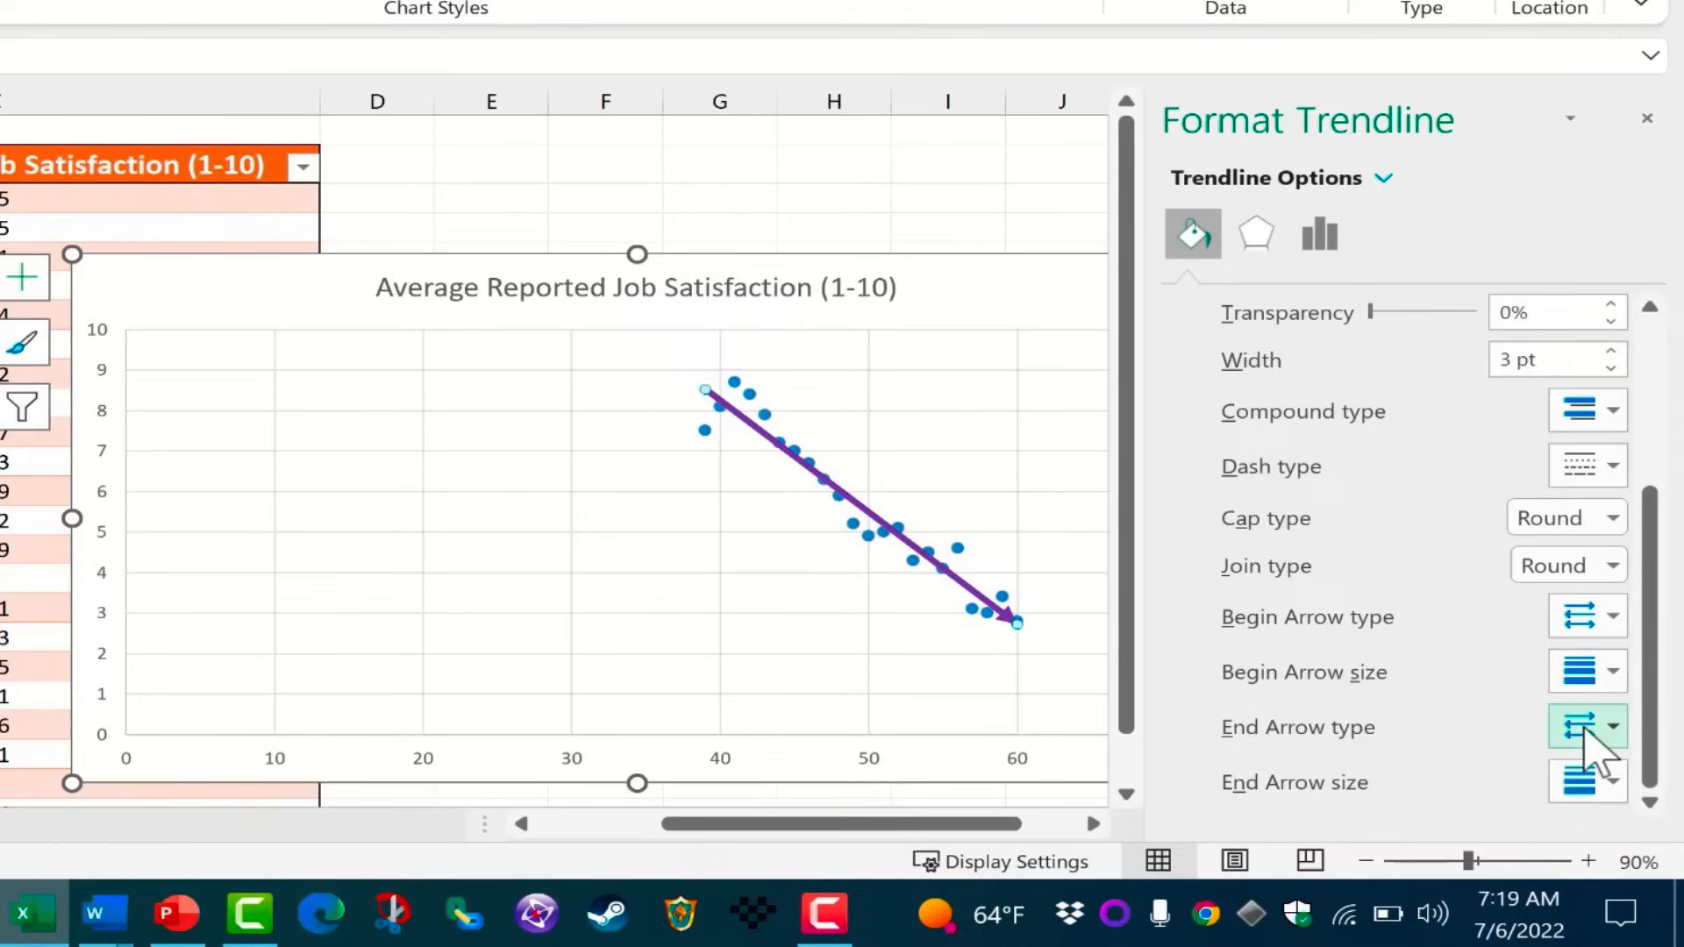
{"action": "left_click", "coordinate": [1578, 728]}
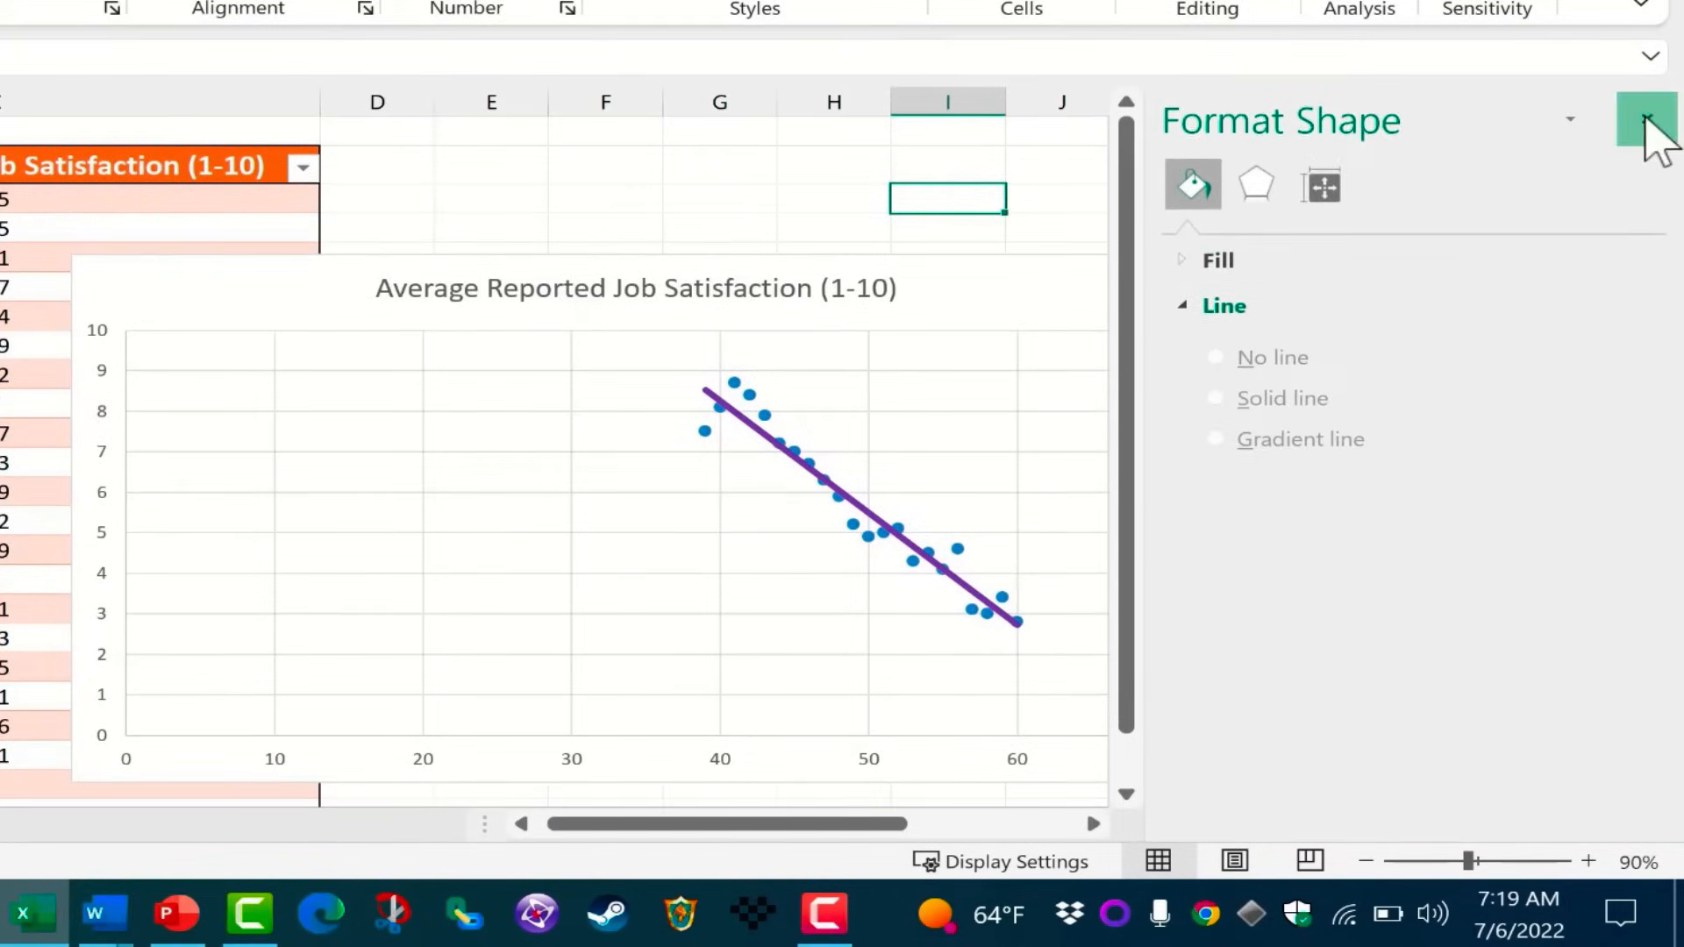
Close the Format Trendline pane.
{"action": "left_click", "coordinate": [1642, 121]}
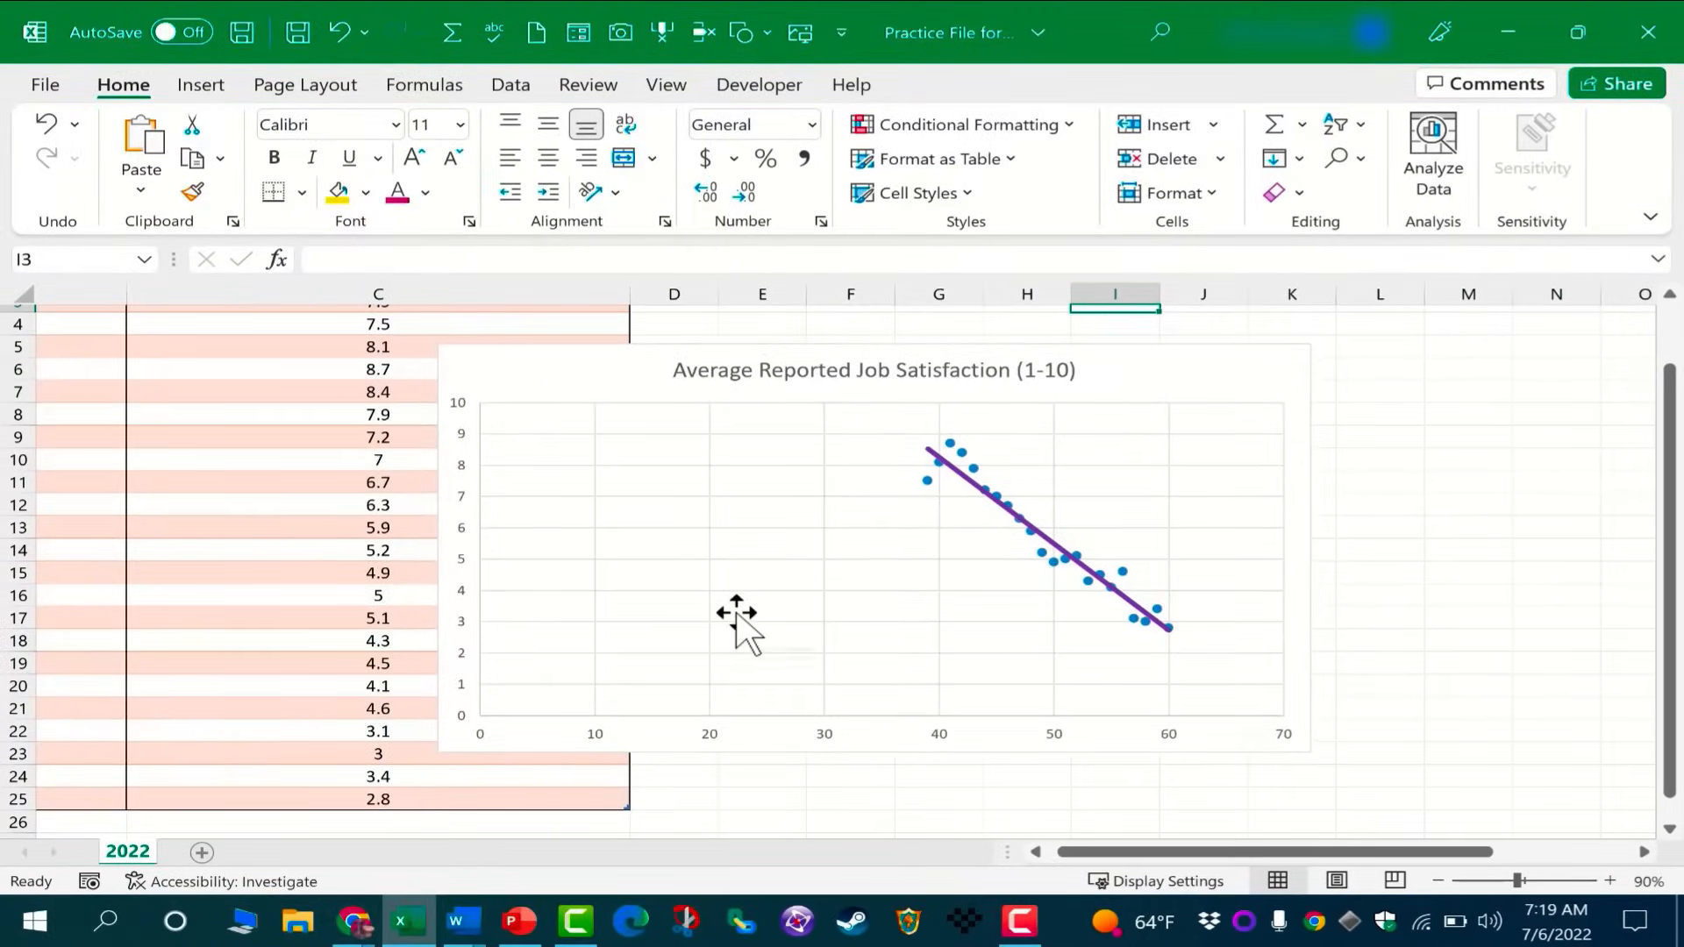
{"action": "mouse_move", "coordinate": [849, 671]}
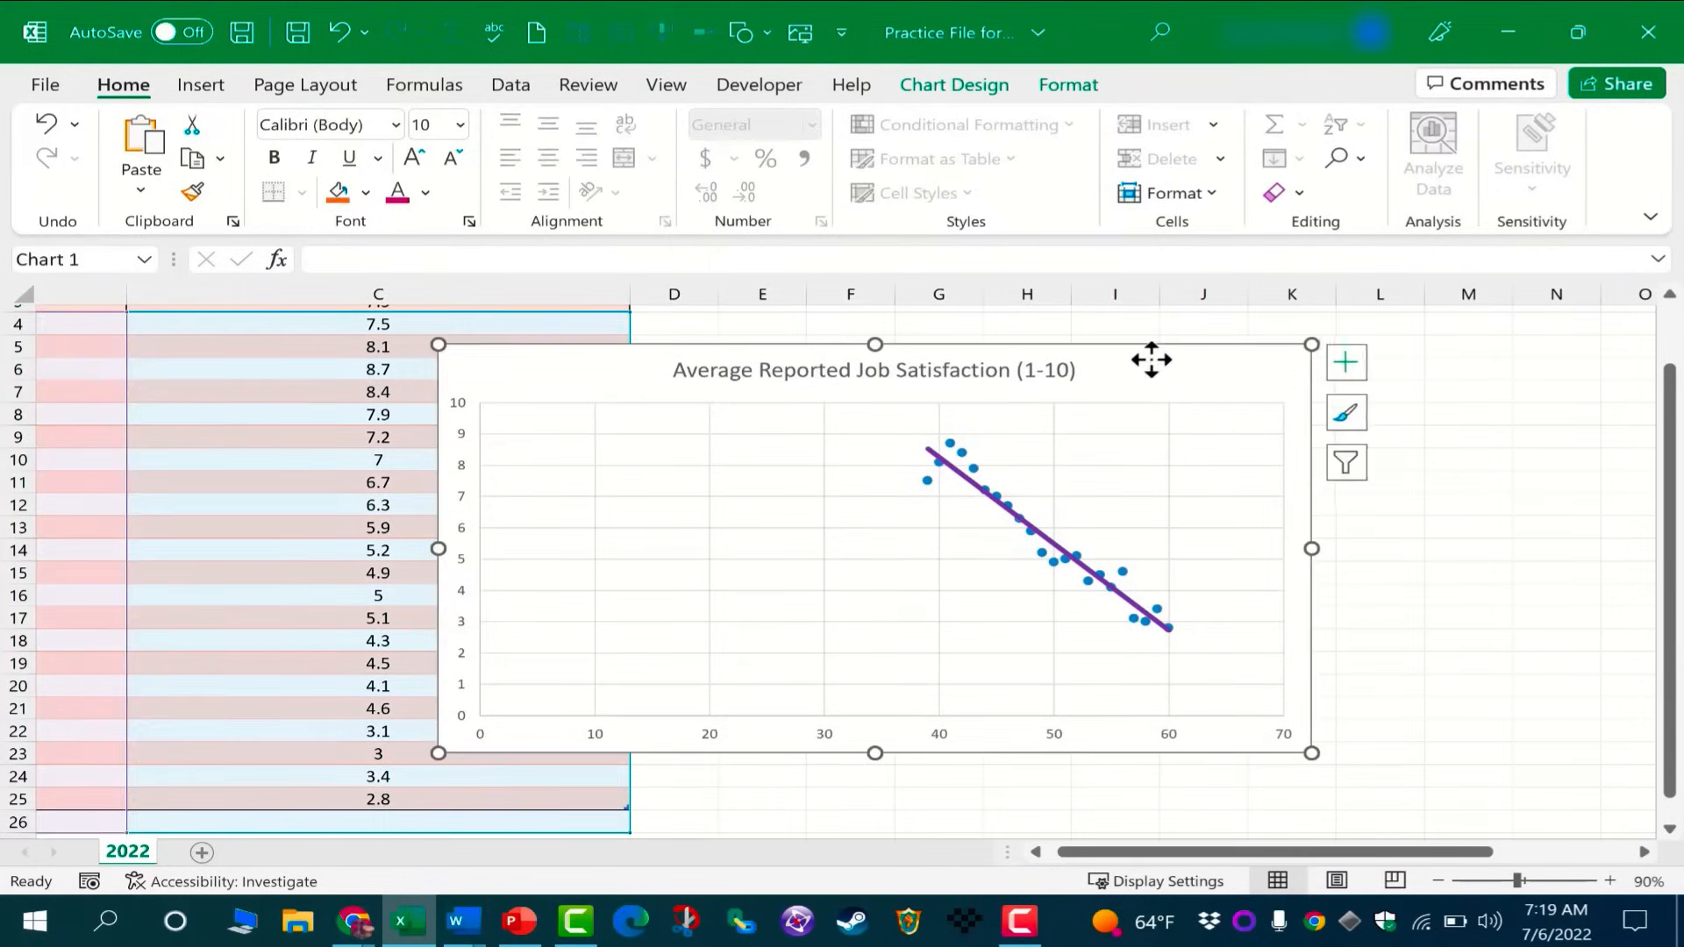
Add axis titles 'Hours Worked' (horizontal) and 'Job Satisfaction' (vertical).
{"action": "left_click", "coordinate": [954, 85]}
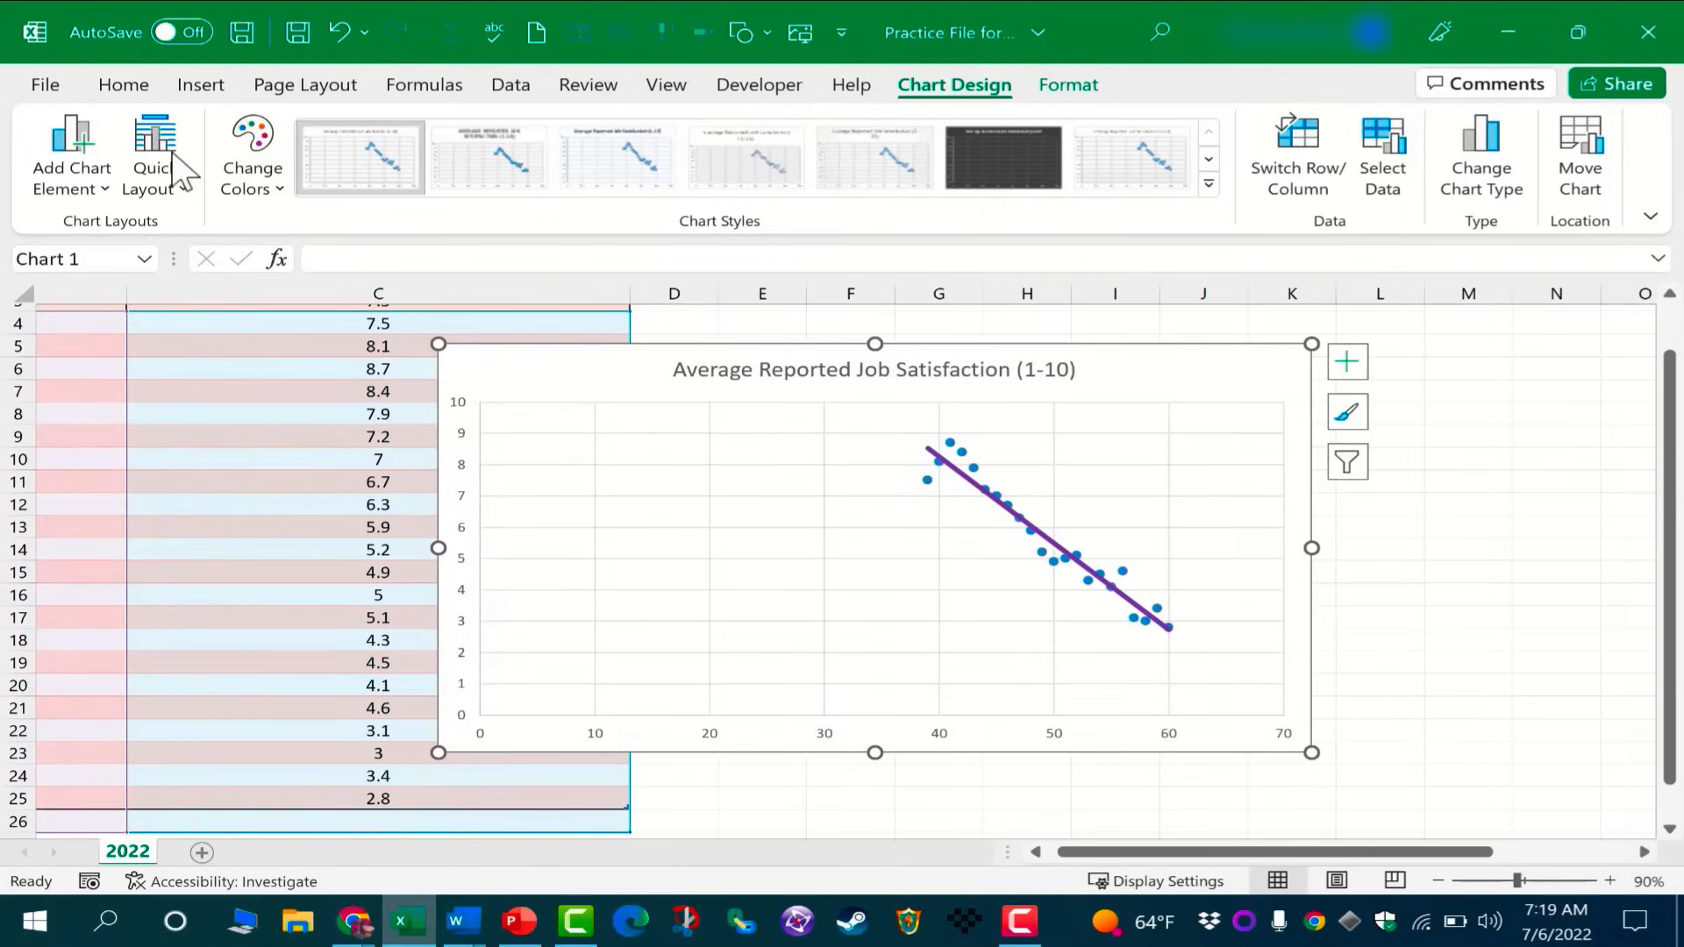
{"action": "left_click", "coordinate": [71, 156]}
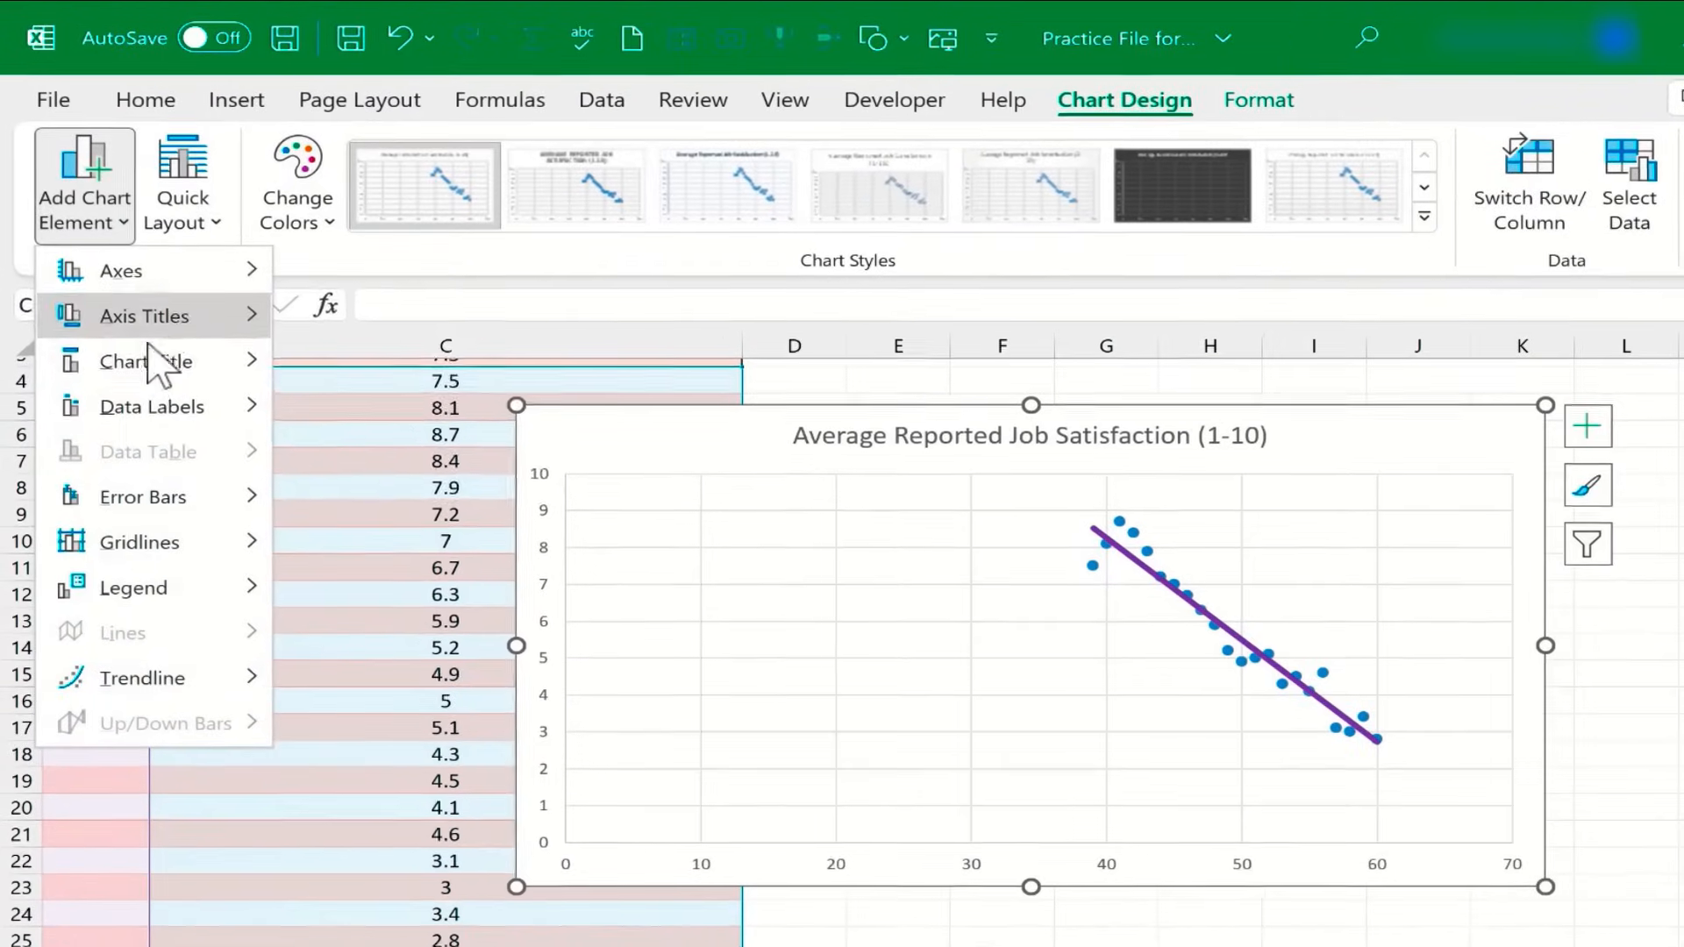
{"action": "left_click", "coordinate": [145, 316]}
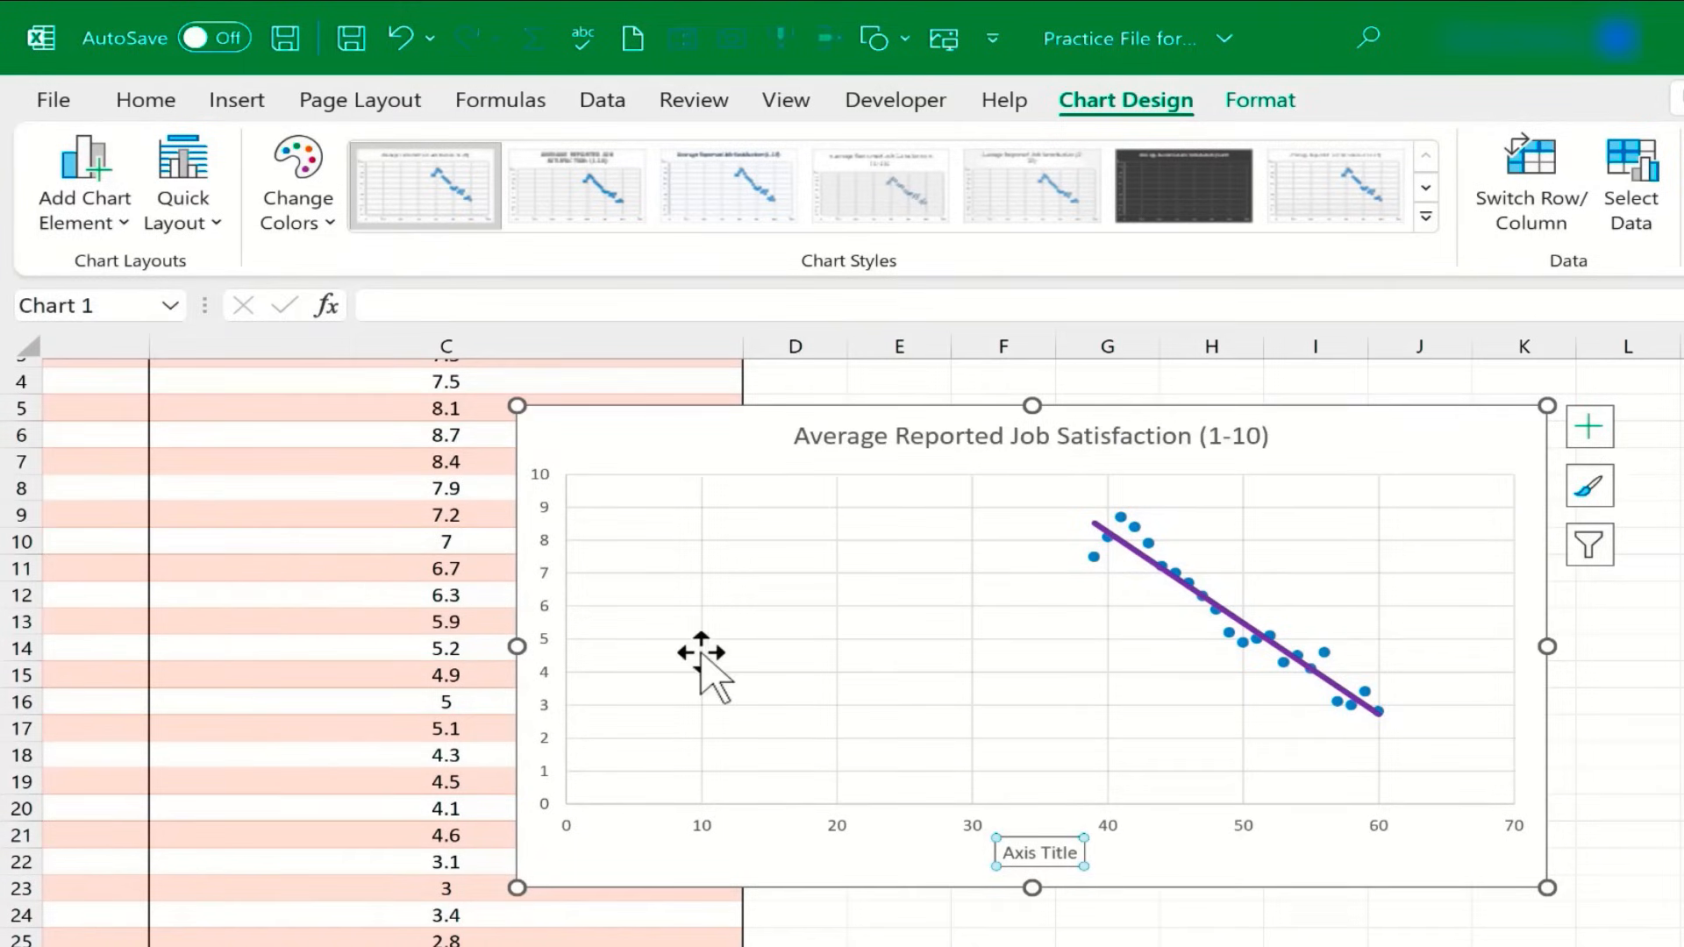
{"action": "mouse_move", "coordinate": [1038, 852]}
{"action": "type", "text": "Hours Worked"}
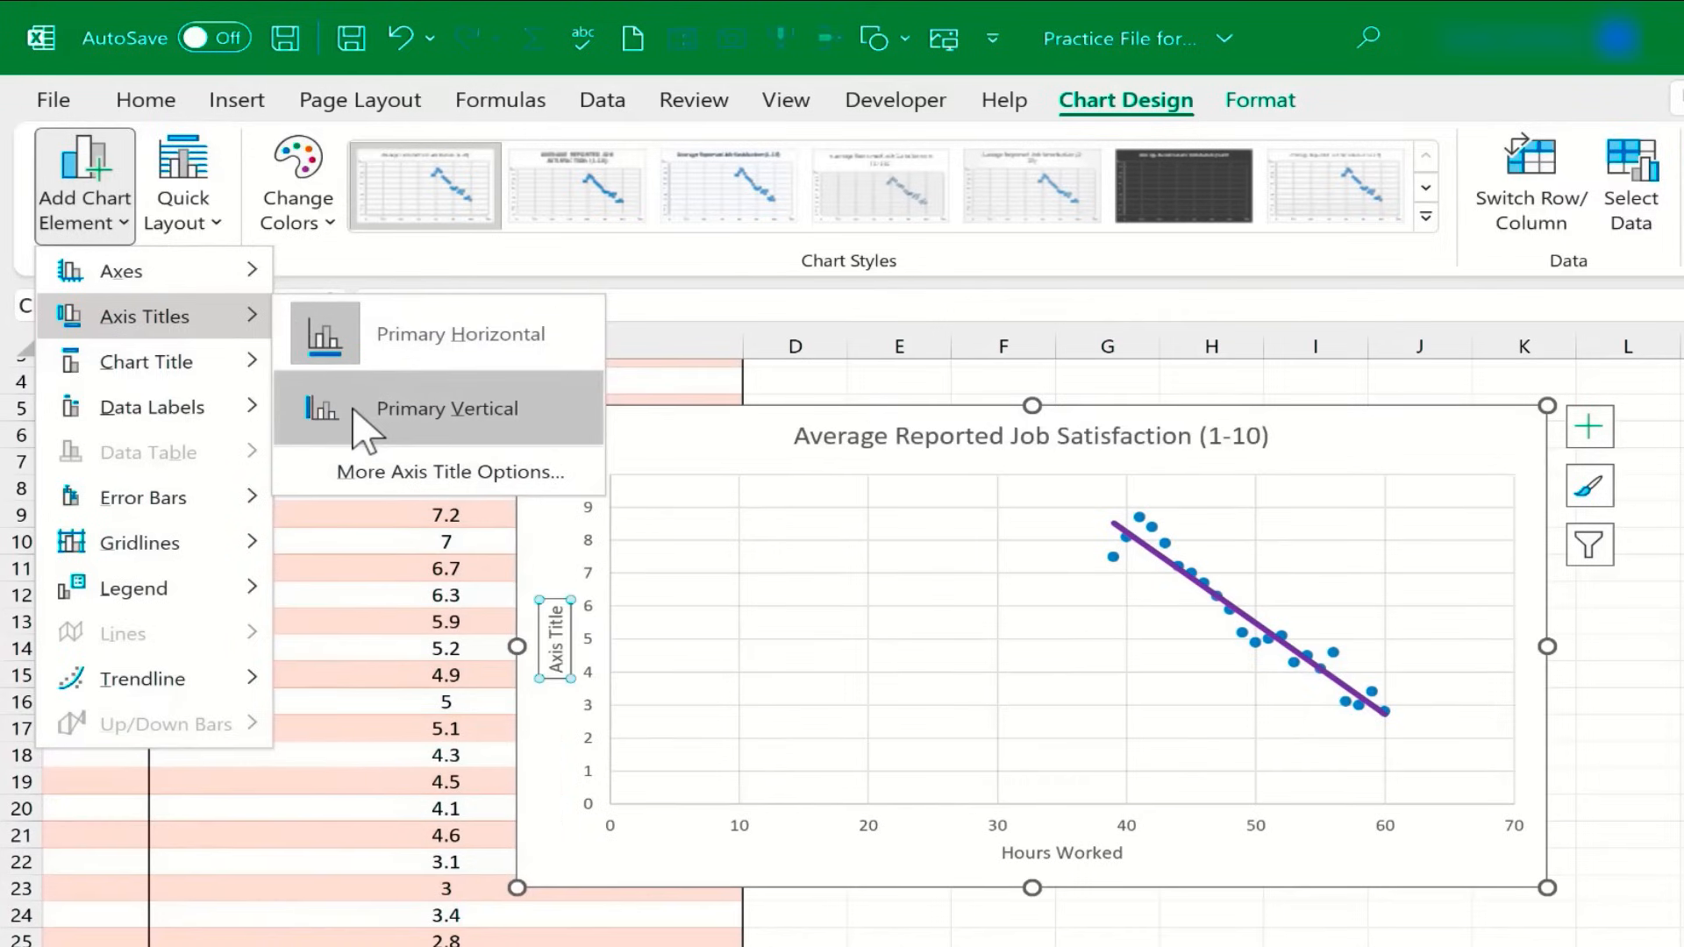
{"action": "left_click", "coordinate": [448, 408]}
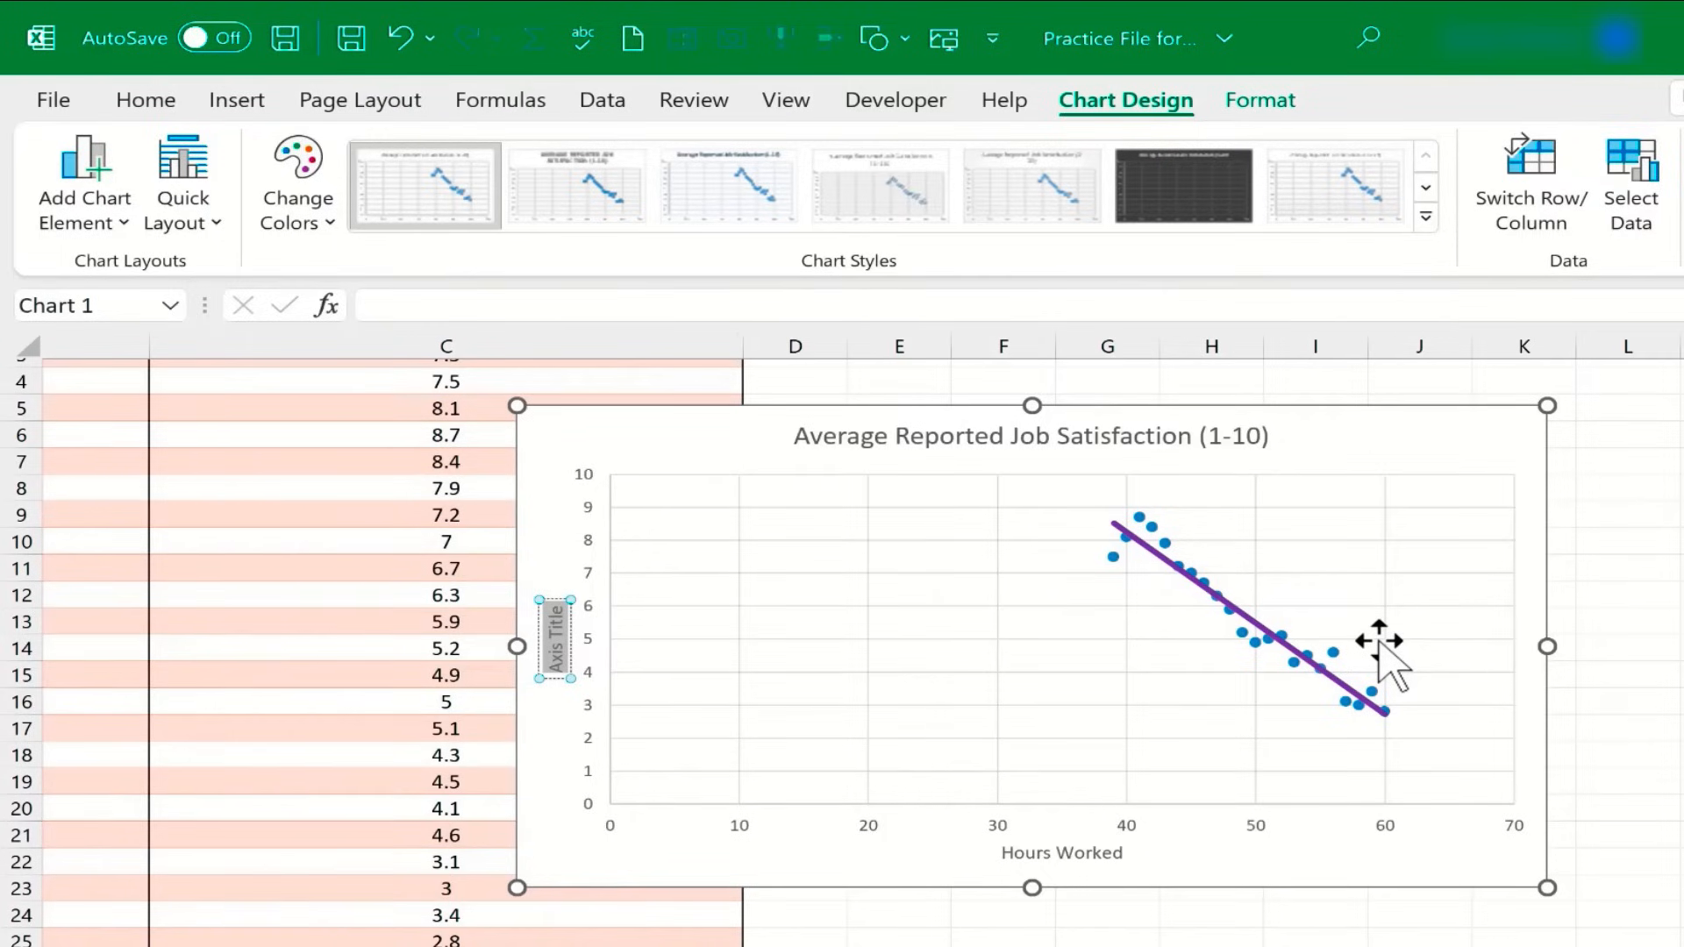
{"action": "type", "text": "Job Satisfaction"}
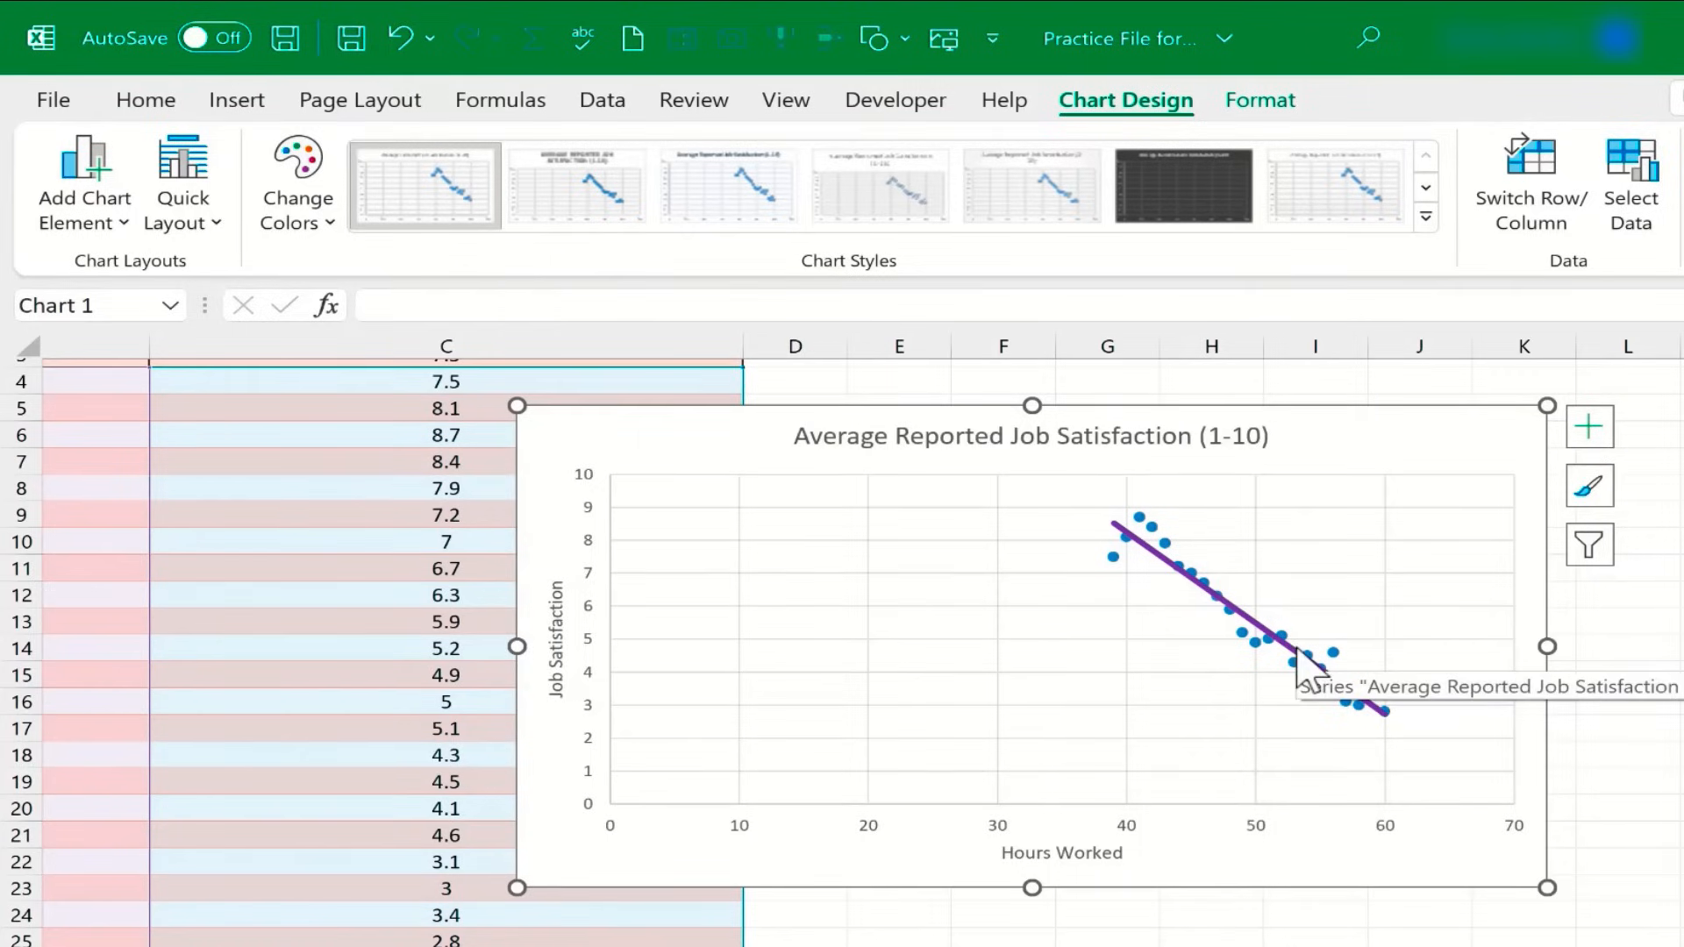
{"action": "mouse_move", "coordinate": [1321, 666]}
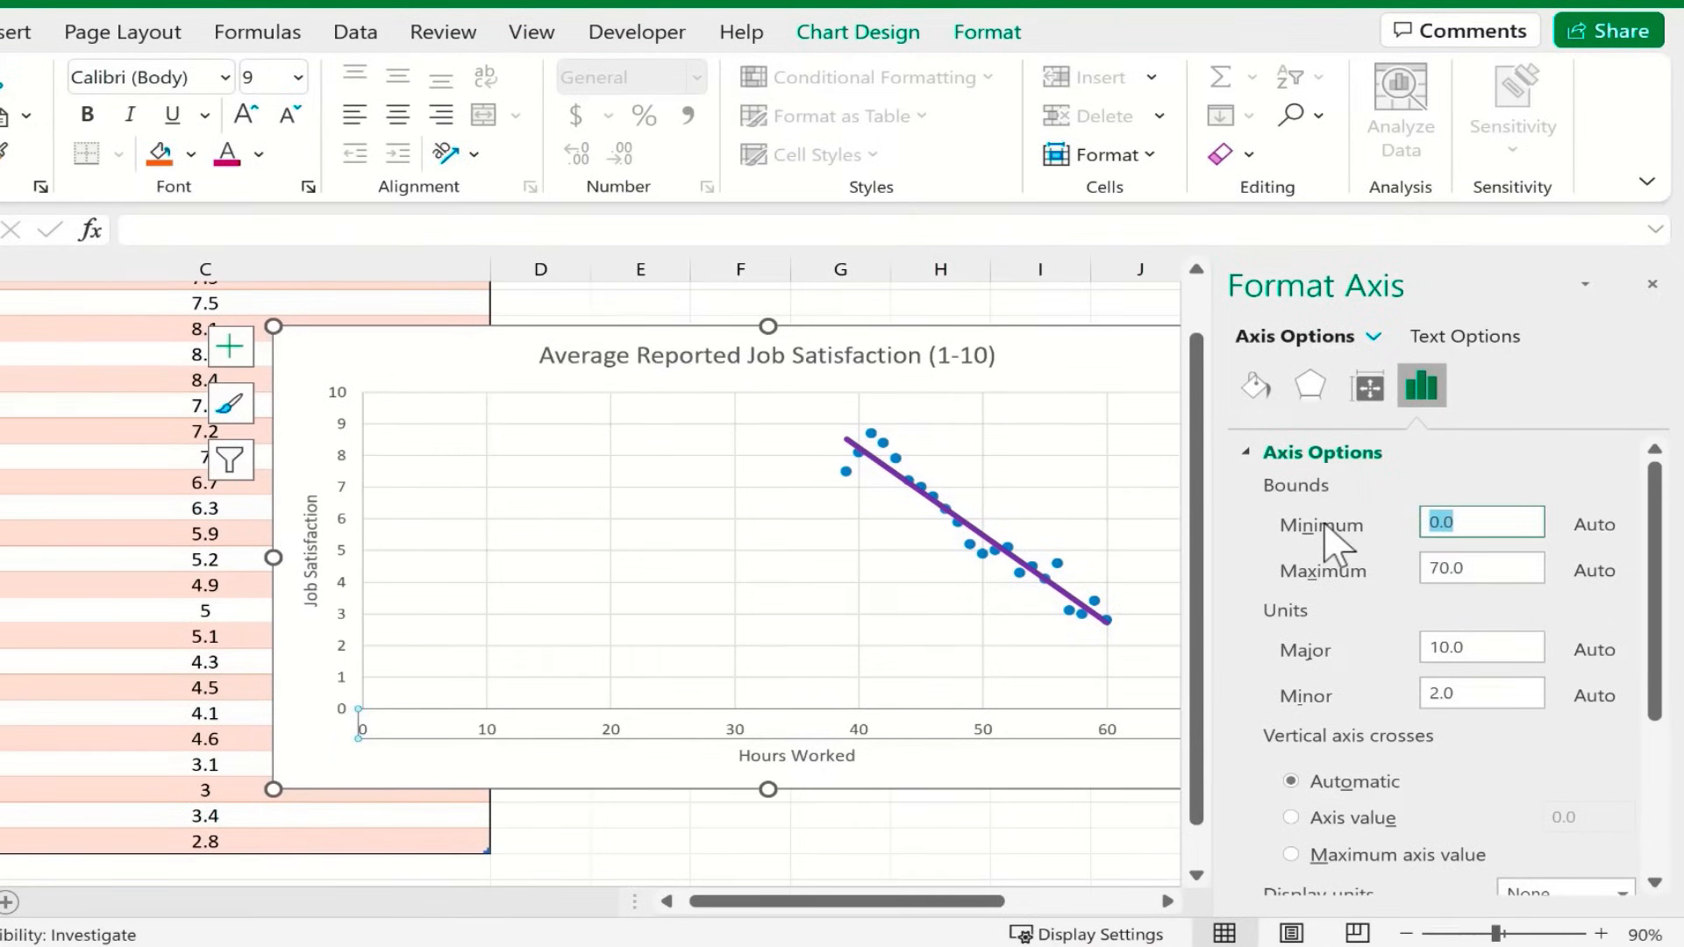
Set the horizontal axis minimum to 30.0, then open the vertical axis formatting options.
{"action": "type", "text": "30.0"}
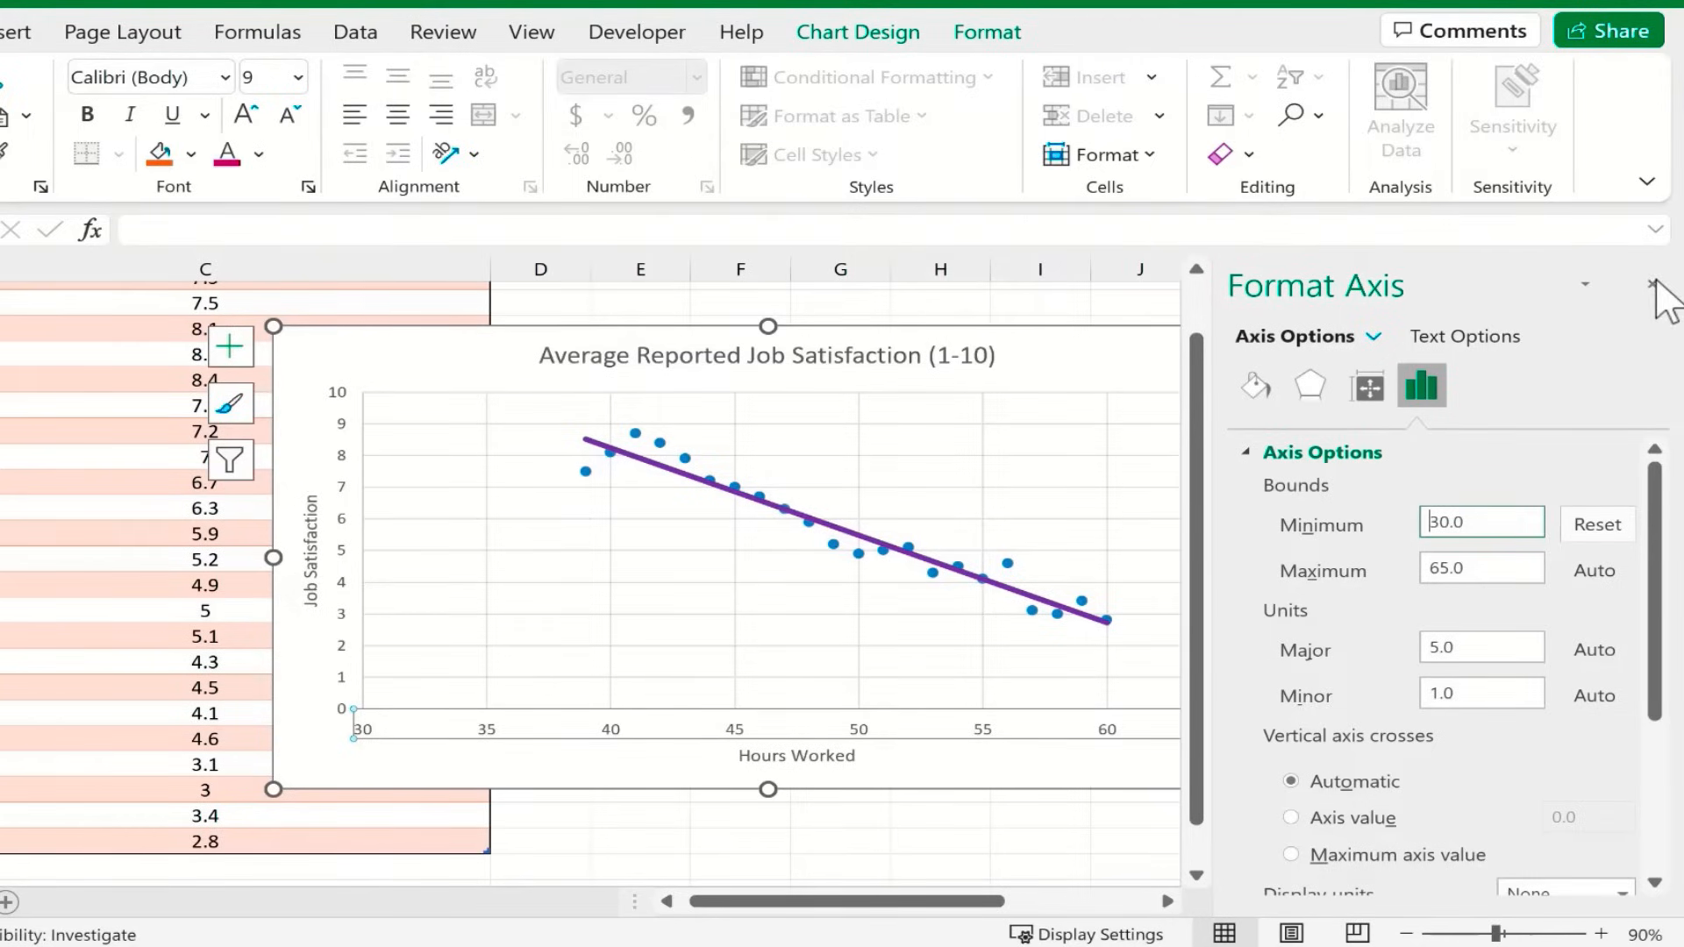
{"action": "left_click", "coordinate": [1657, 298]}
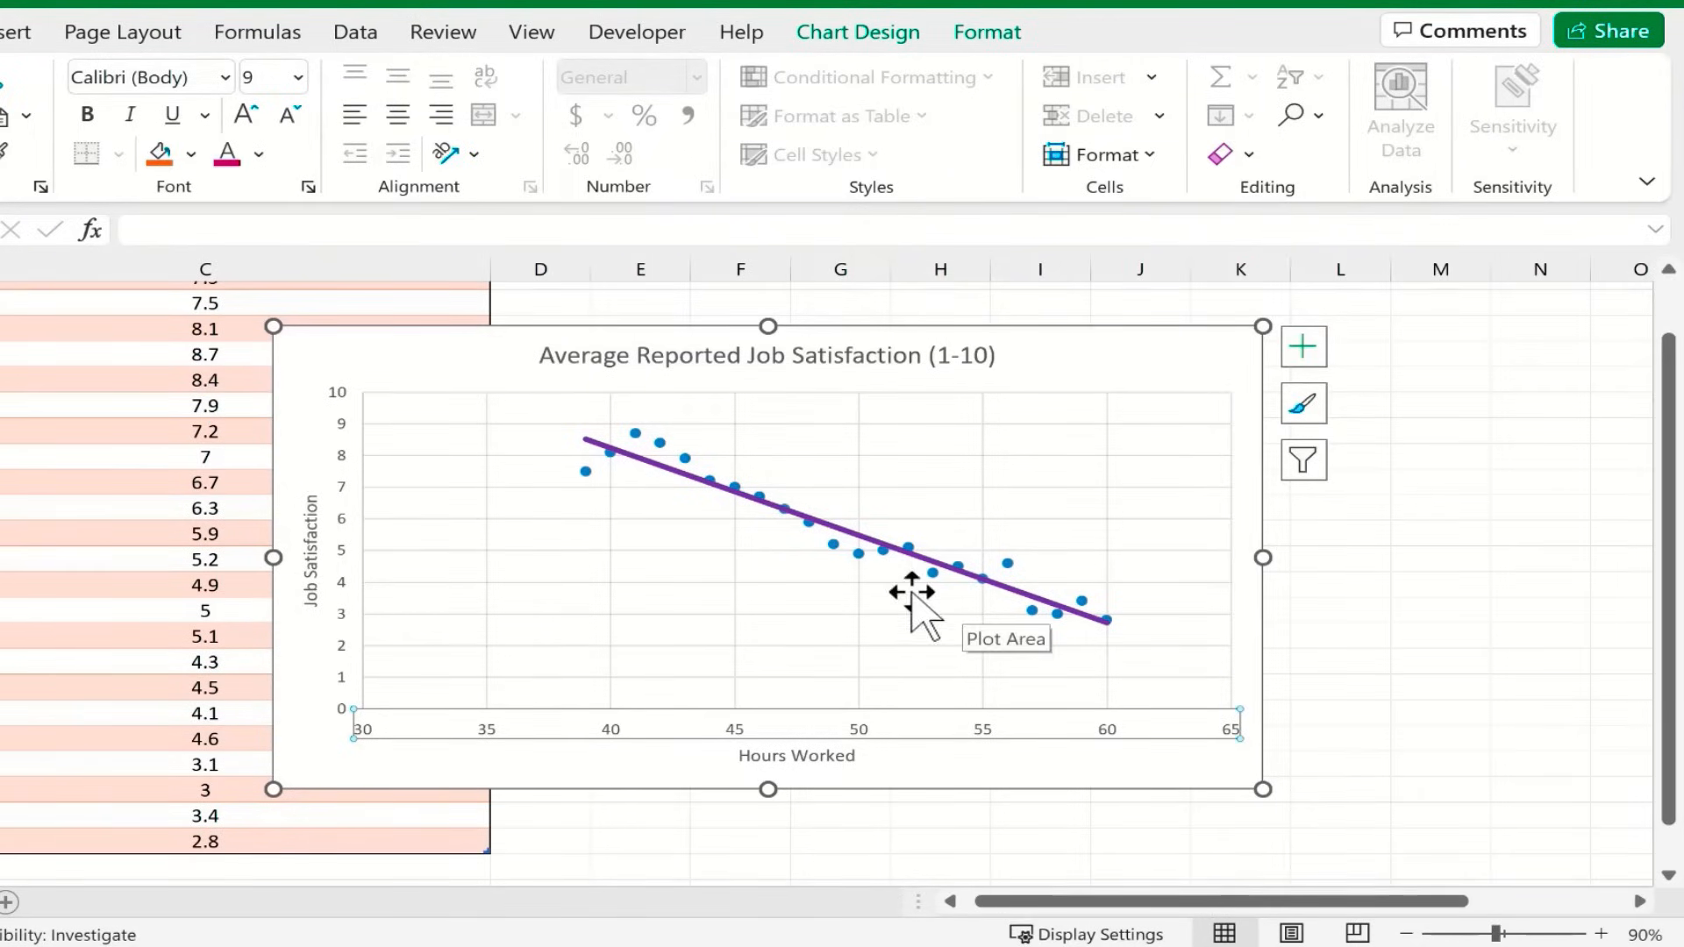
{"action": "mouse_move", "coordinate": [607, 660]}
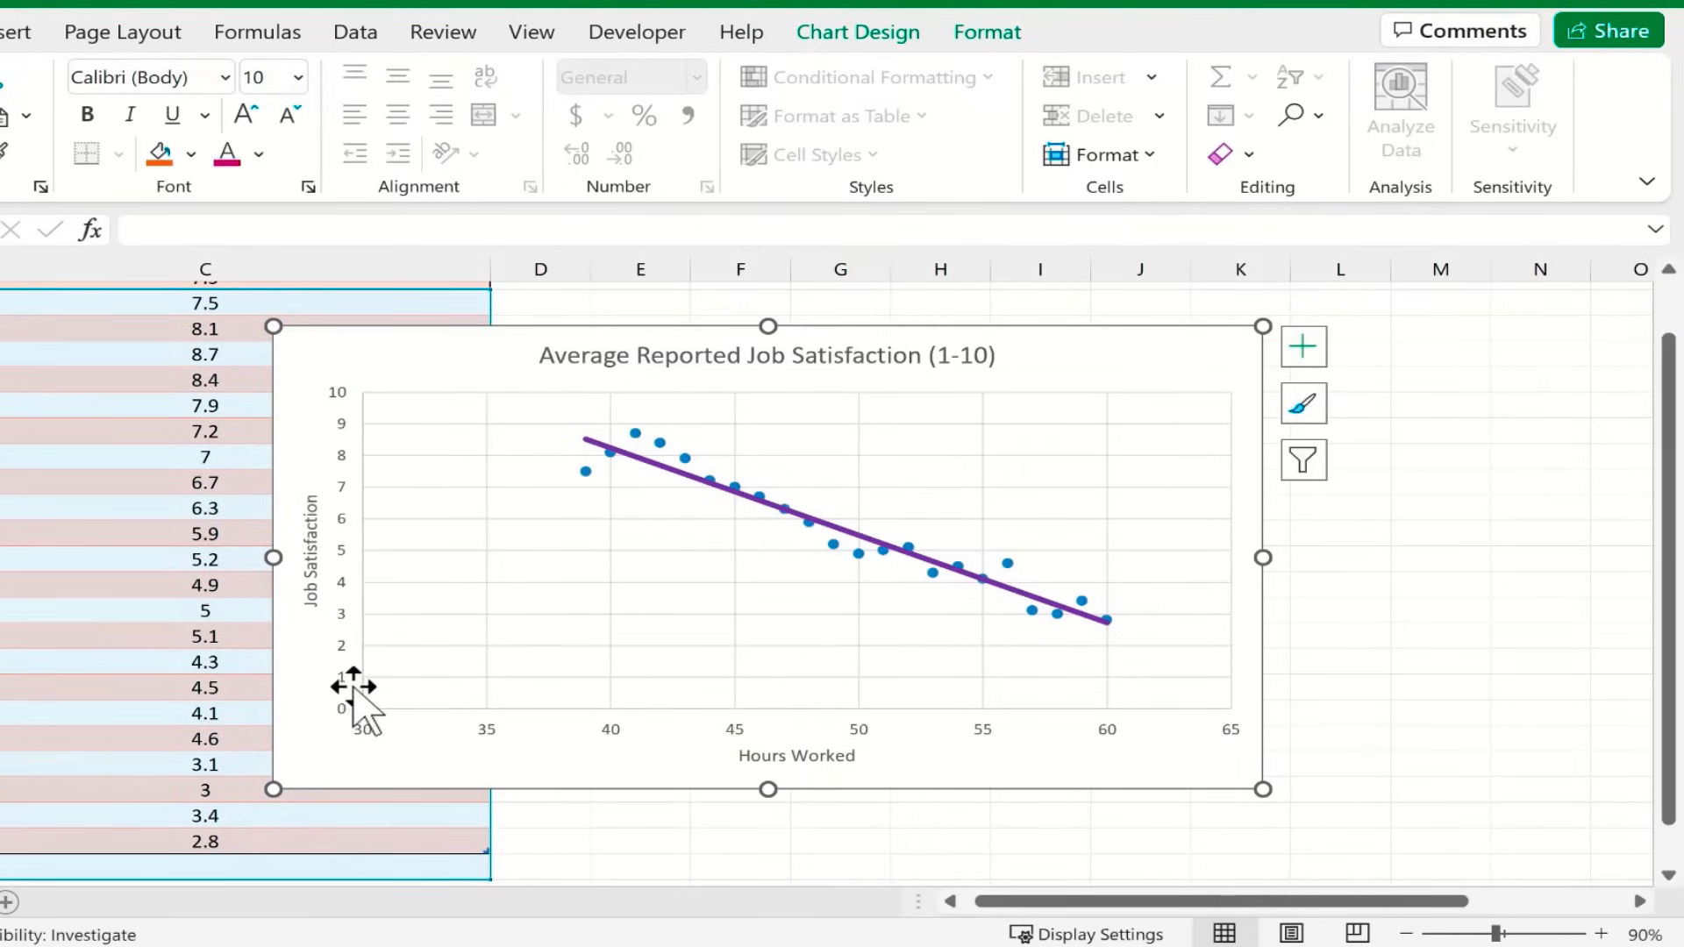
{"action": "left_click", "coordinate": [341, 547]}
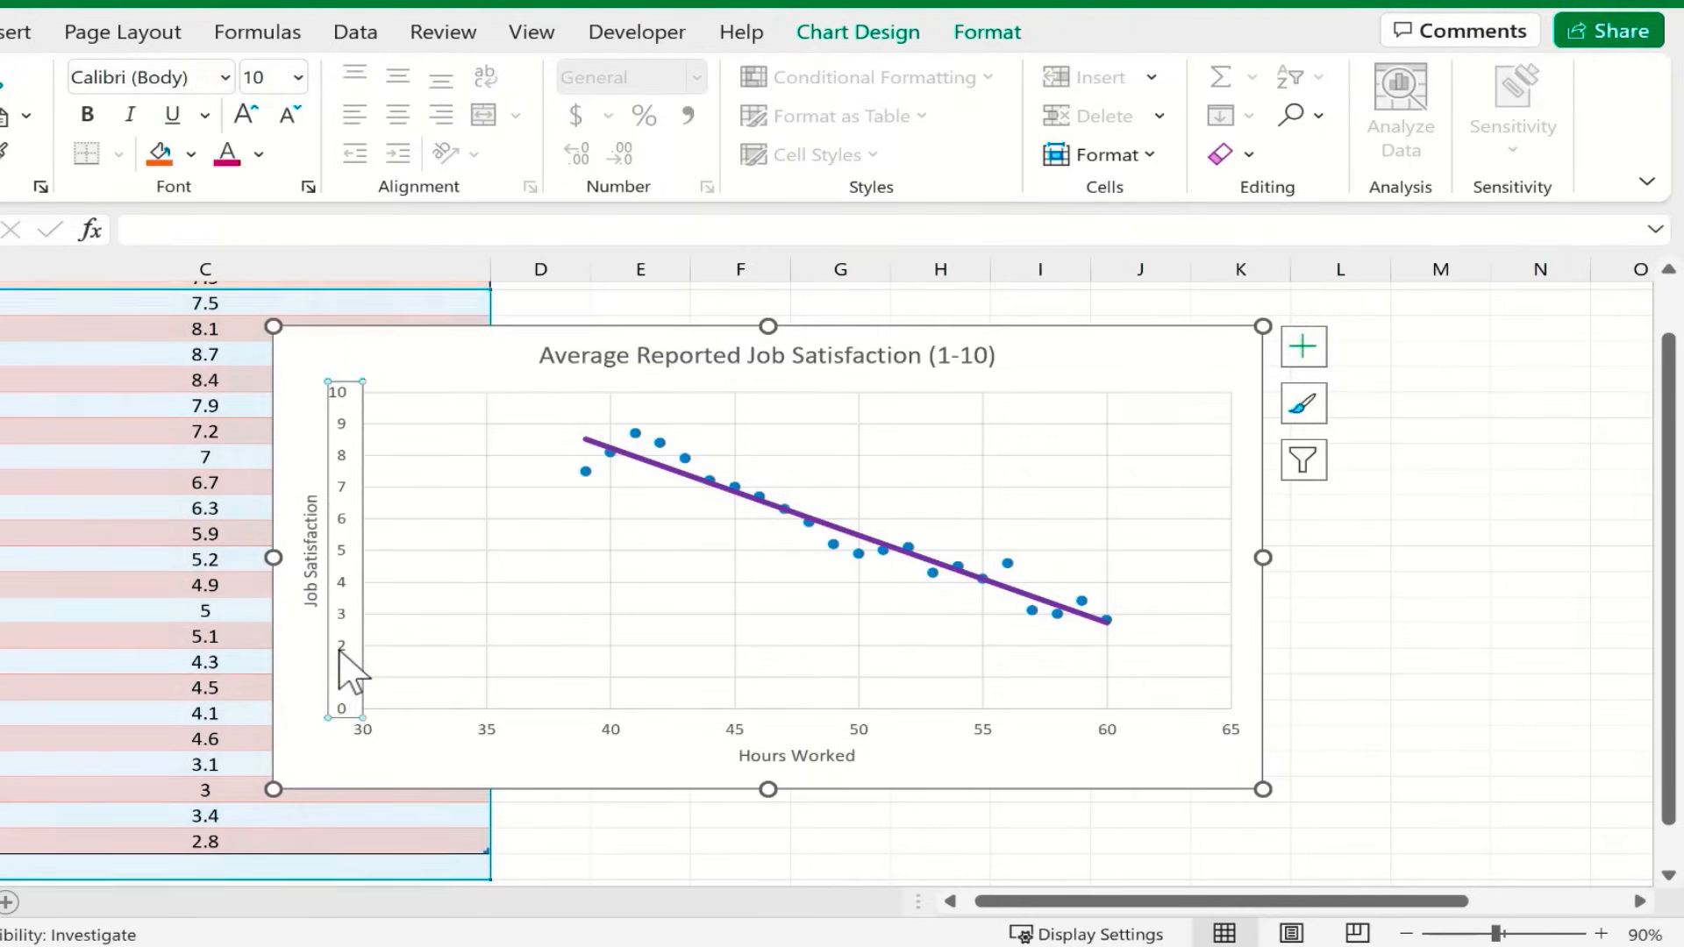
{"action": "right_click", "coordinate": [344, 655]}
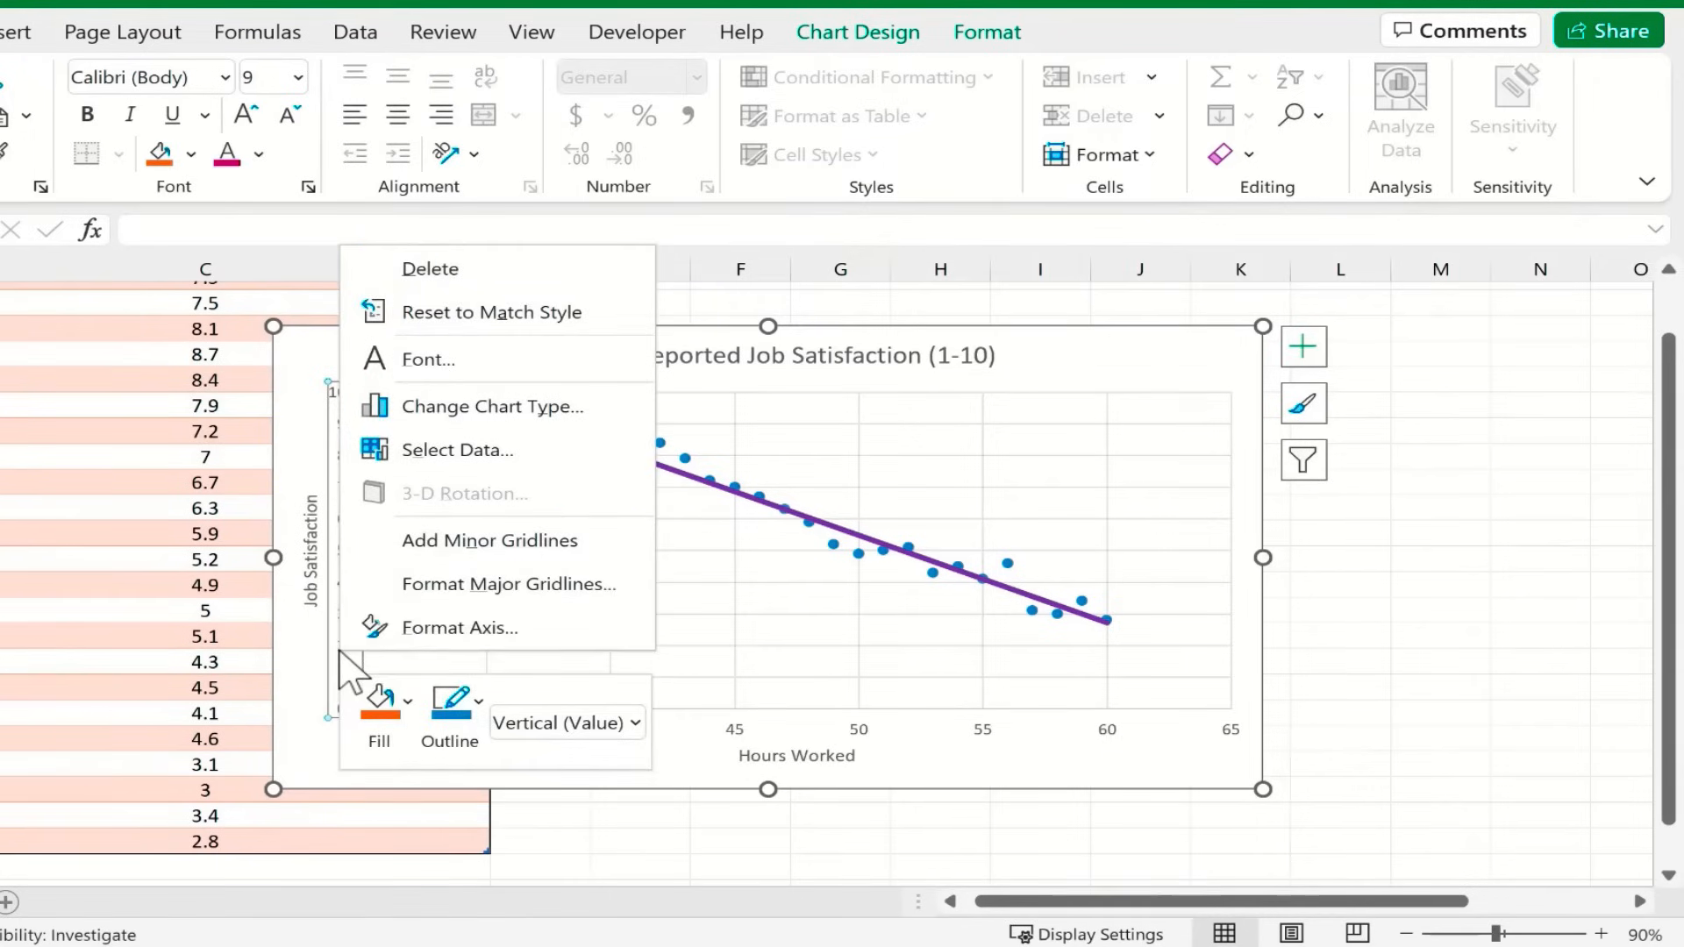
{"action": "left_click", "coordinate": [459, 627]}
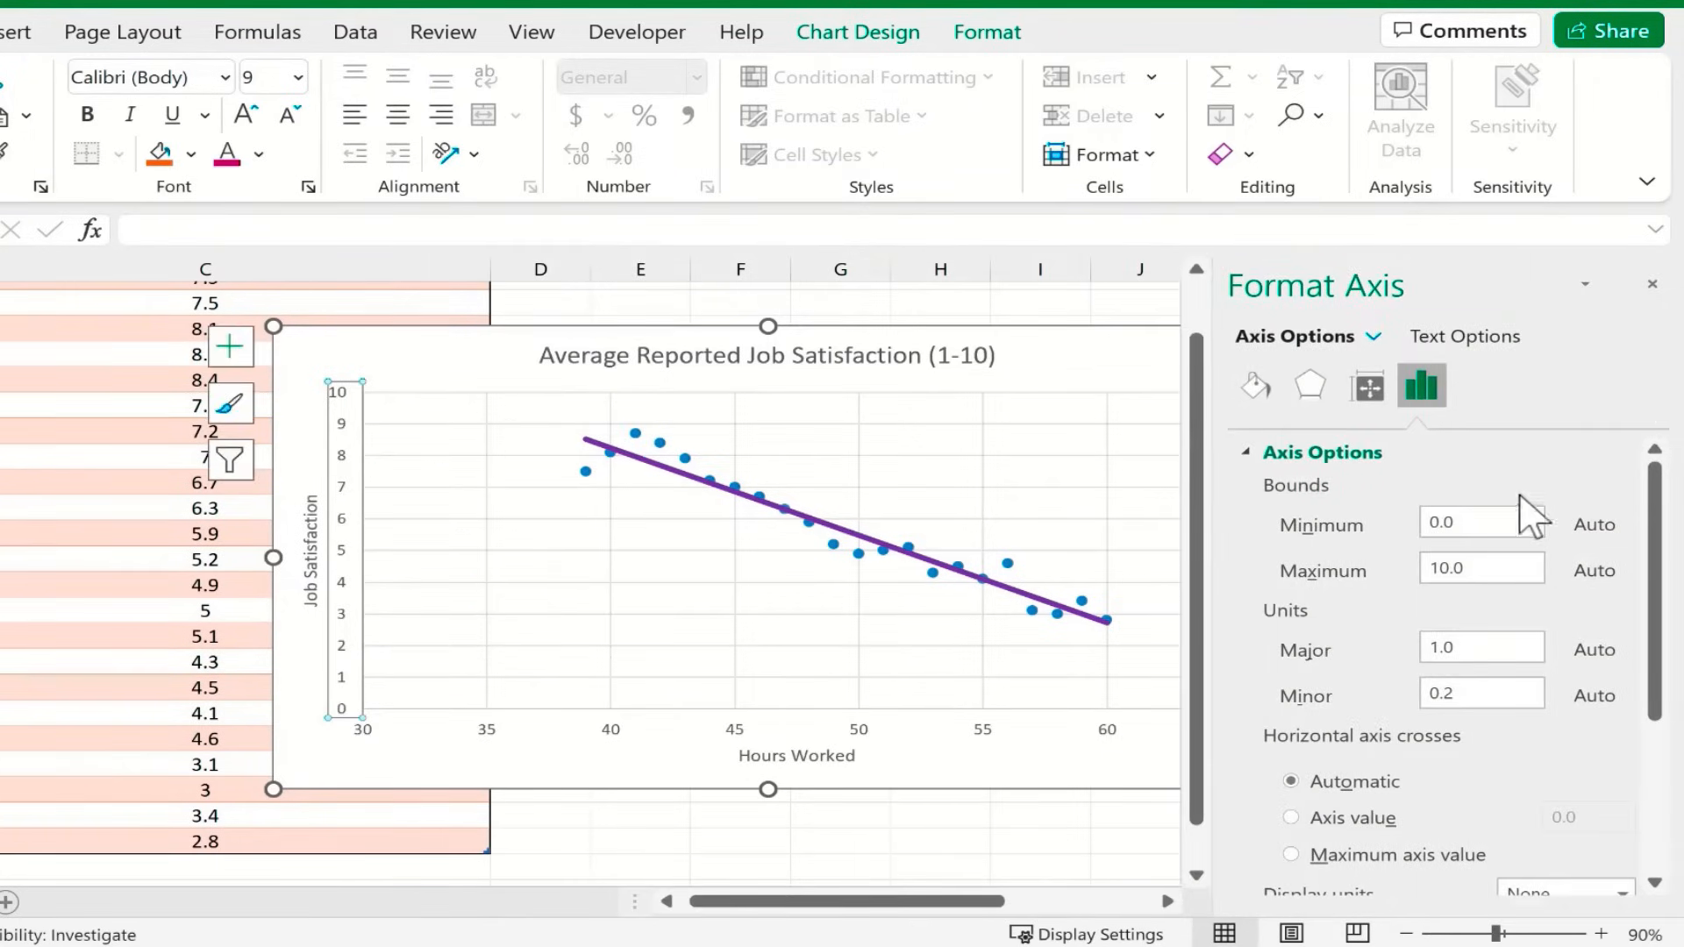
{"action": "left_click", "coordinate": [1480, 521]}
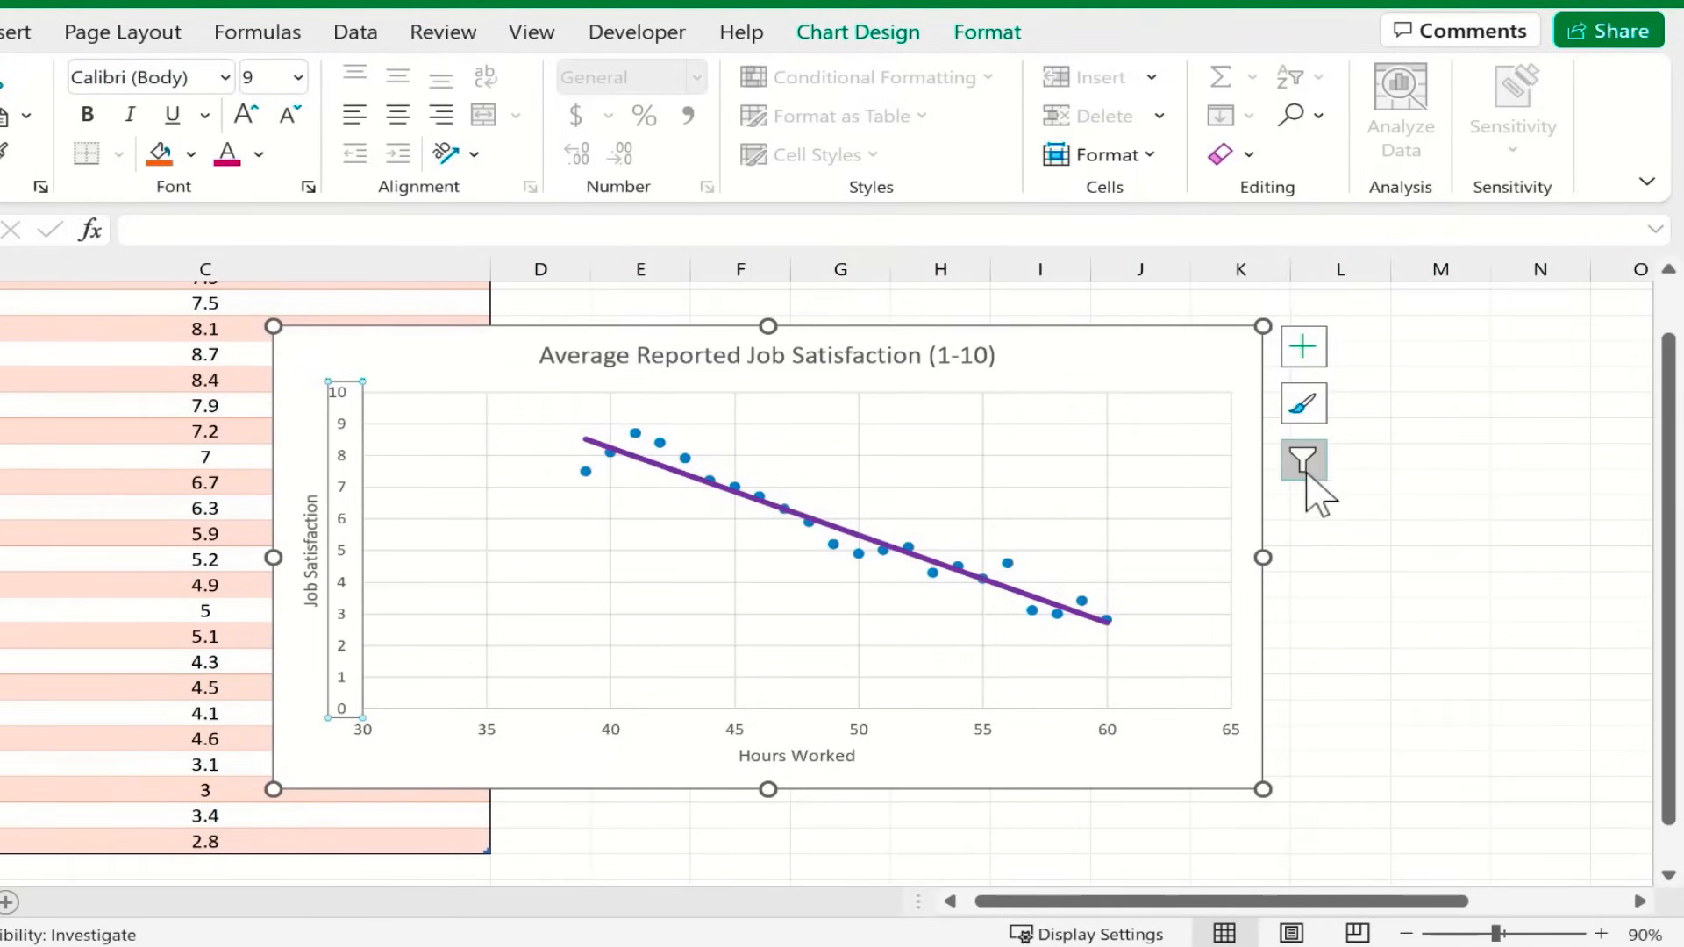
{"action": "mouse_move", "coordinate": [1303, 462]}
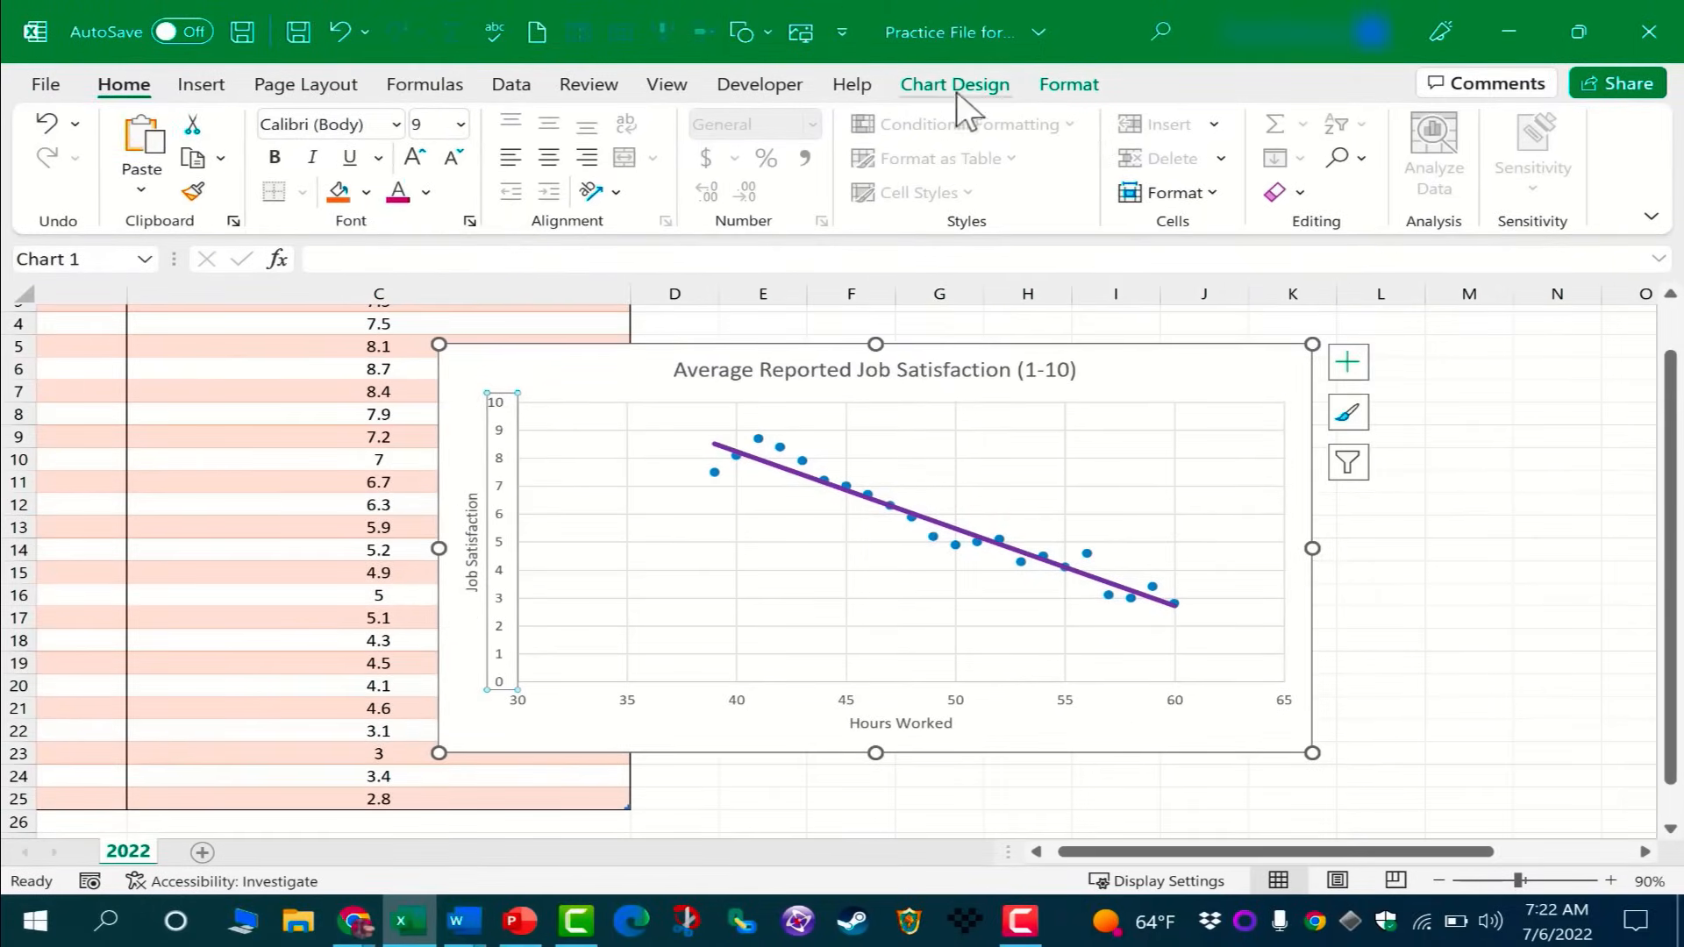
Turn on data labels for every scatter point via the Chart Elements list.
{"action": "left_click", "coordinate": [953, 85]}
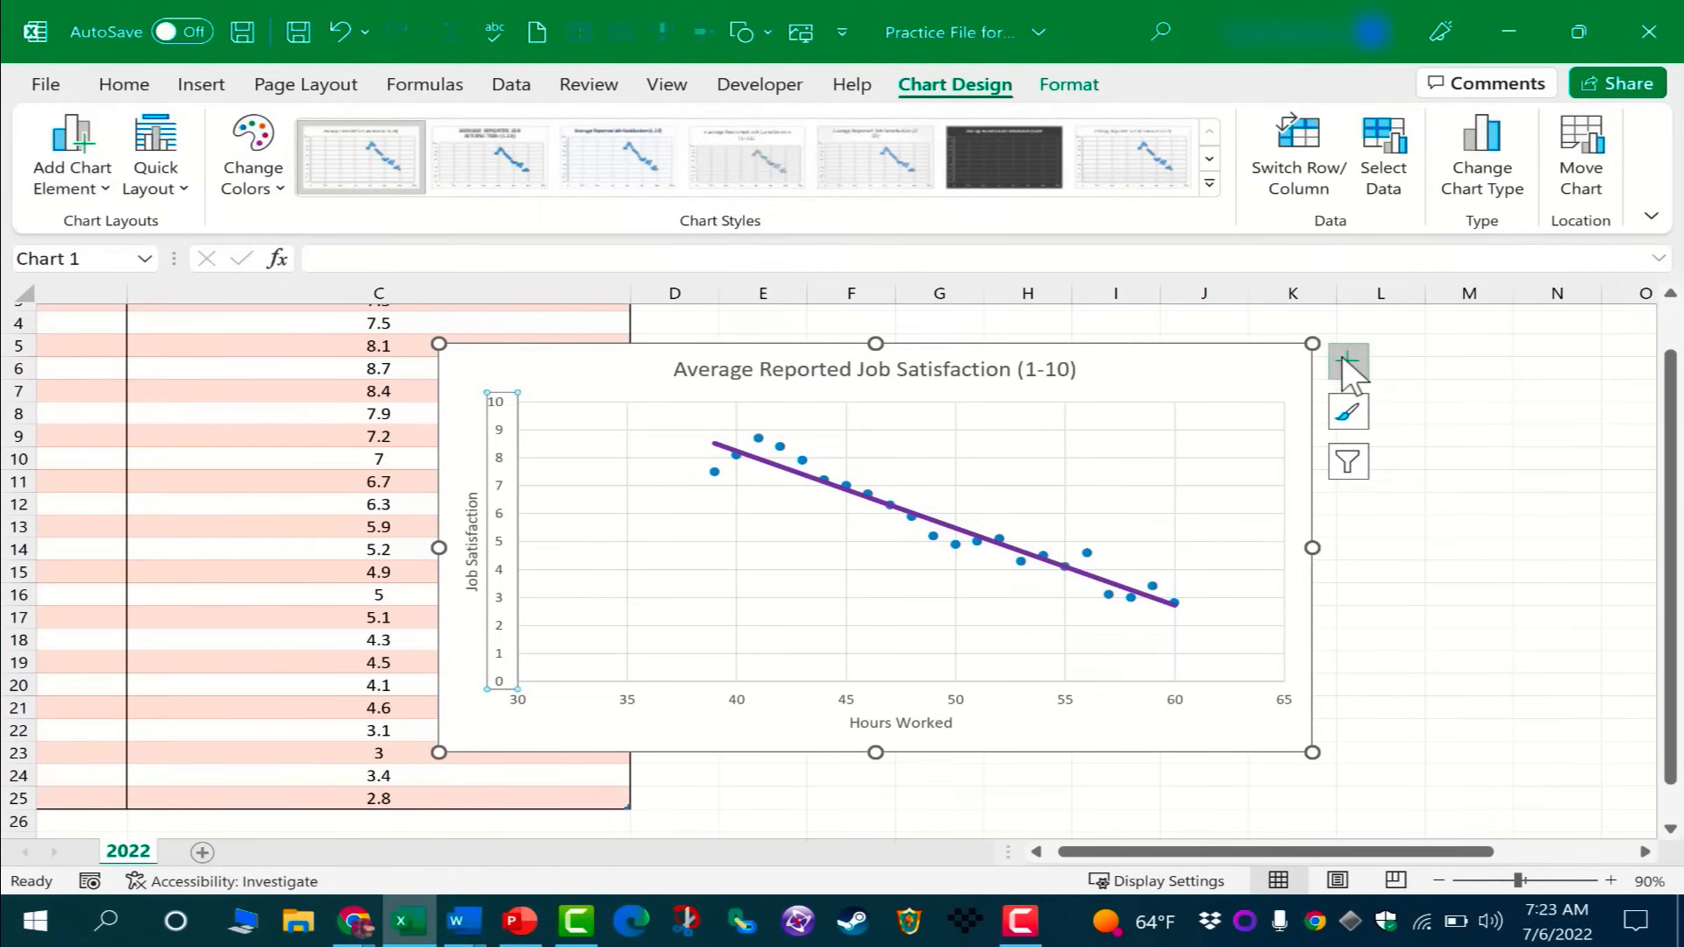
{"action": "left_click", "coordinate": [1350, 360]}
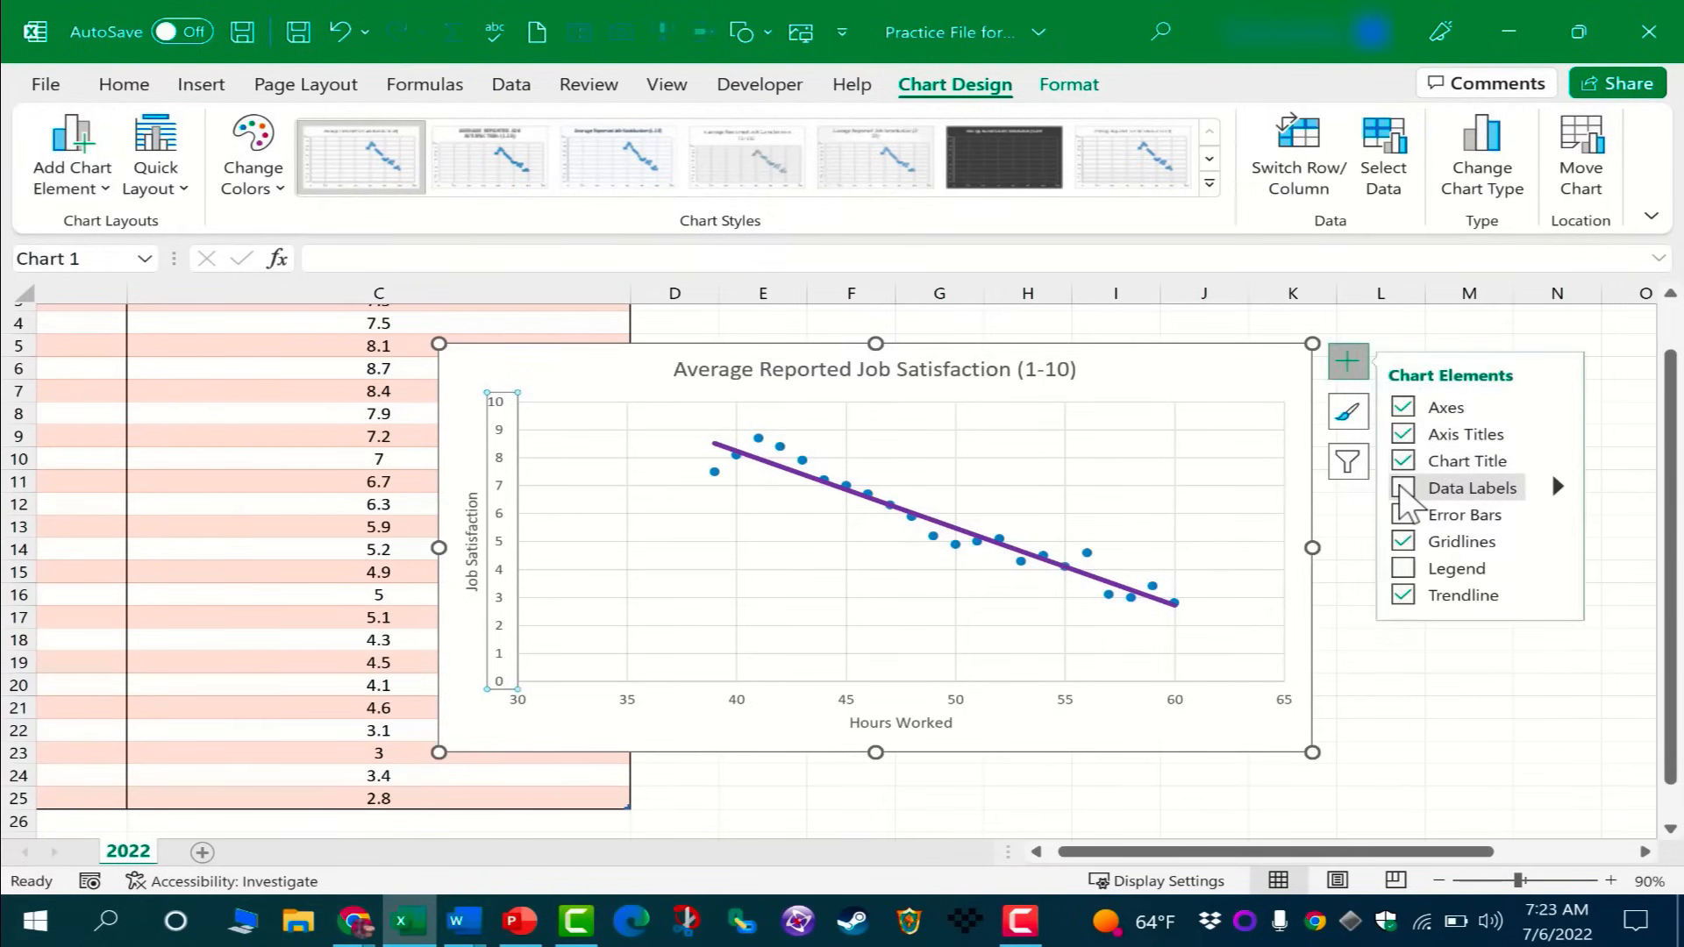
{"action": "left_click", "coordinate": [1402, 488]}
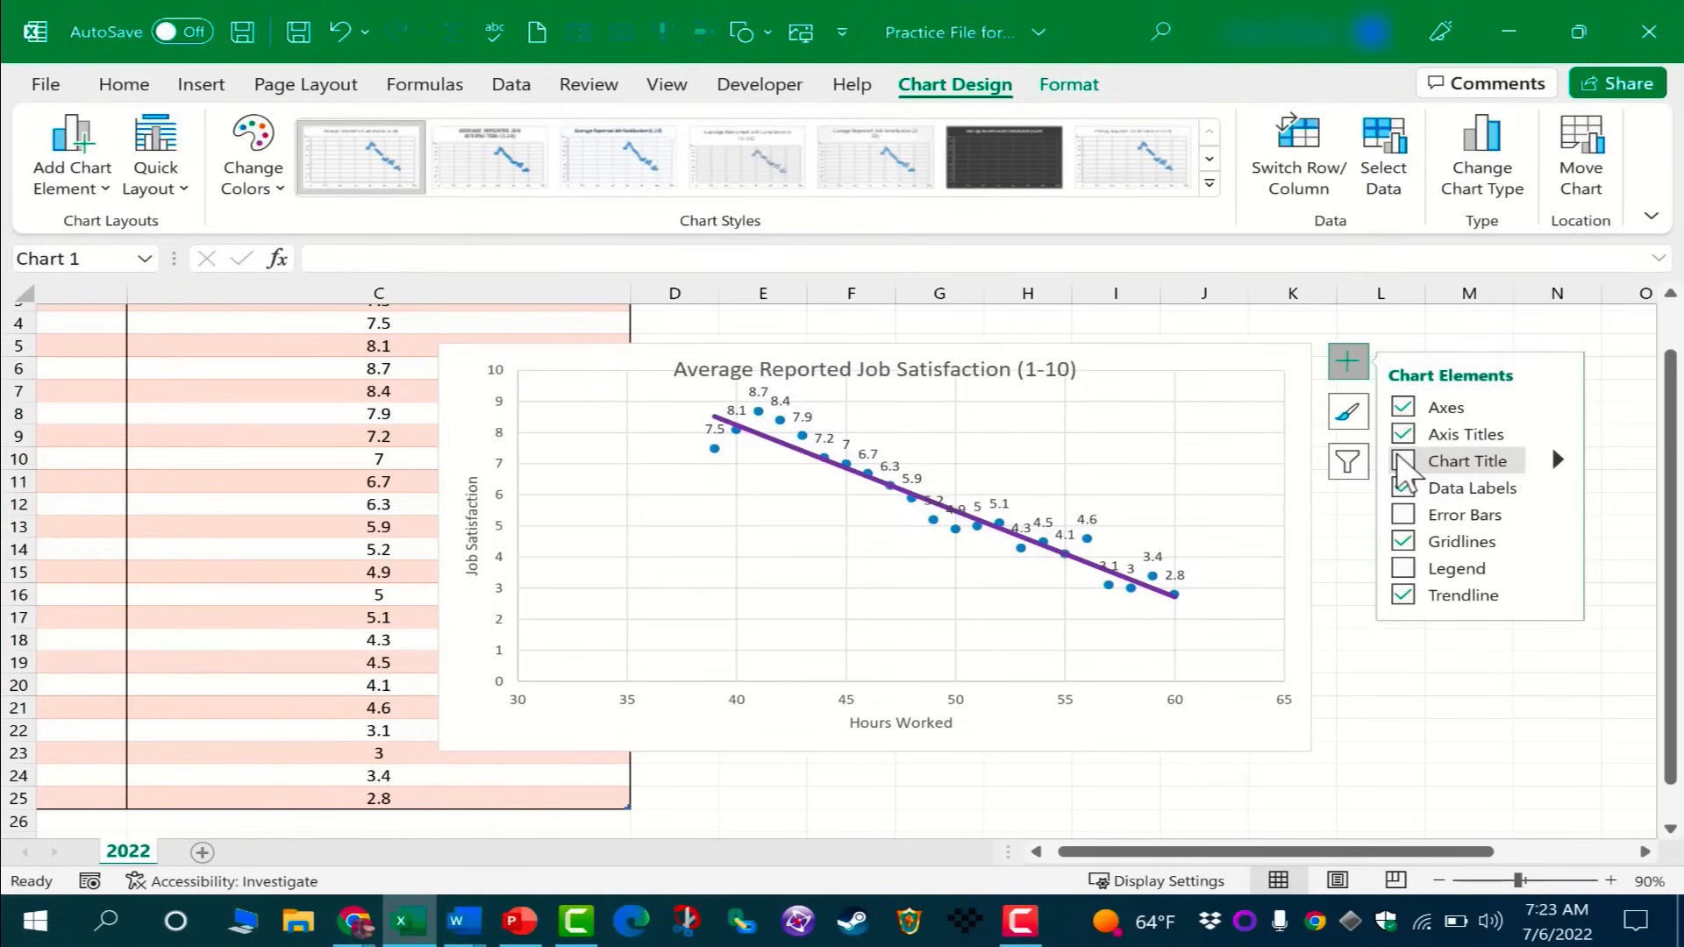
{"action": "left_click", "coordinate": [1403, 568]}
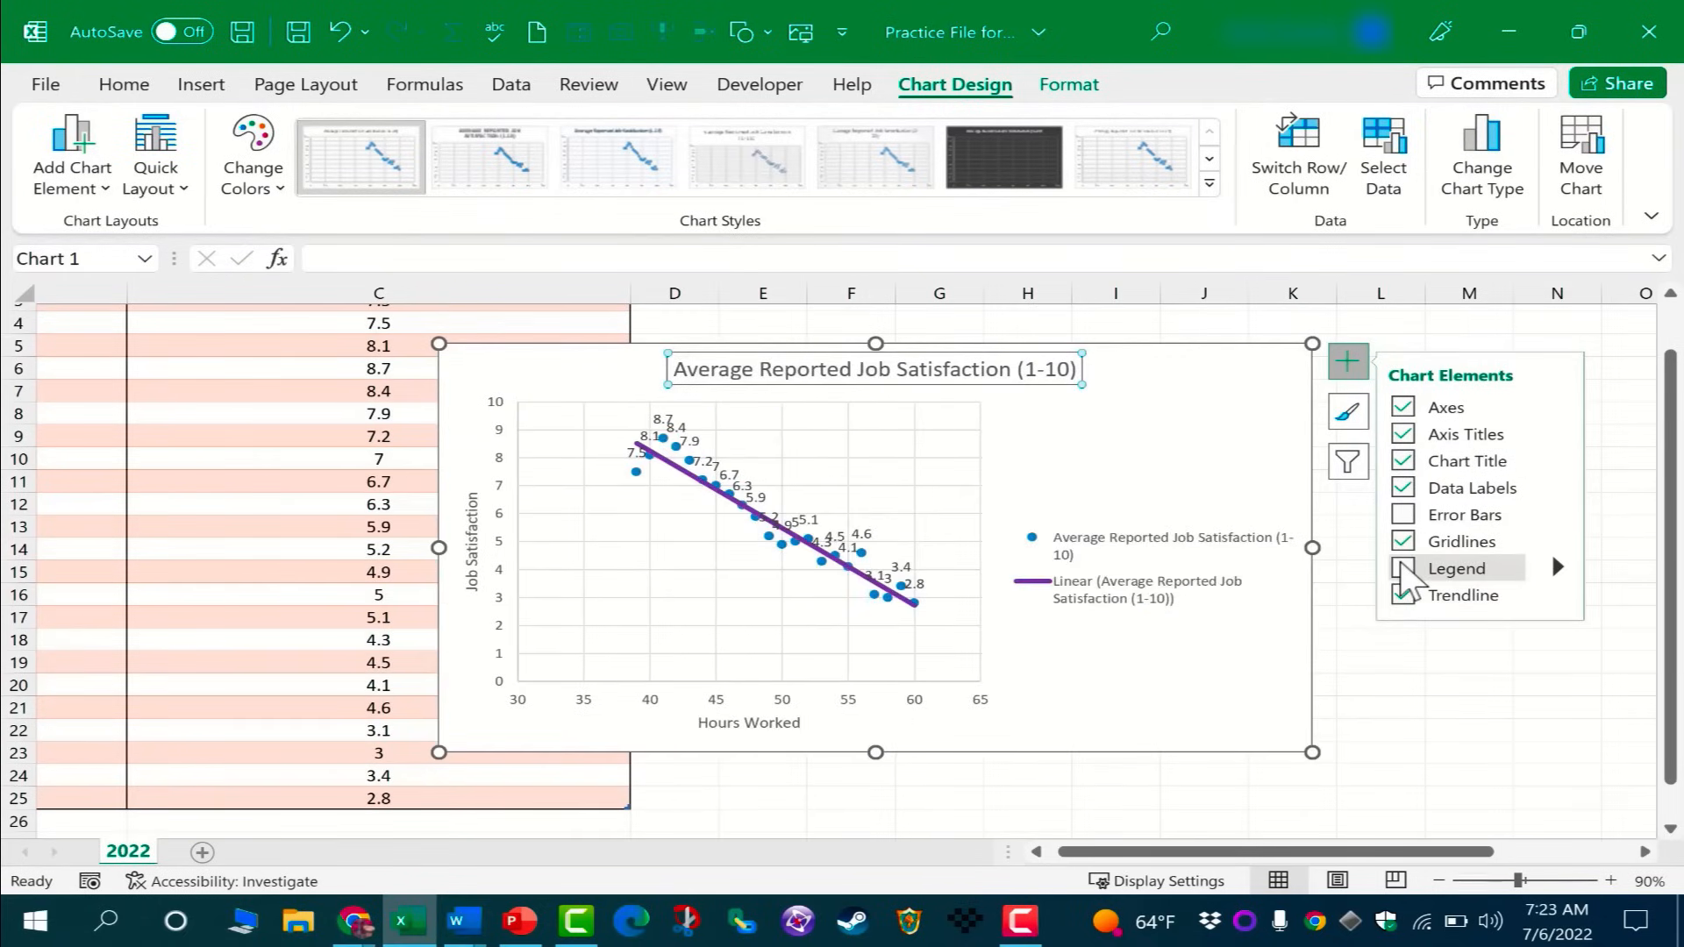
{"action": "left_click", "coordinate": [1403, 568]}
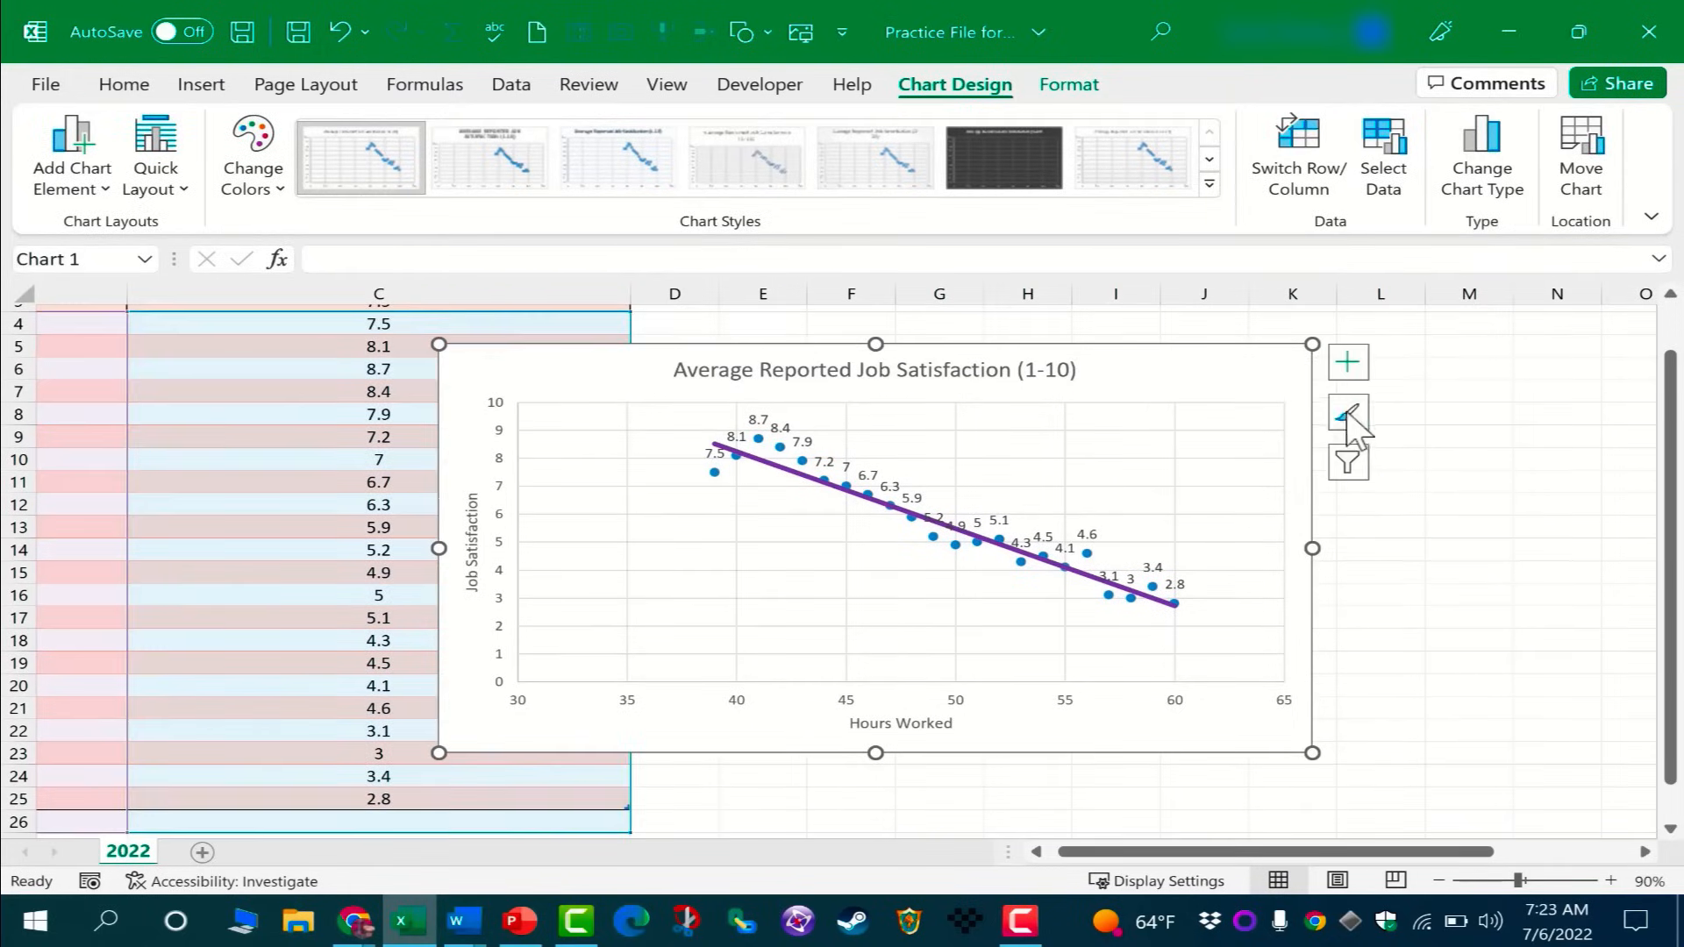
Apply the last chart style preset, with bold title and larger markers.
{"action": "left_click", "coordinate": [1348, 418]}
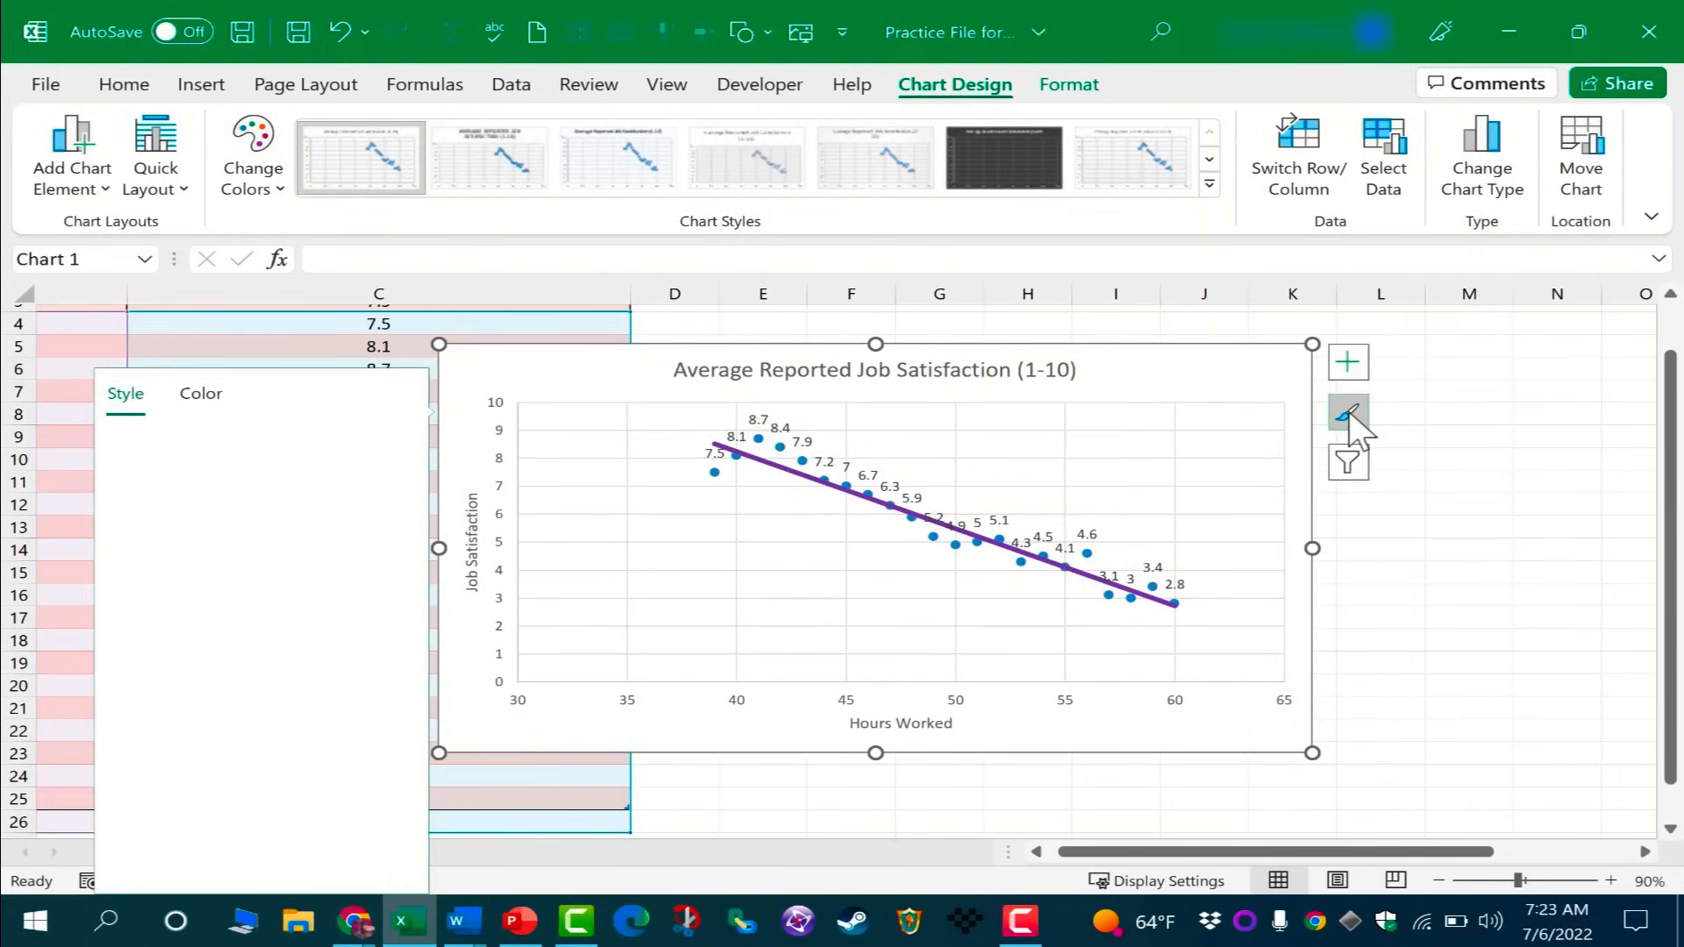
{"action": "left_click", "coordinate": [1348, 412]}
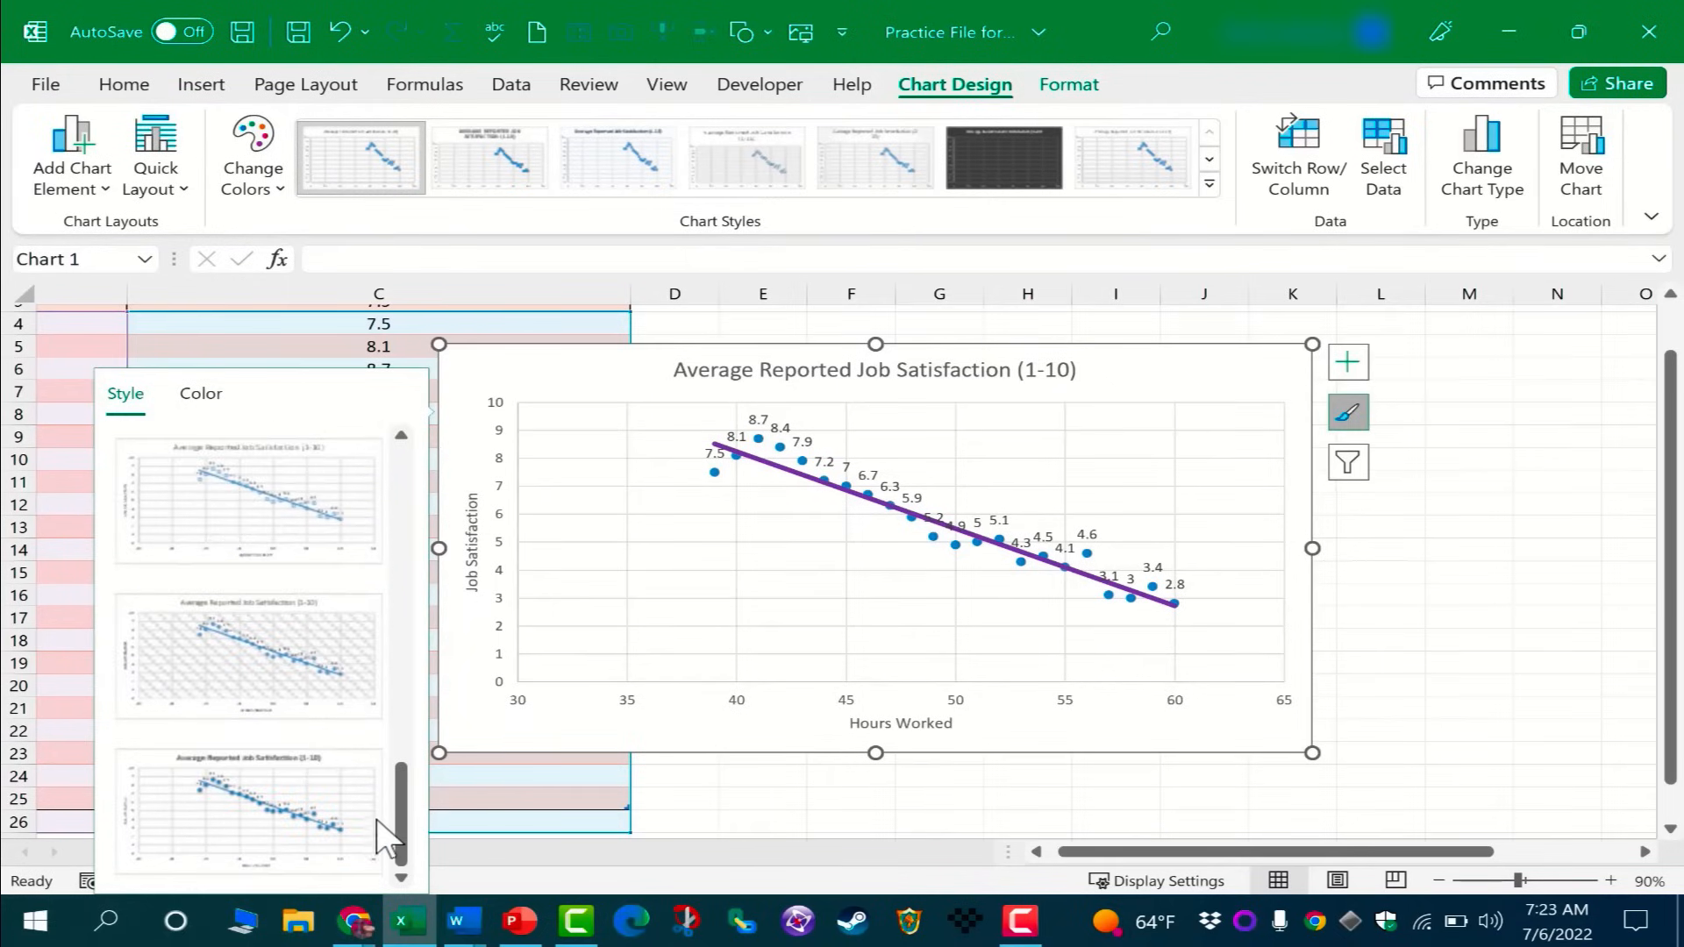
{"action": "left_click", "coordinate": [247, 808]}
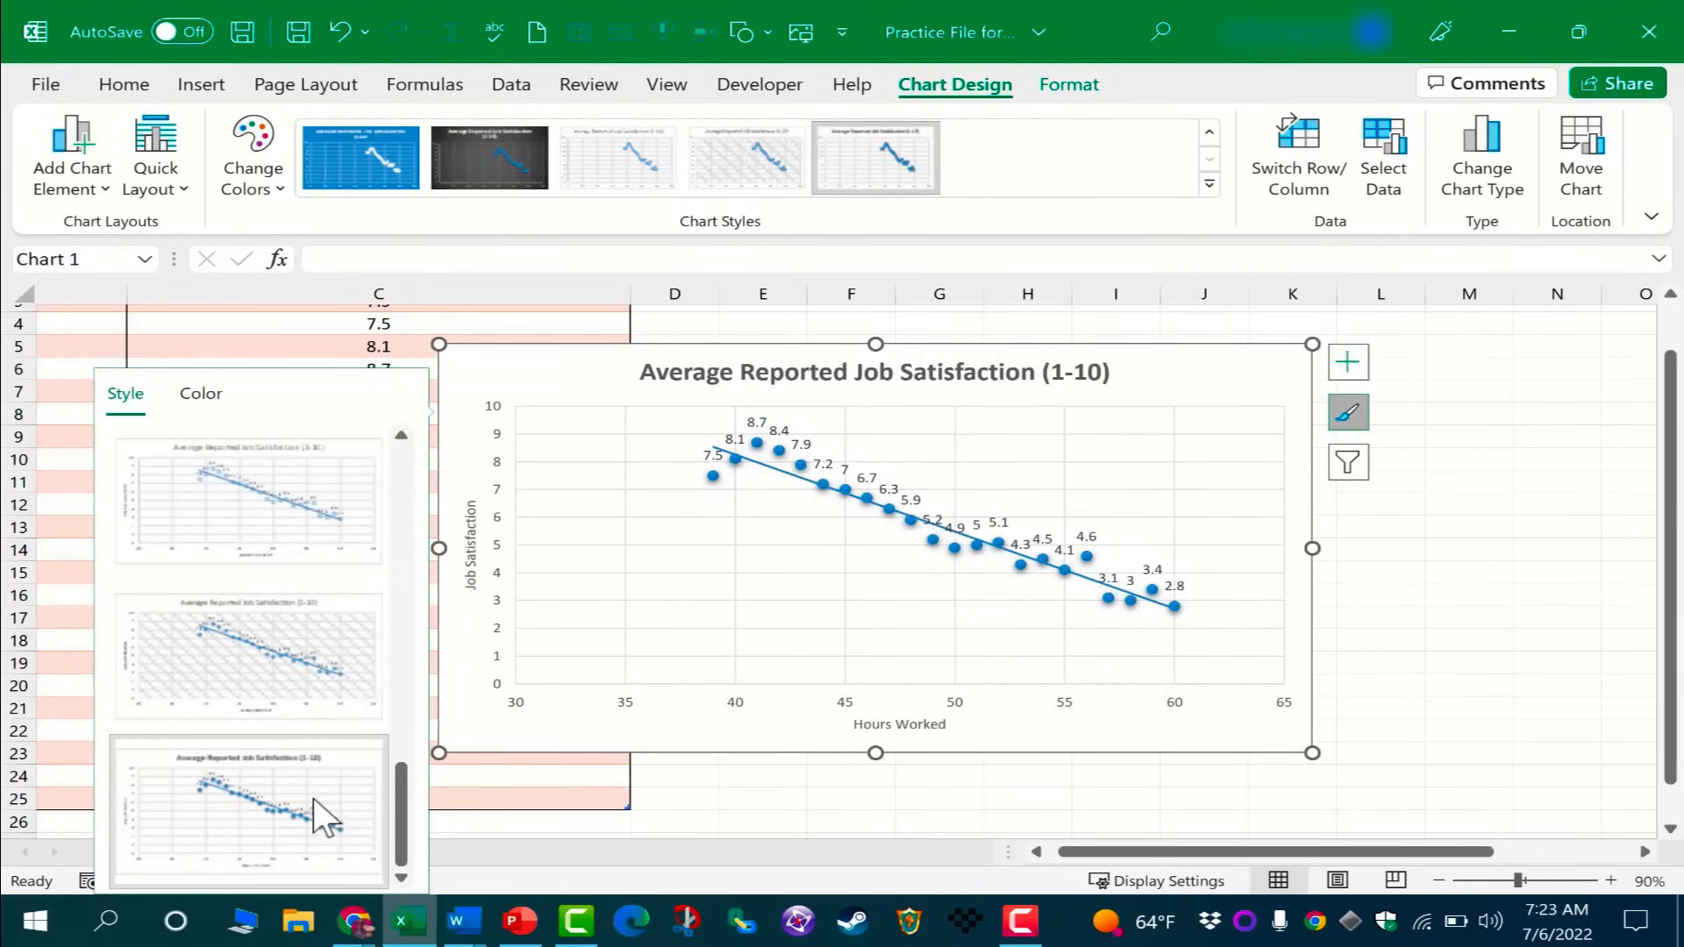
{"action": "mouse_move", "coordinate": [339, 650]}
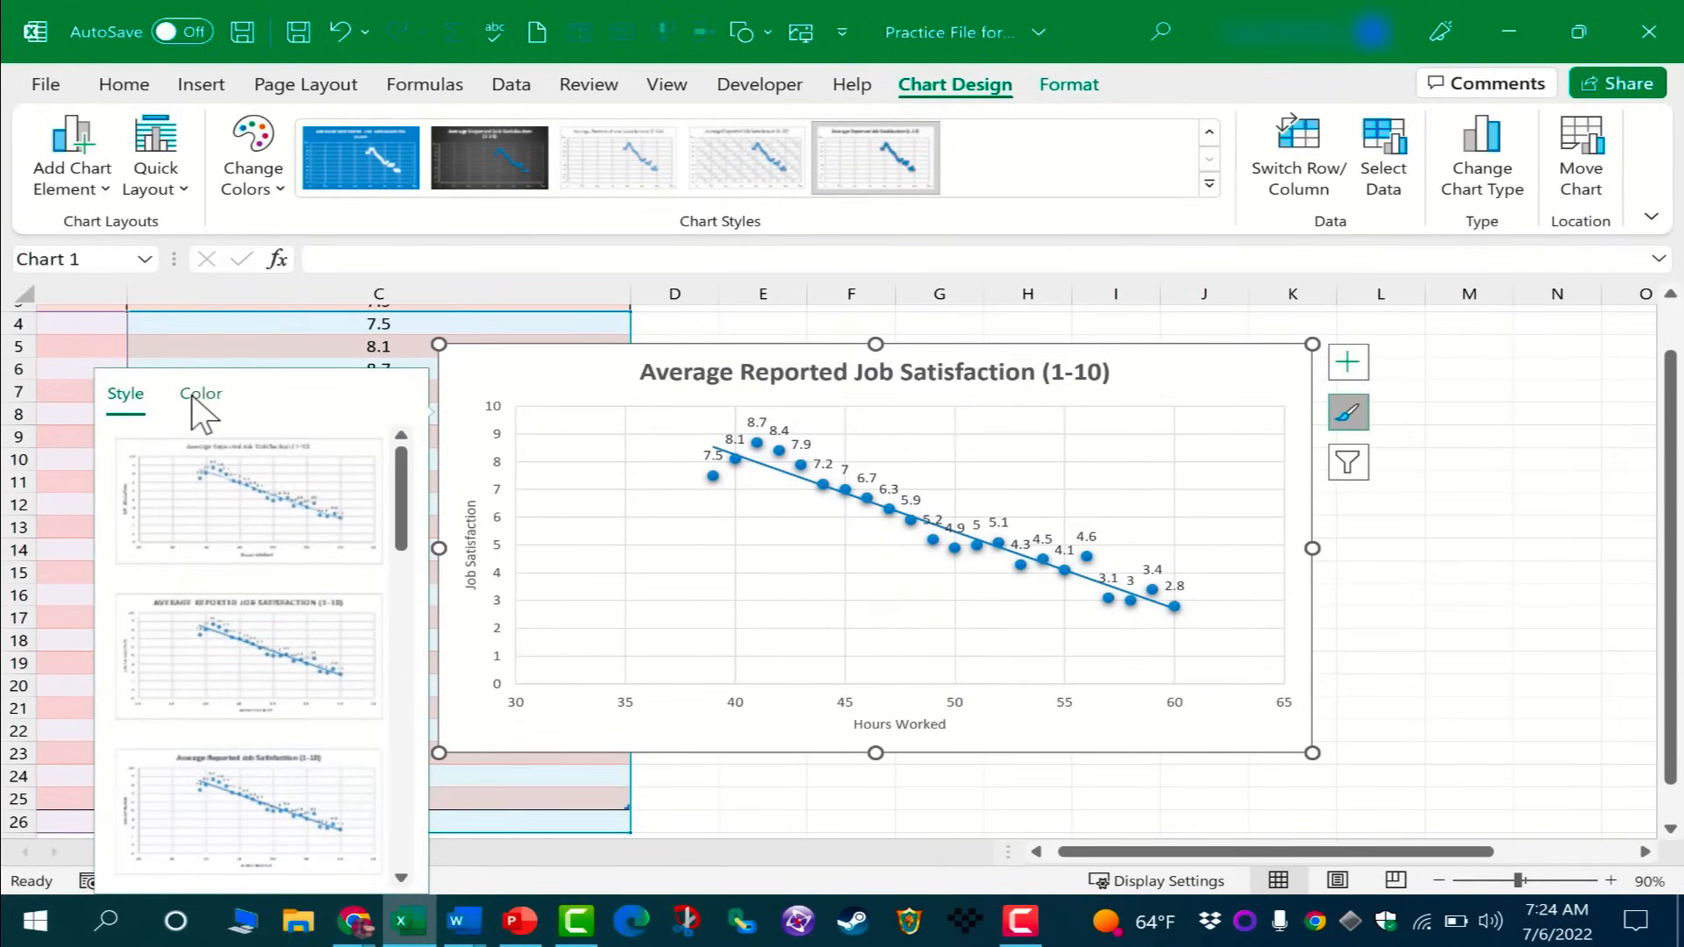
{"action": "left_click", "coordinate": [200, 394]}
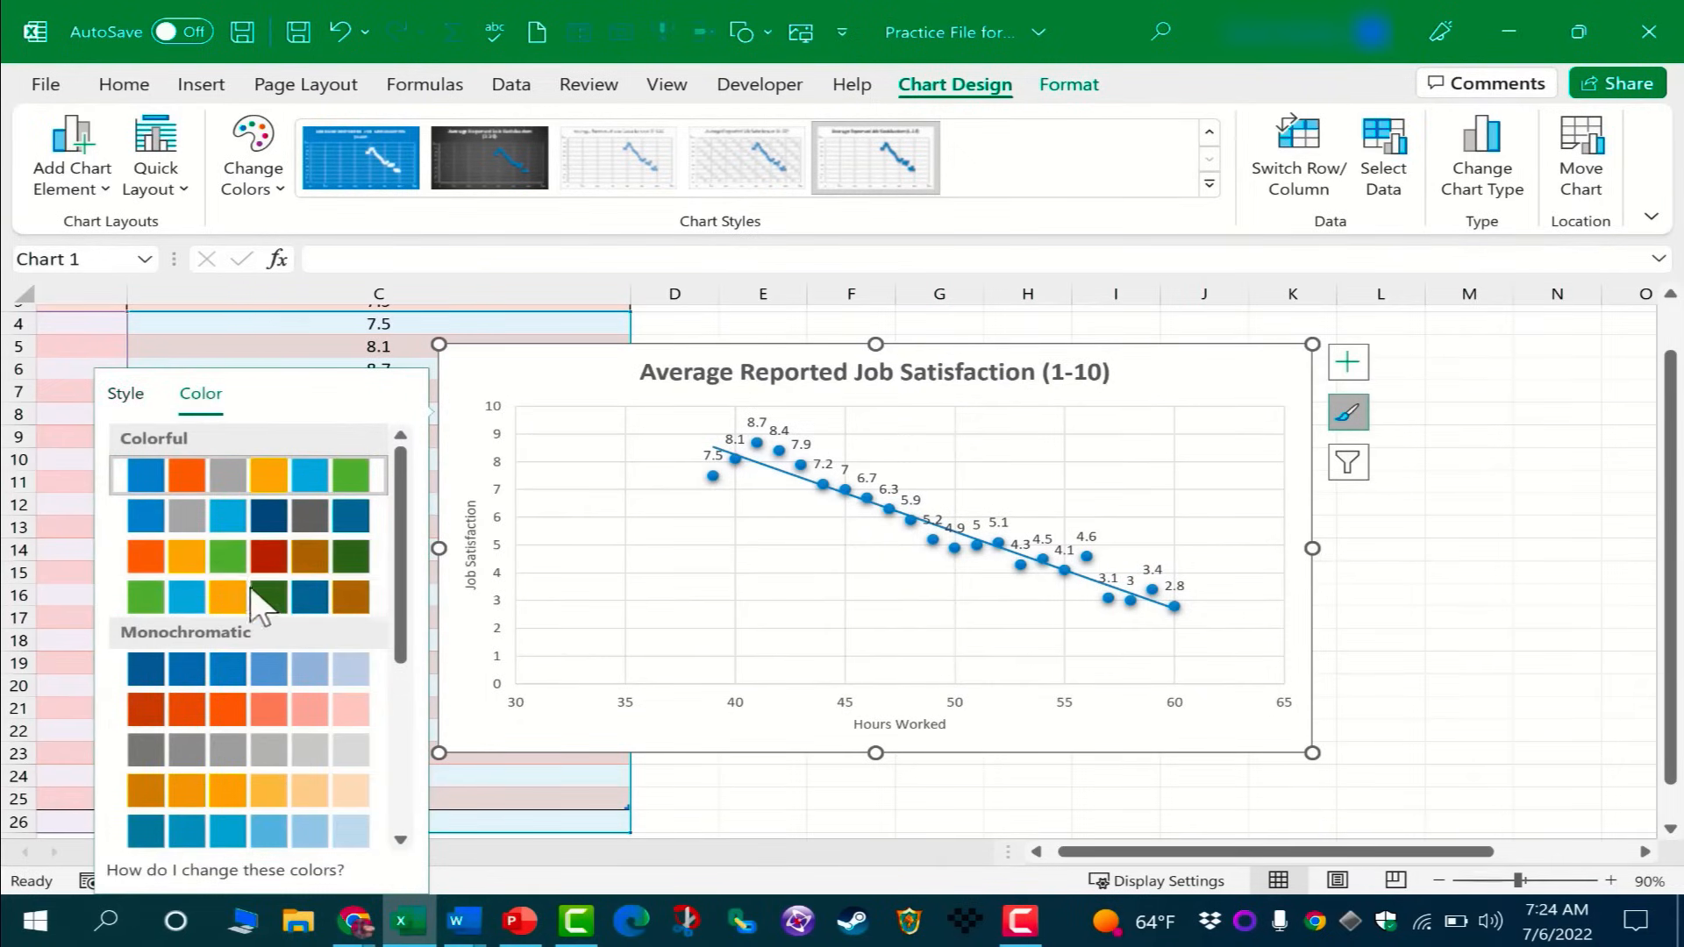
{"action": "left_click", "coordinate": [125, 393]}
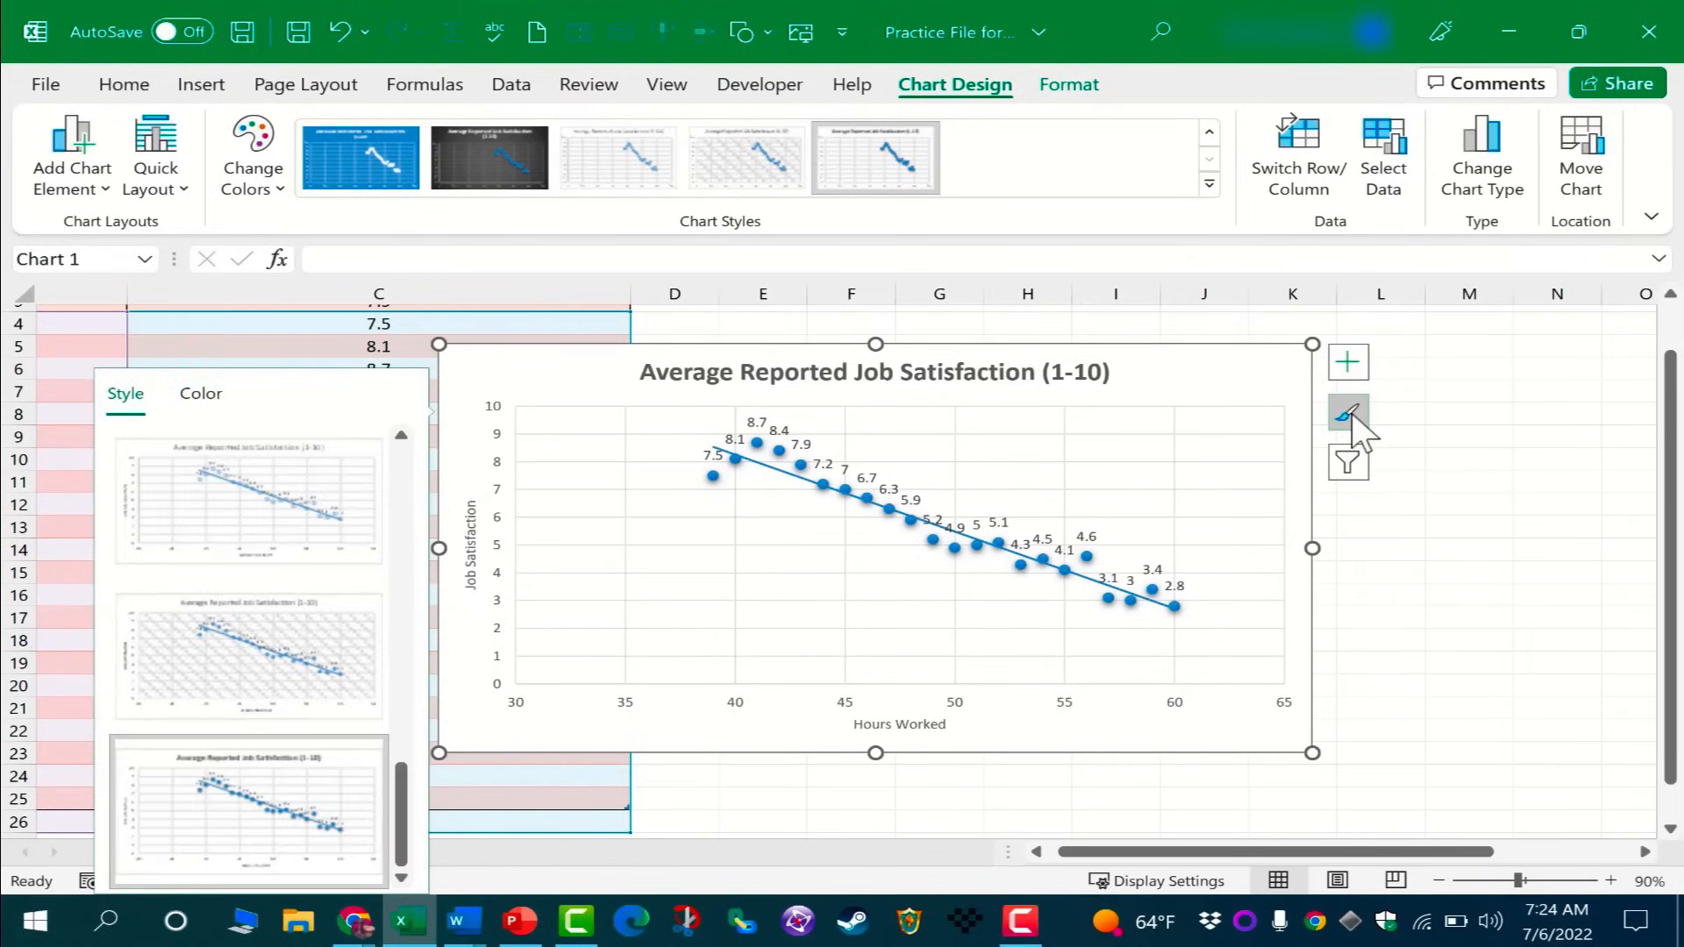
{"action": "left_click", "coordinate": [1348, 417]}
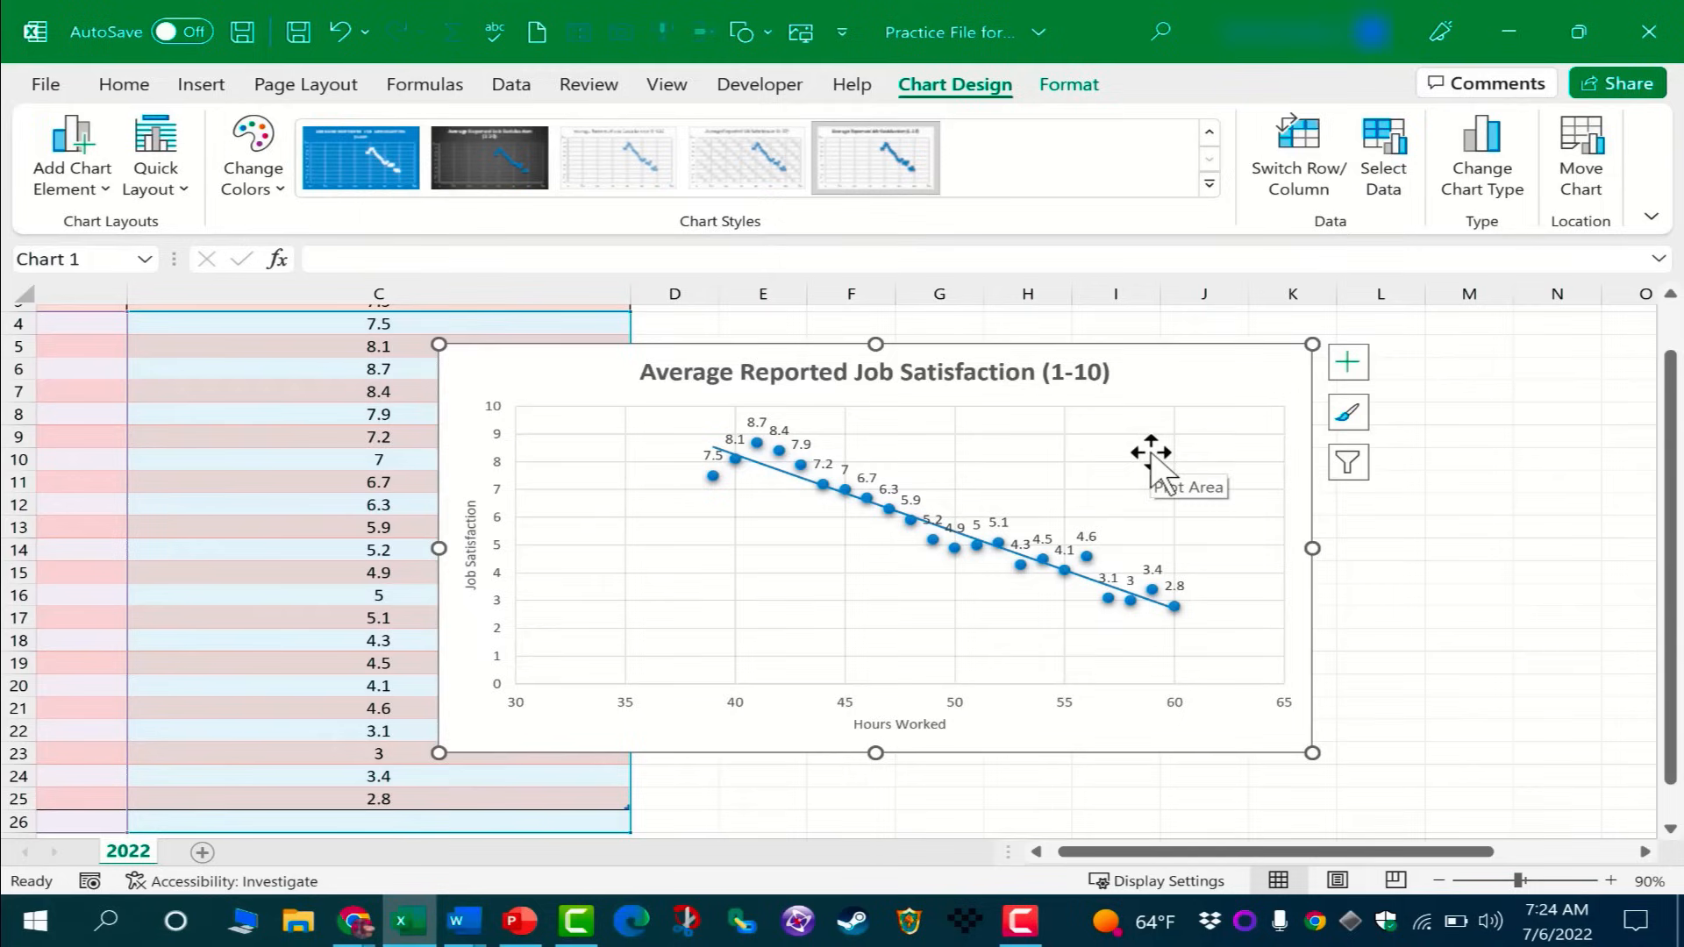
{"action": "mouse_move", "coordinate": [1348, 412]}
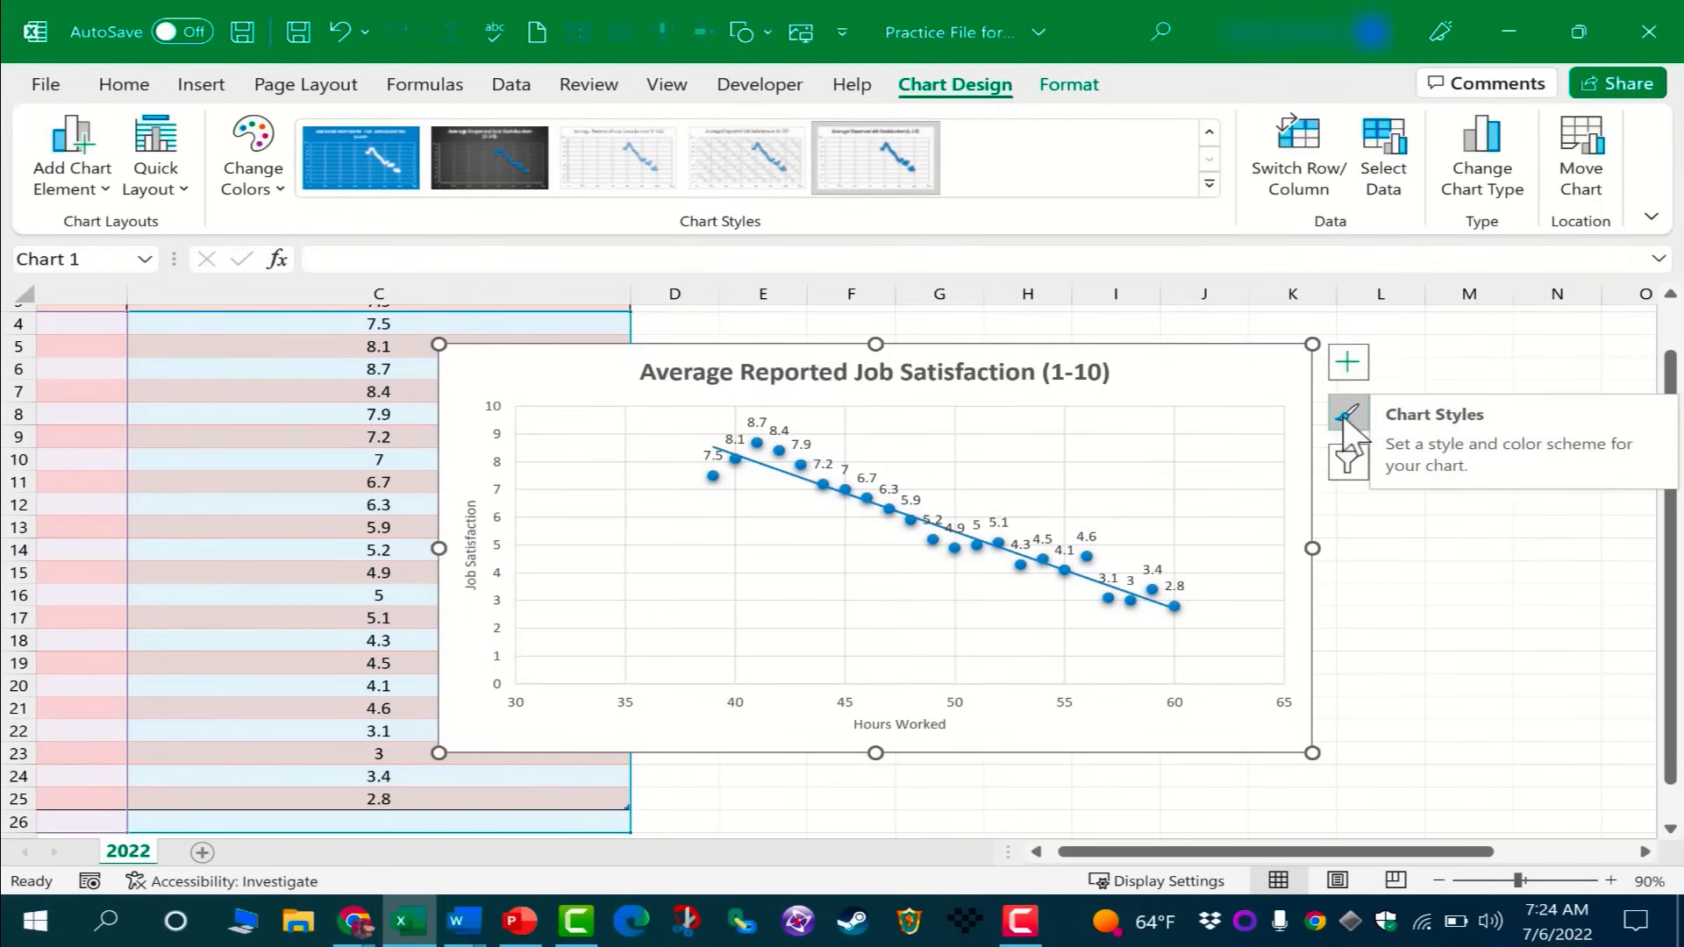
{"action": "left_click", "coordinate": [1348, 464]}
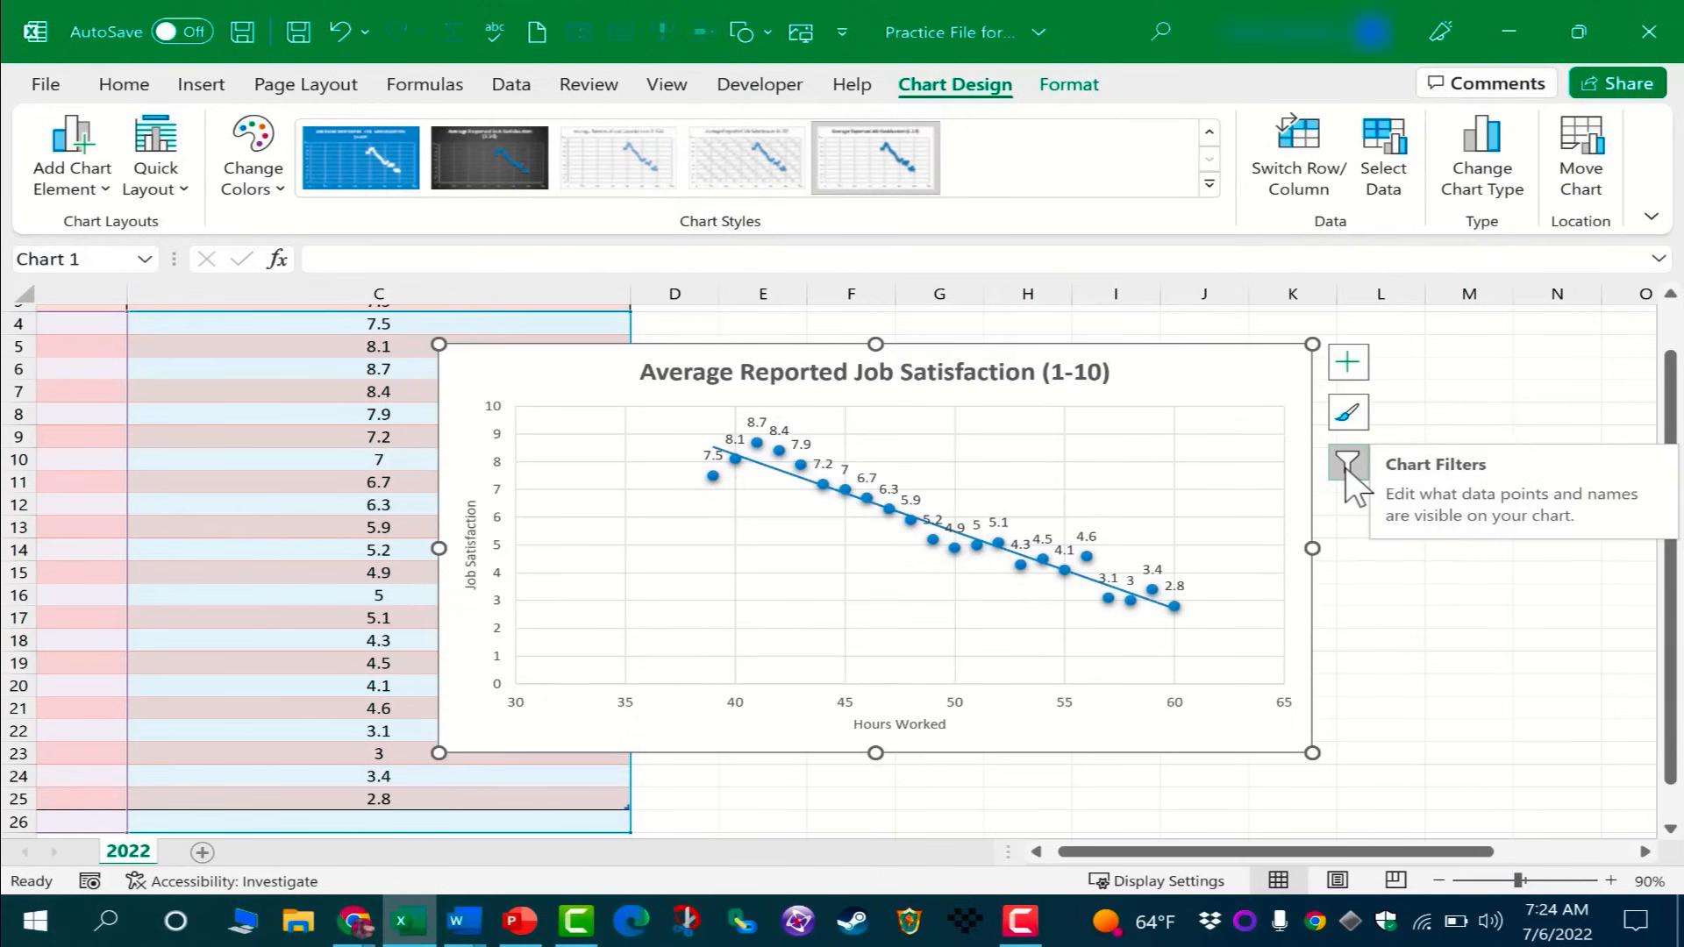
{"action": "mouse_move", "coordinate": [1365, 492]}
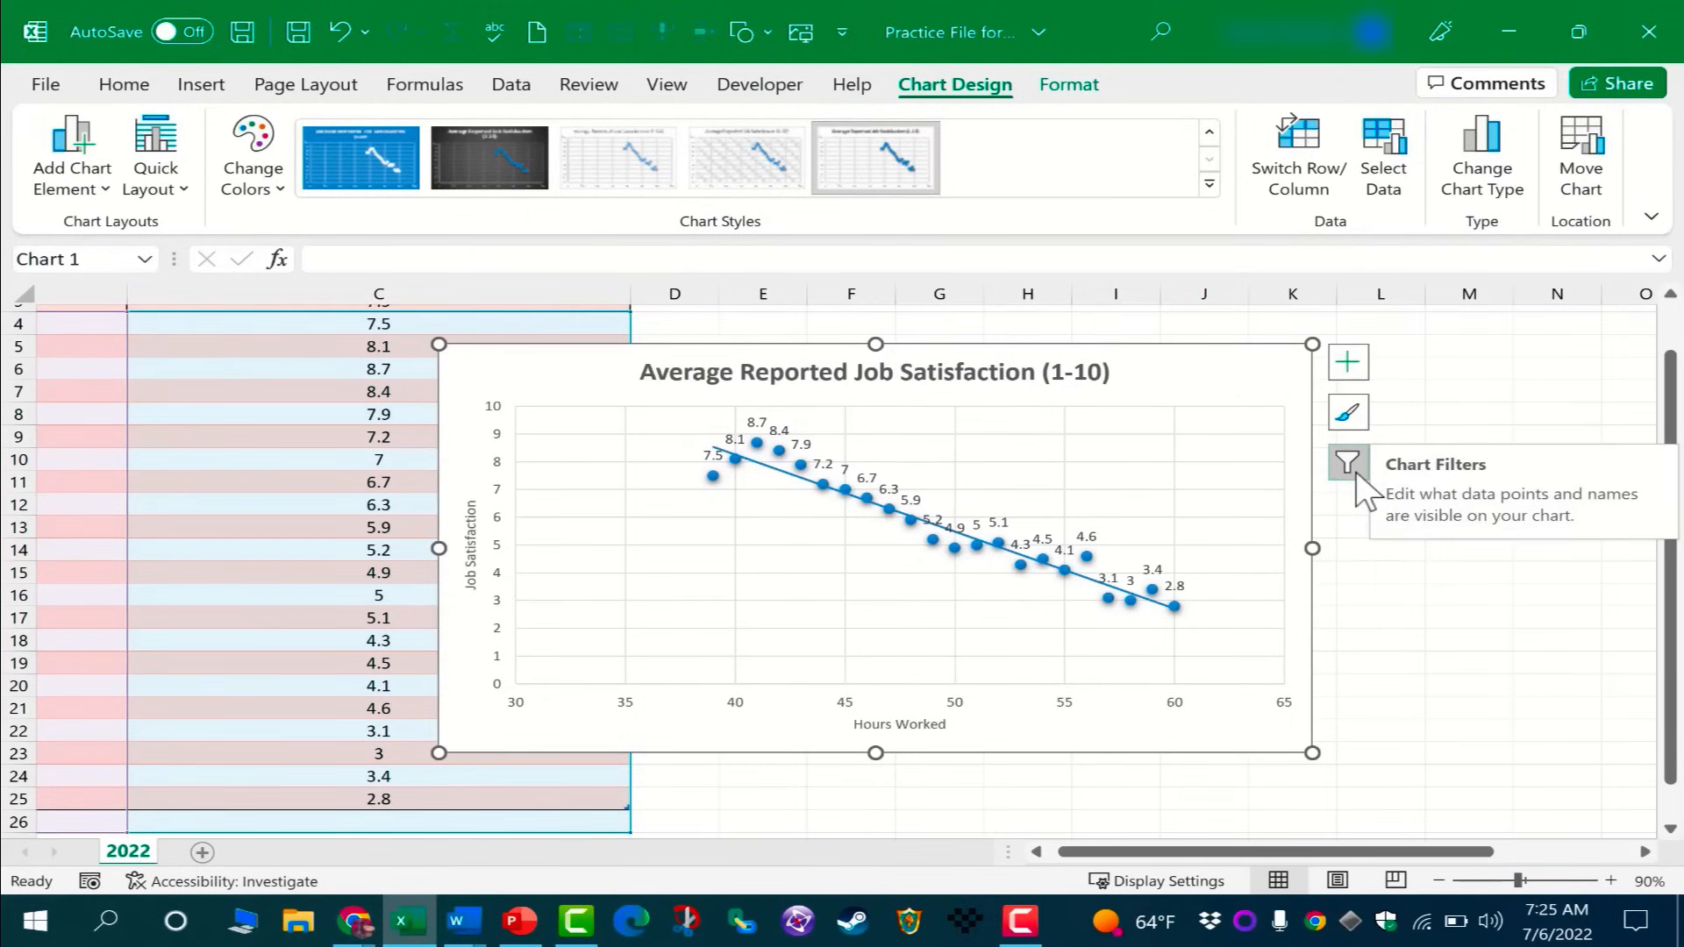
{"action": "left_click", "coordinate": [1348, 464]}
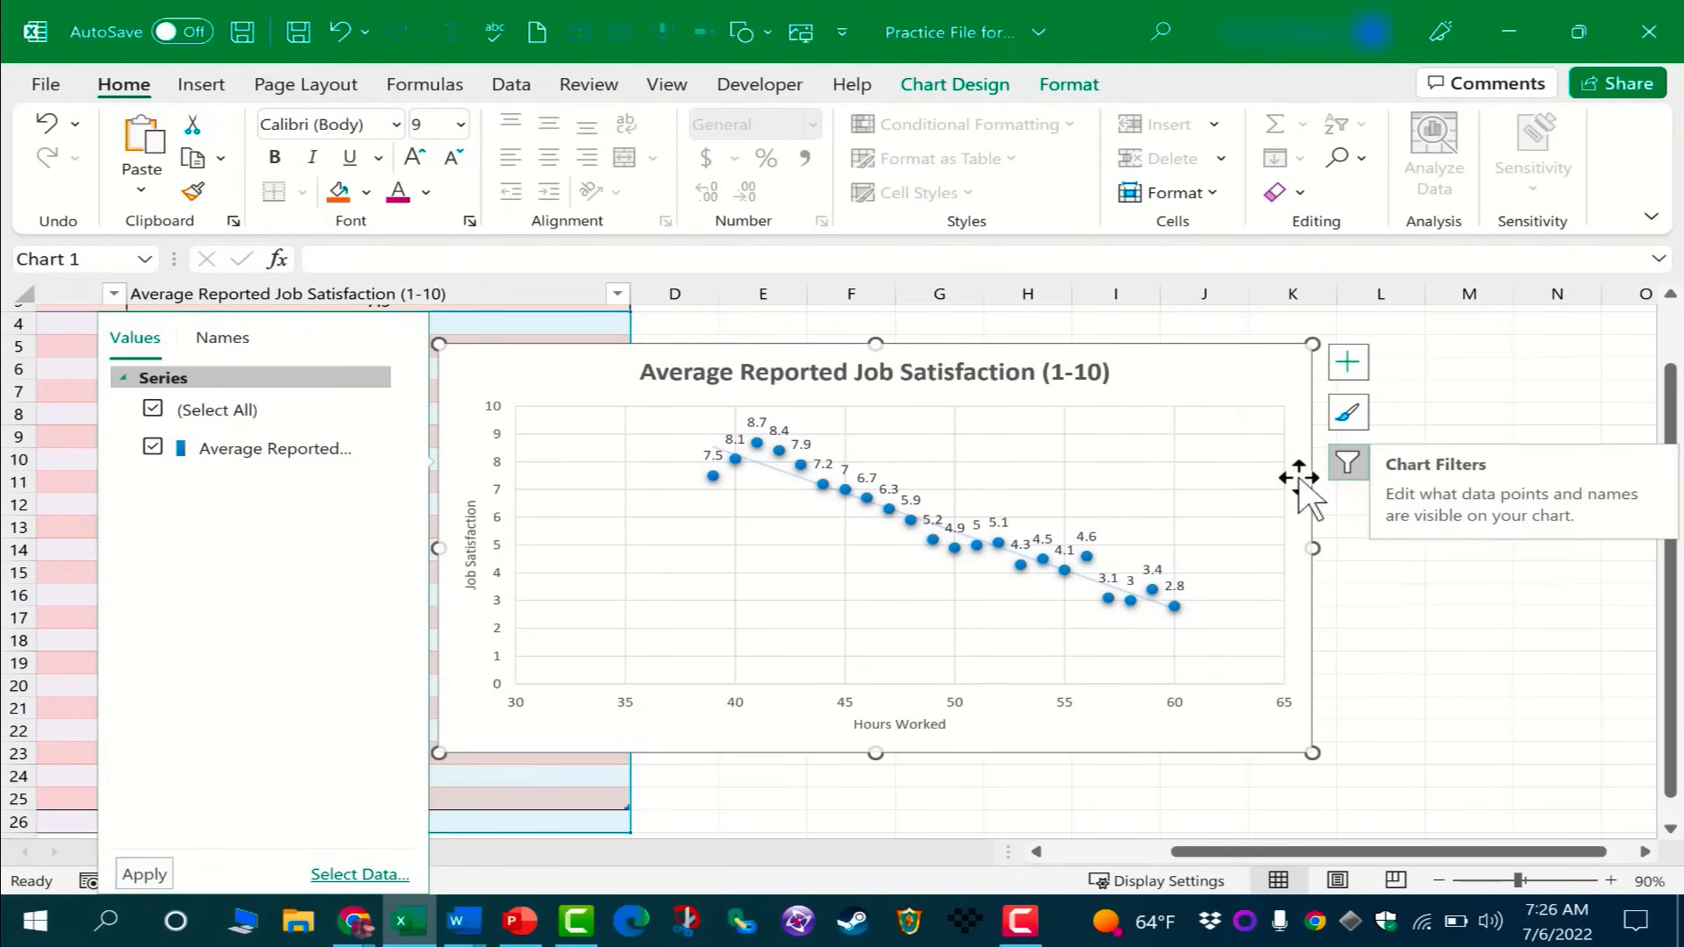
{"action": "mouse_move", "coordinate": [1343, 484]}
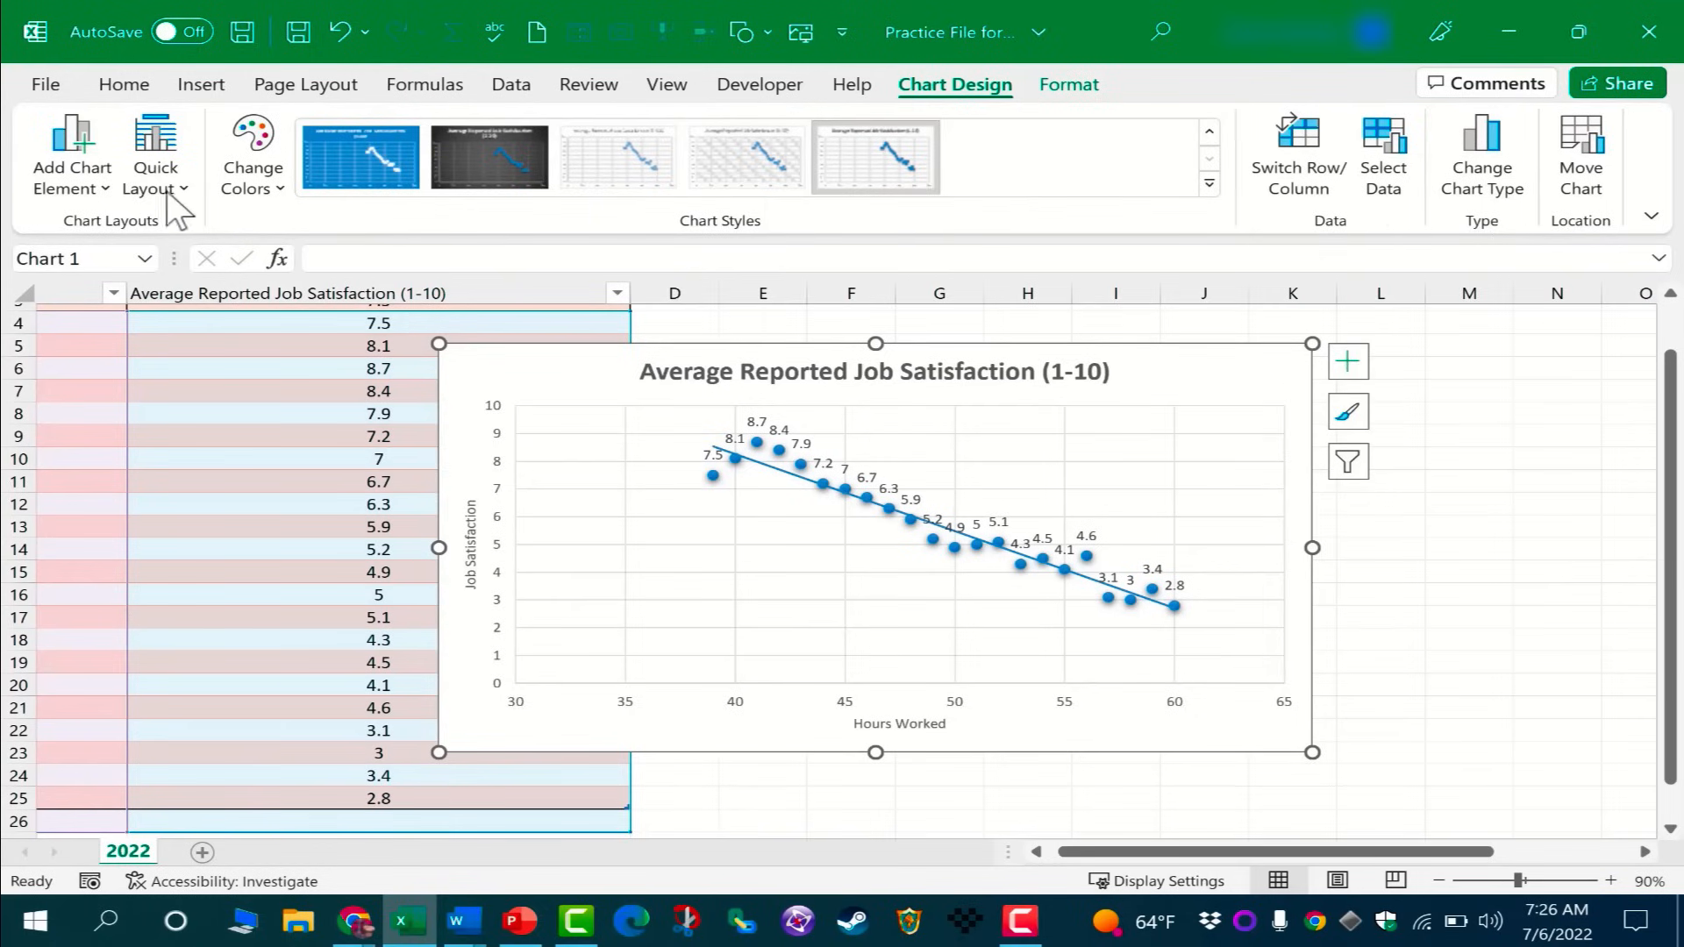
{"action": "mouse_move", "coordinate": [1440, 205]}
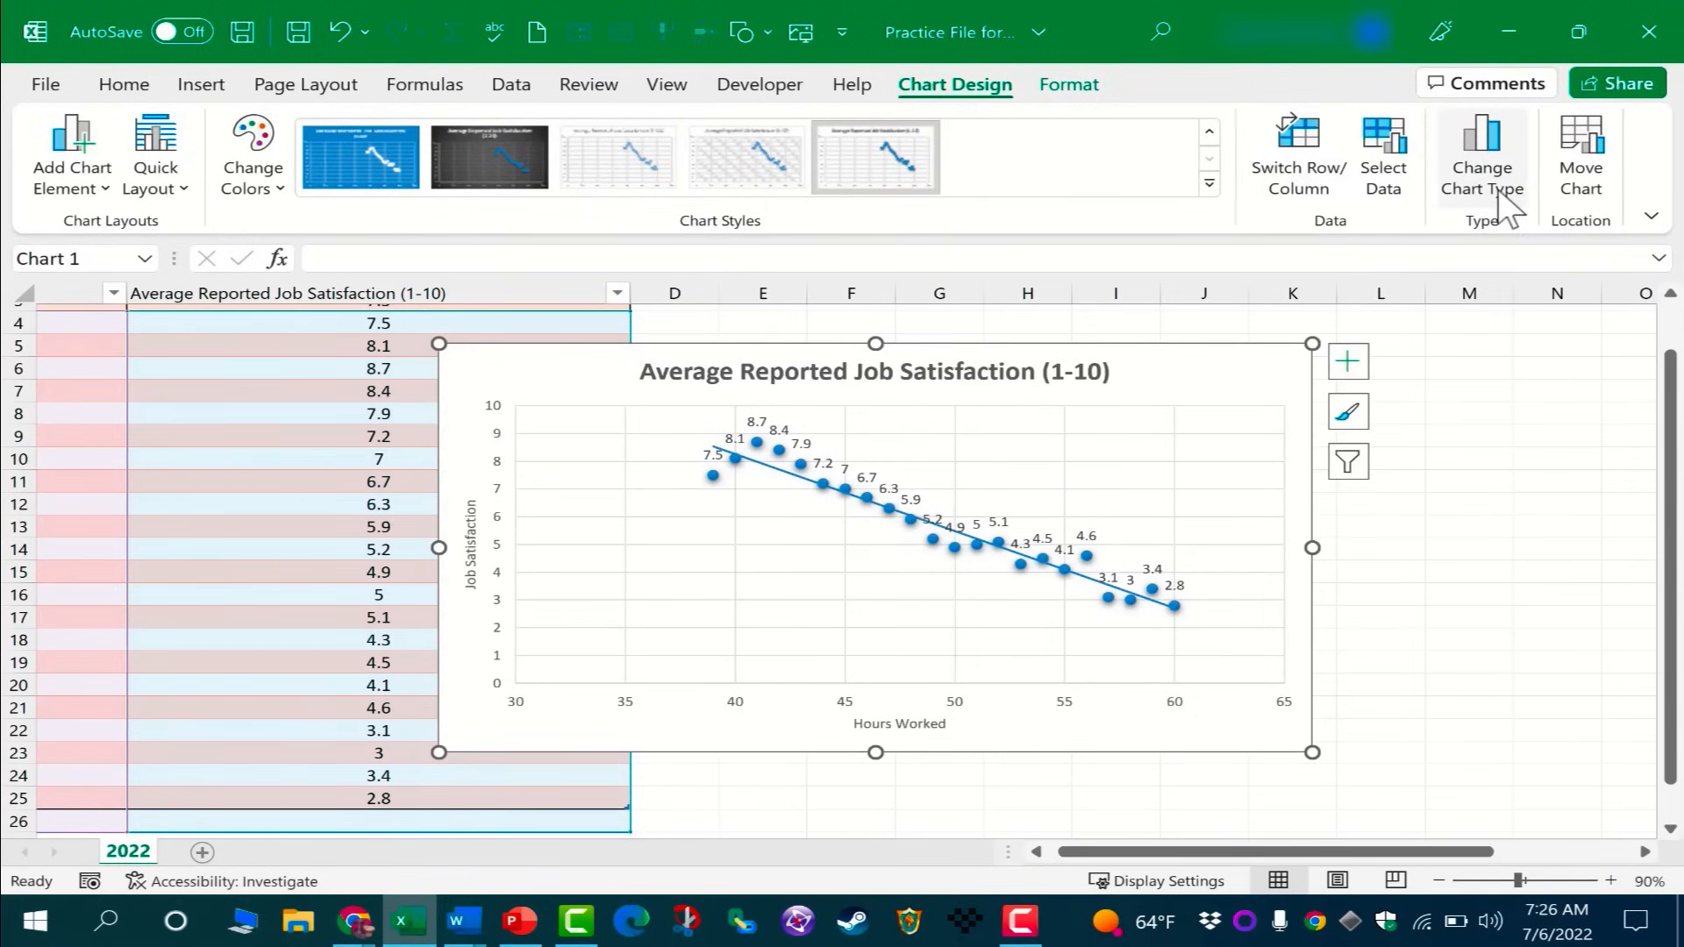
{"action": "left_click", "coordinate": [1483, 156]}
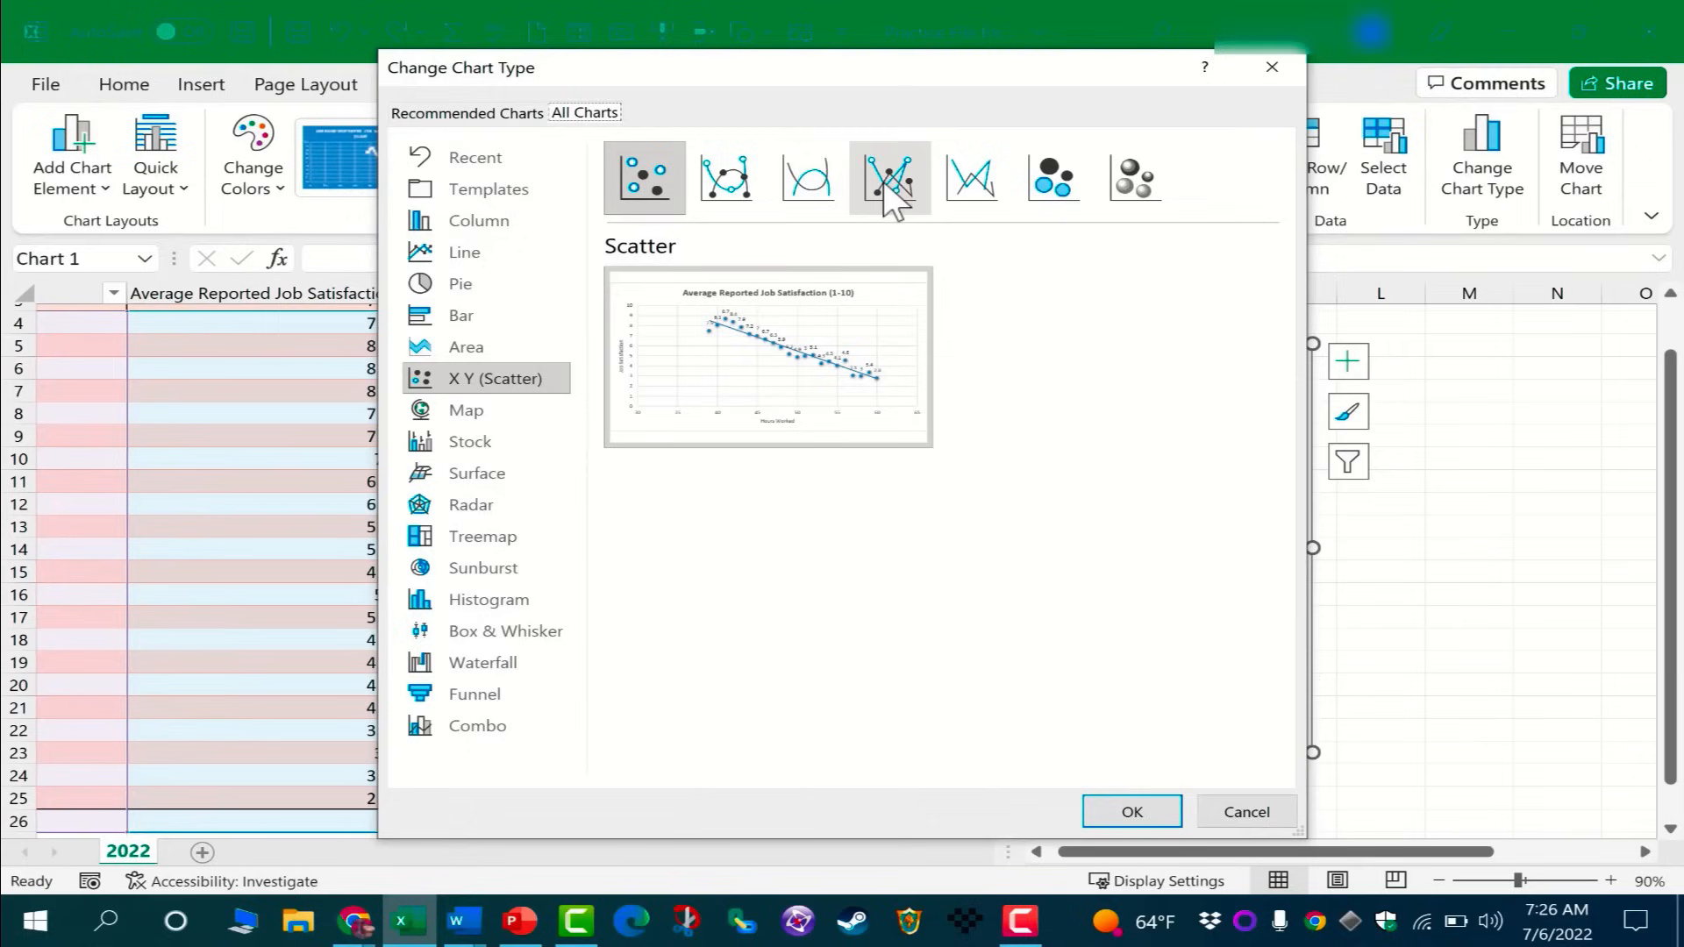
{"action": "mouse_move", "coordinate": [890, 177]}
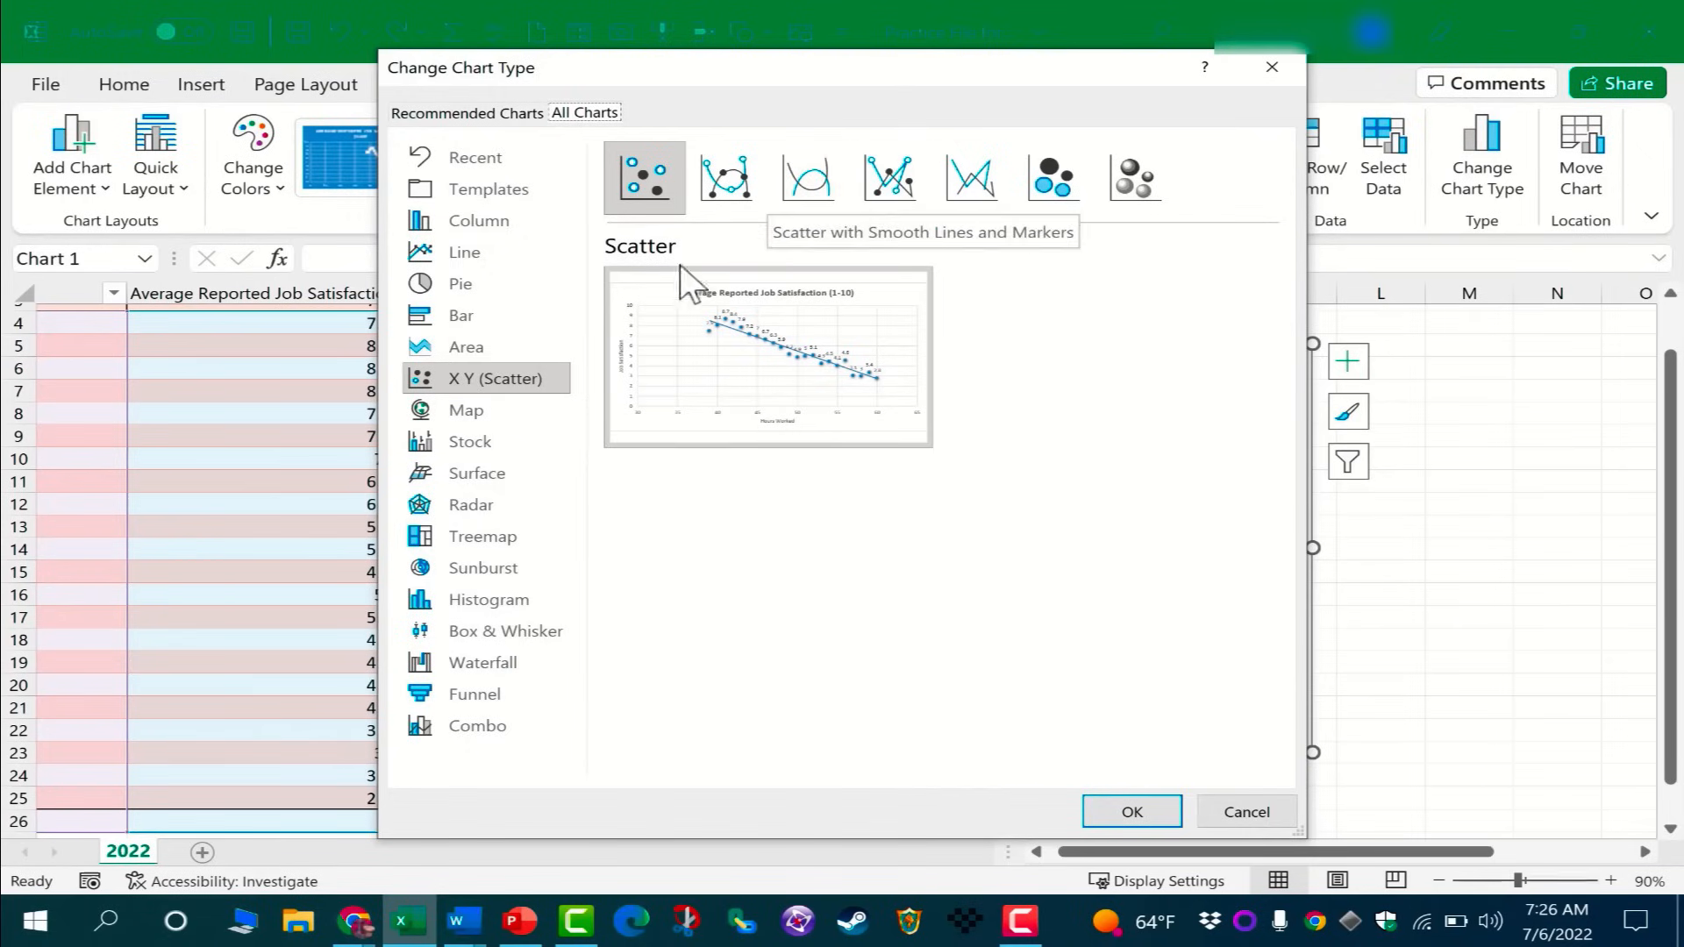
{"action": "mouse_move", "coordinate": [1303, 743]}
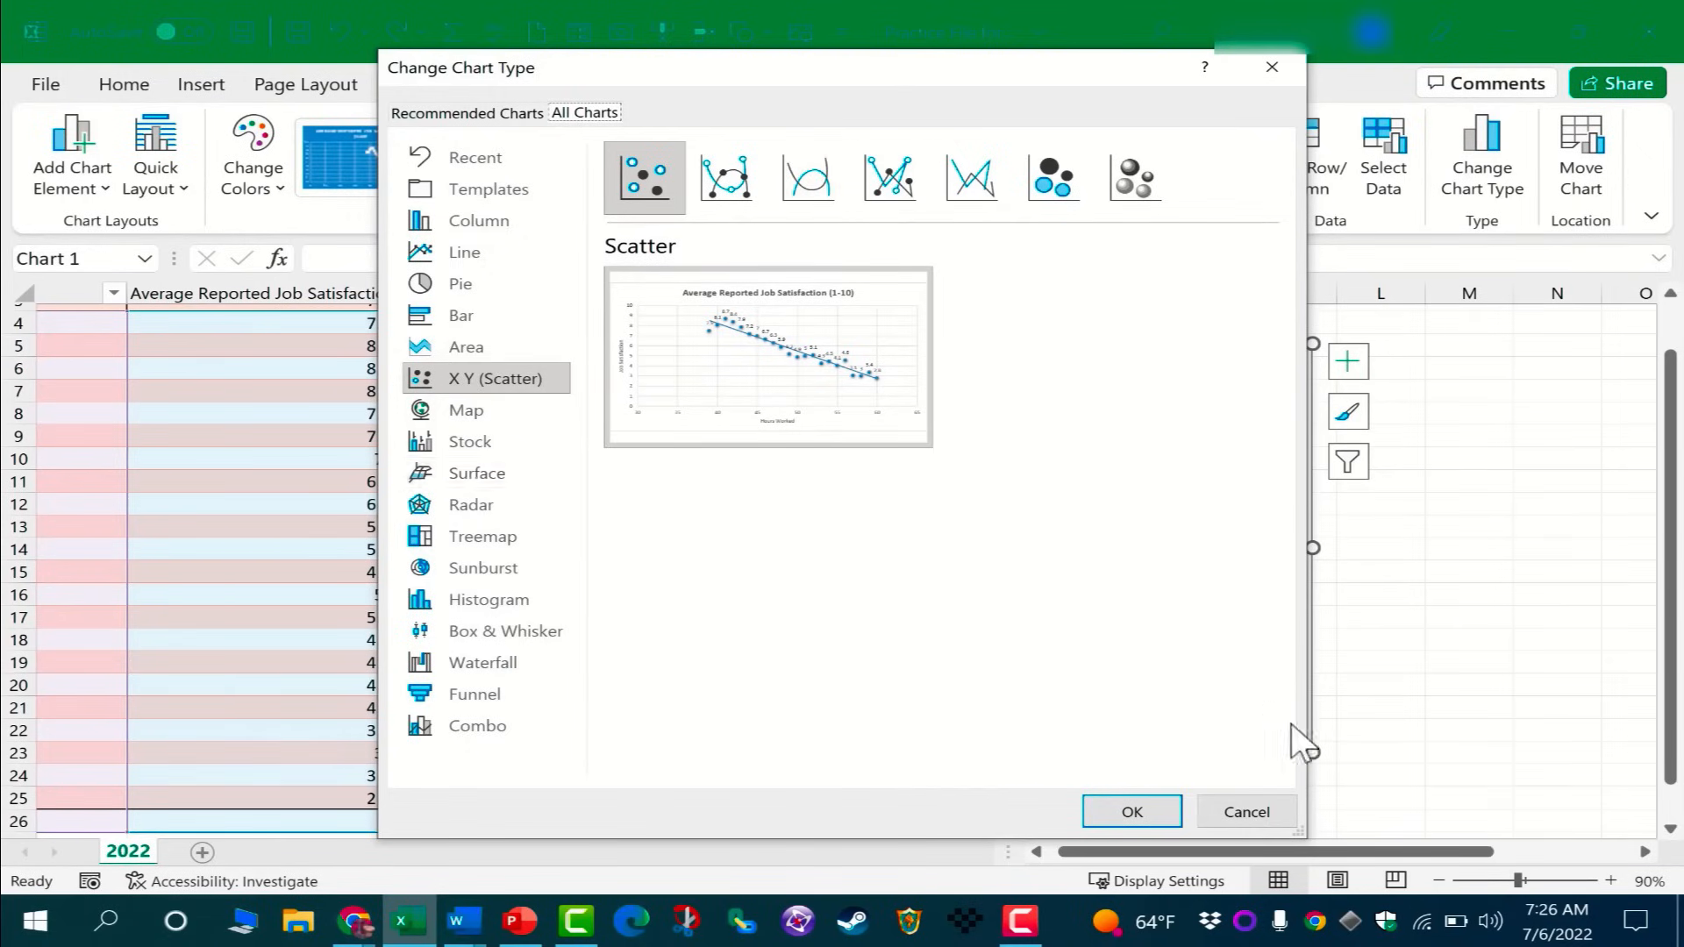
{"action": "left_click", "coordinate": [1129, 811]}
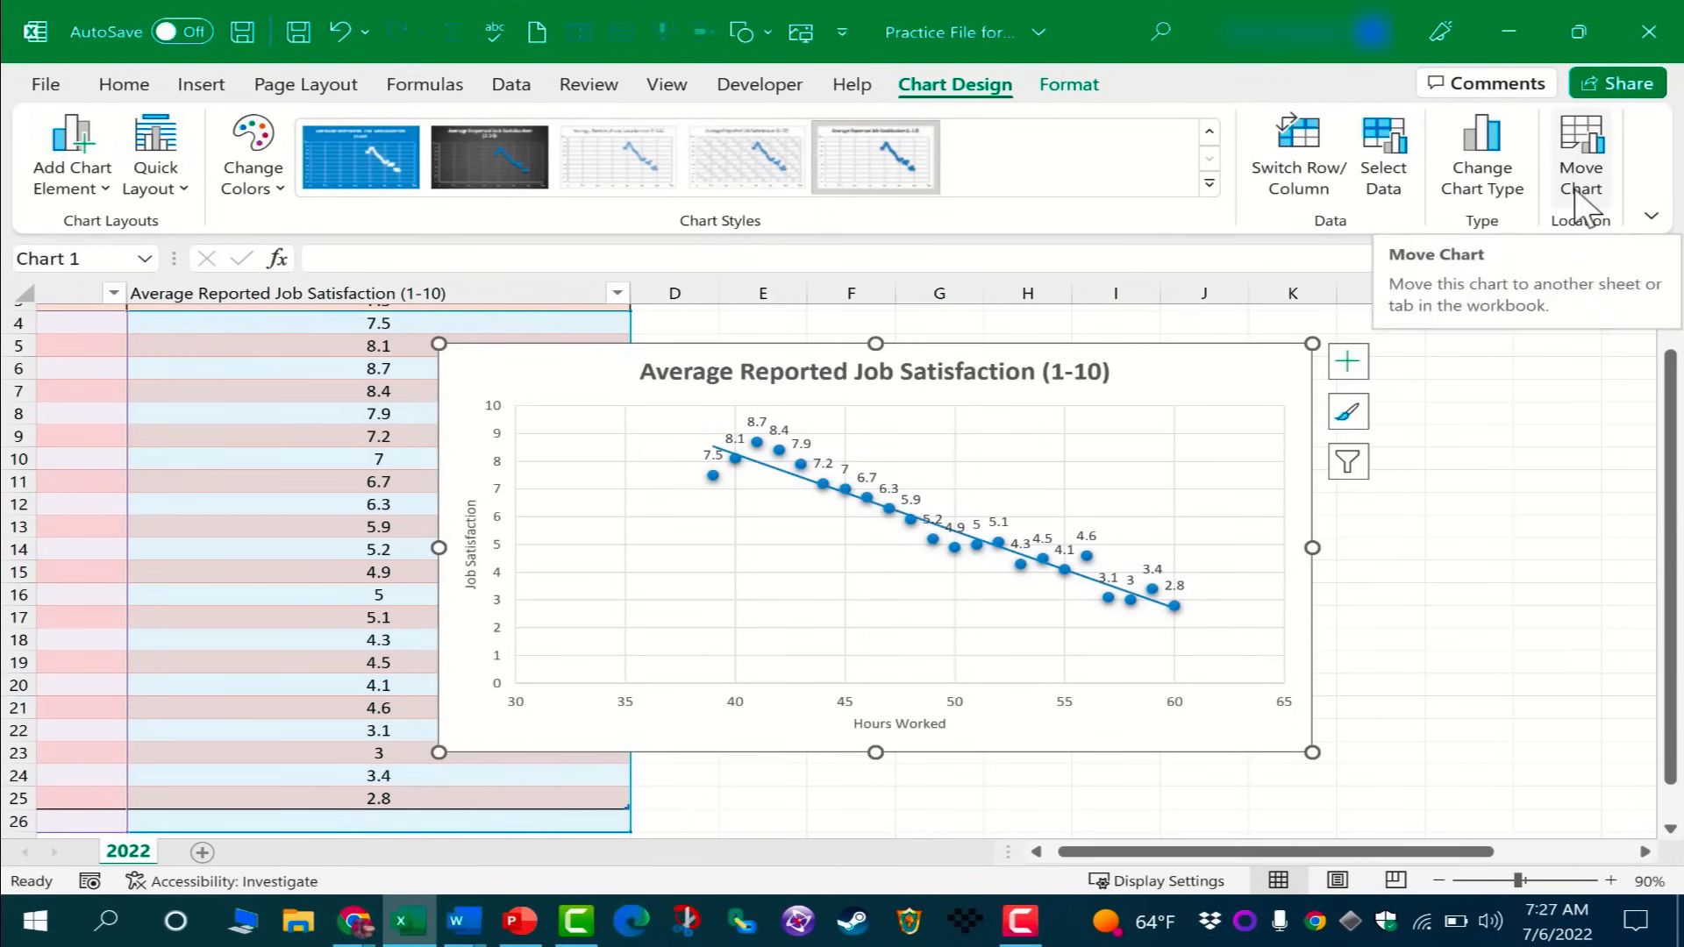
Move the chart to a new sheet Chart1, then check the 2022 and Chart1 tabs.
{"action": "left_click", "coordinate": [1580, 150]}
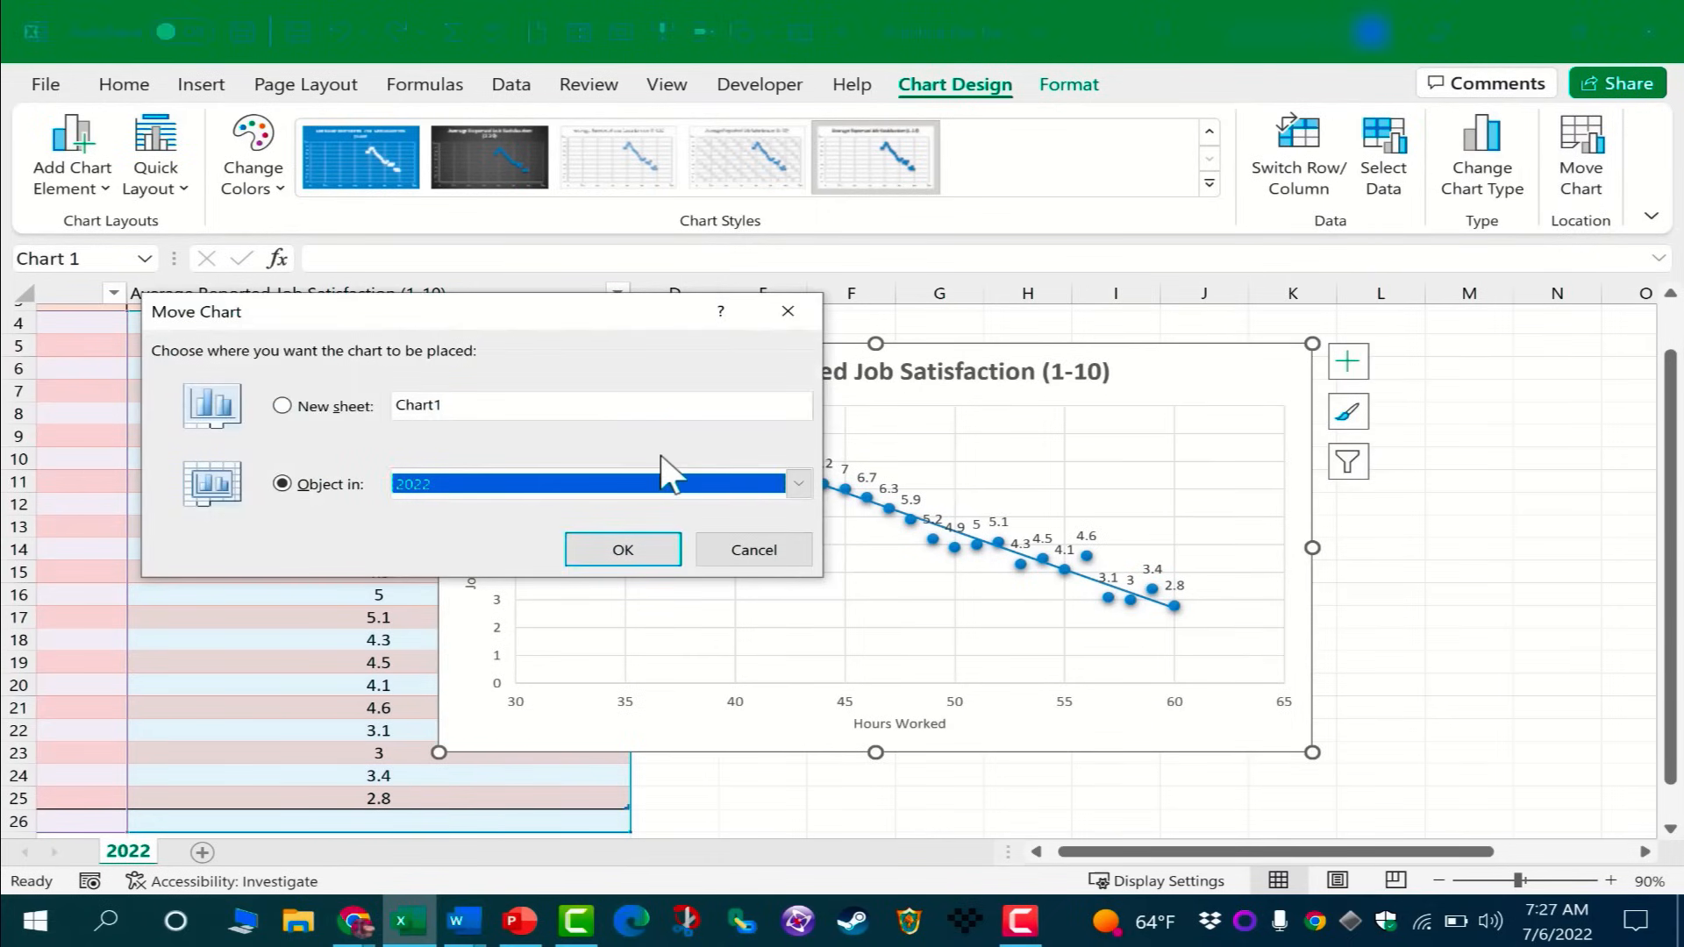
{"action": "left_click", "coordinate": [282, 406]}
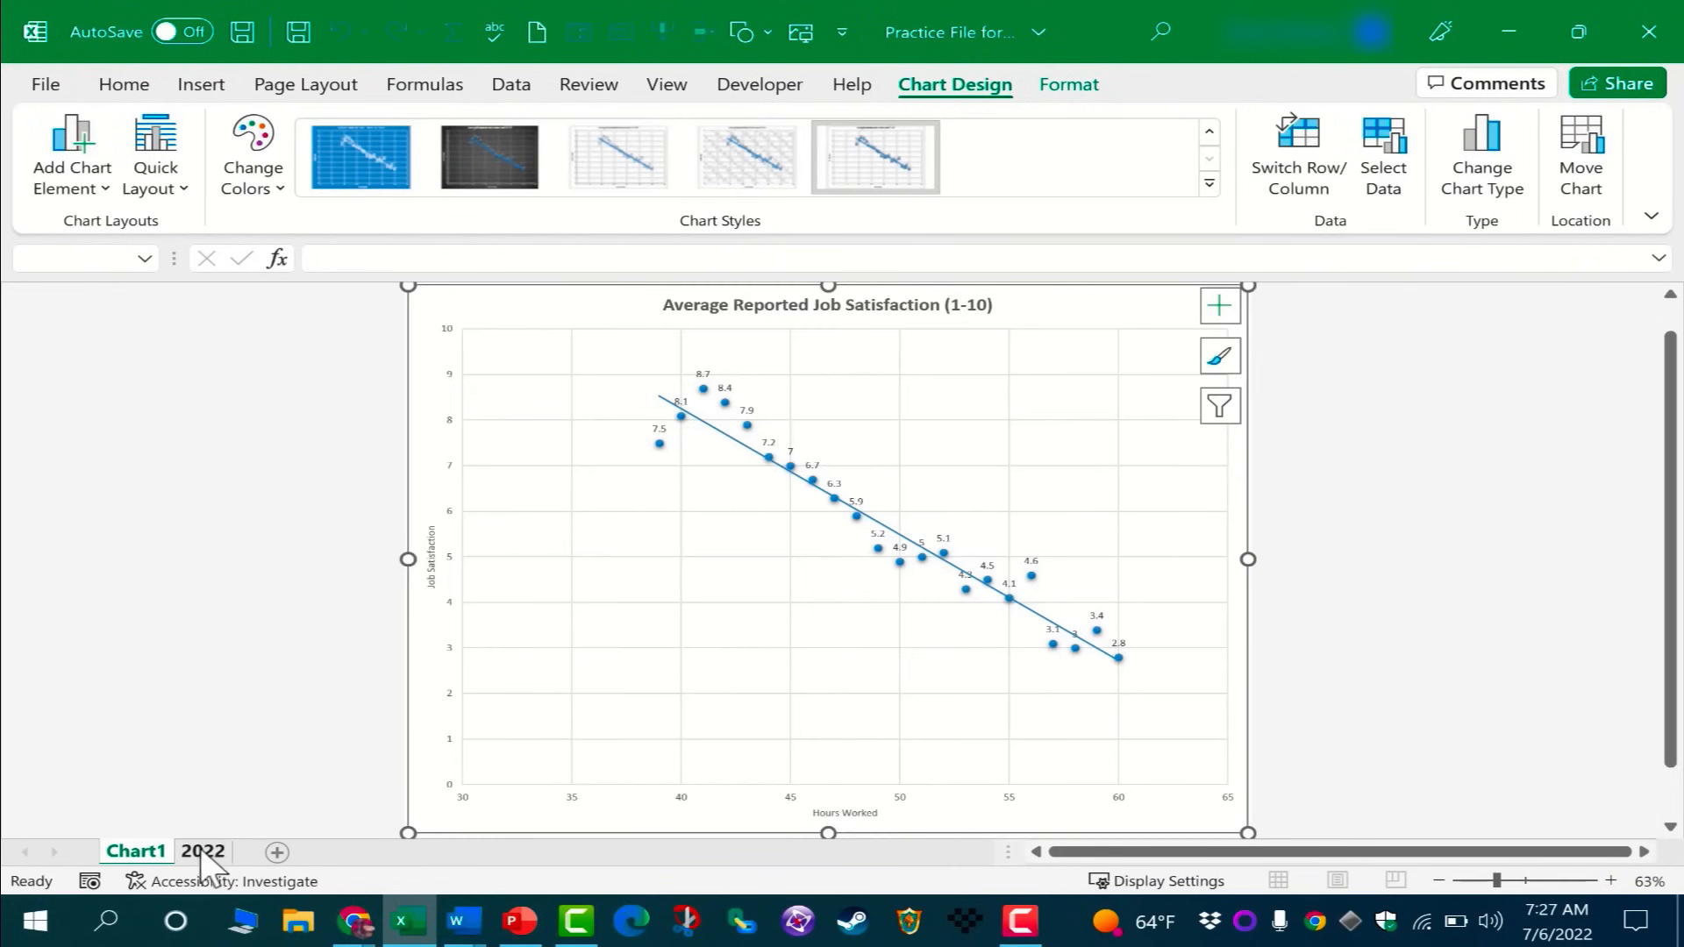
{"action": "left_click", "coordinate": [202, 851]}
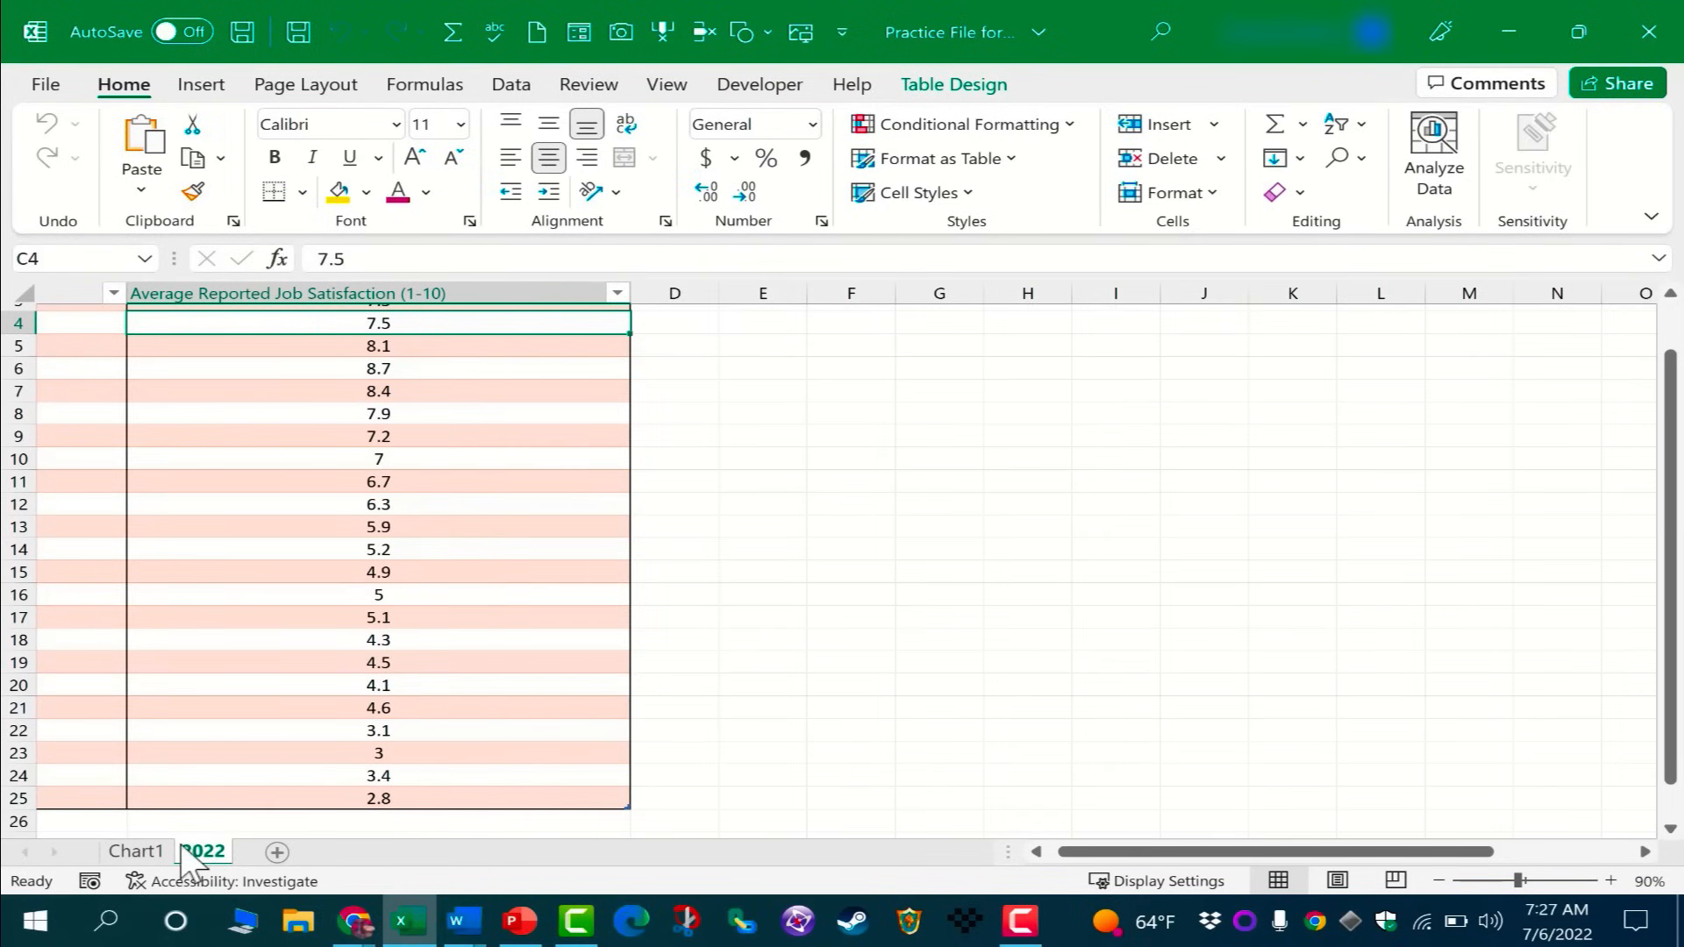
{"action": "left_click", "coordinate": [135, 851]}
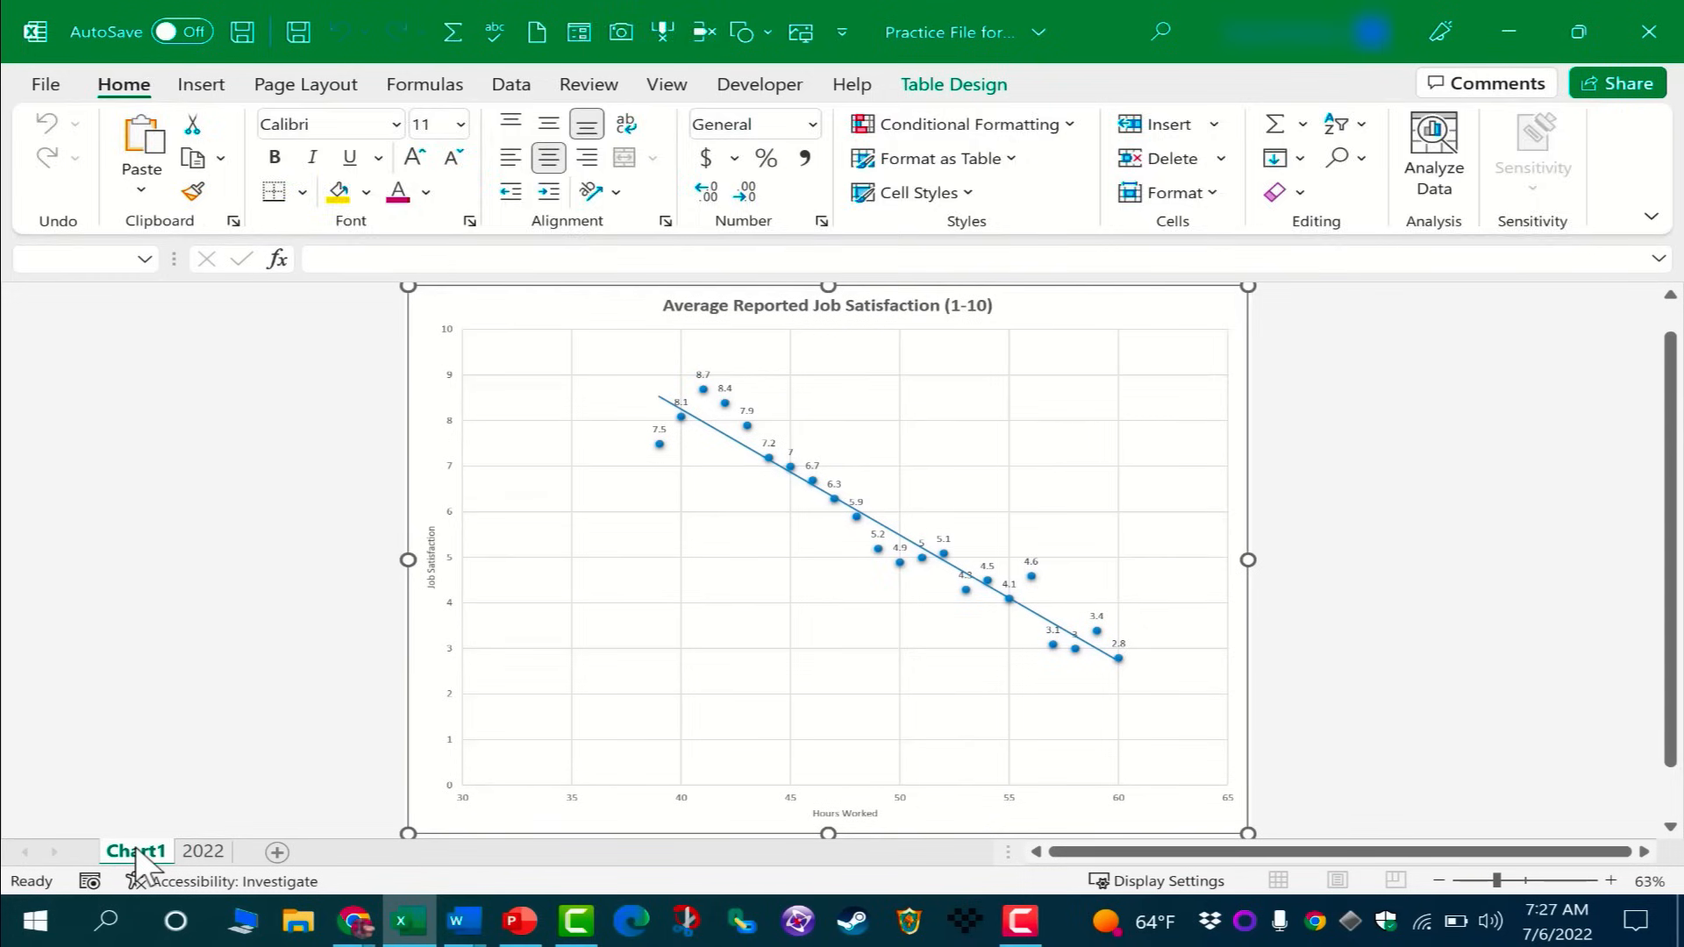